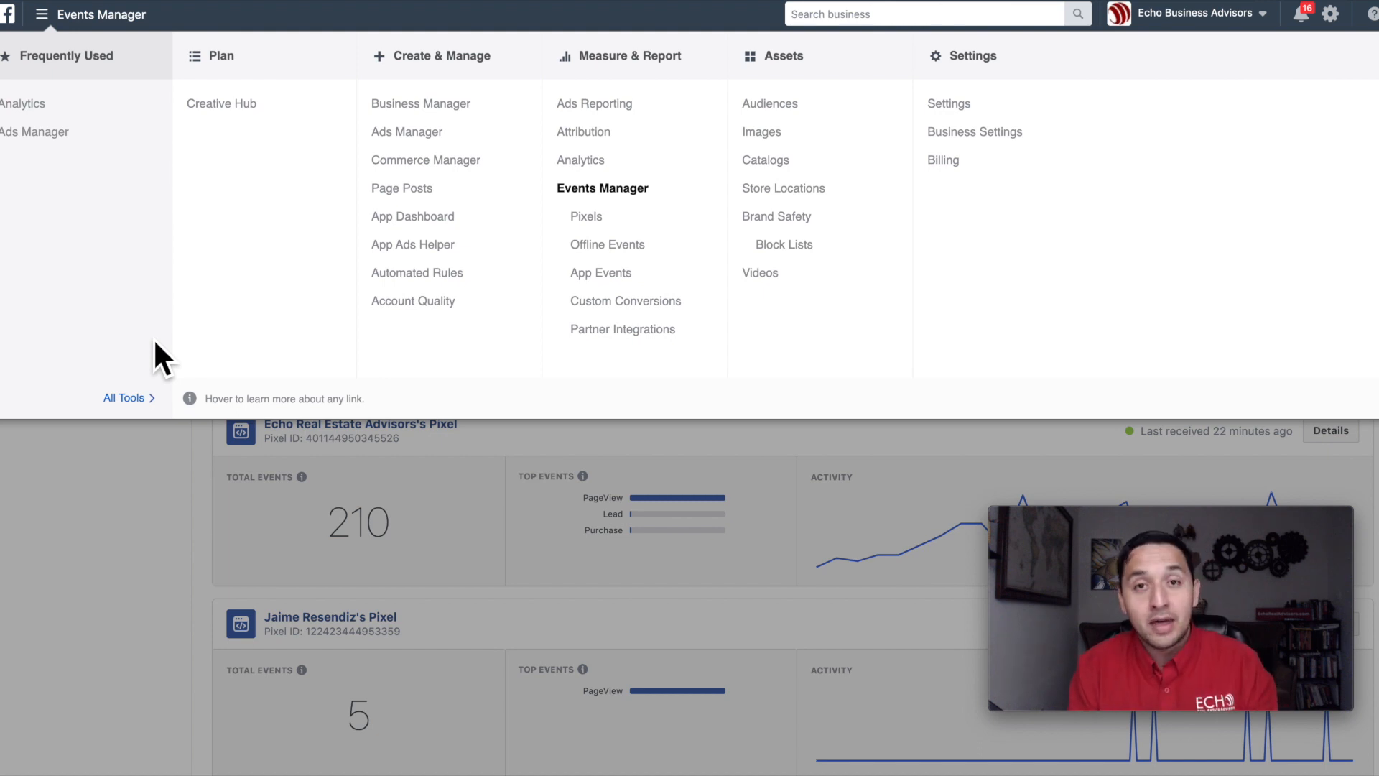
mouse_move(145, 209)
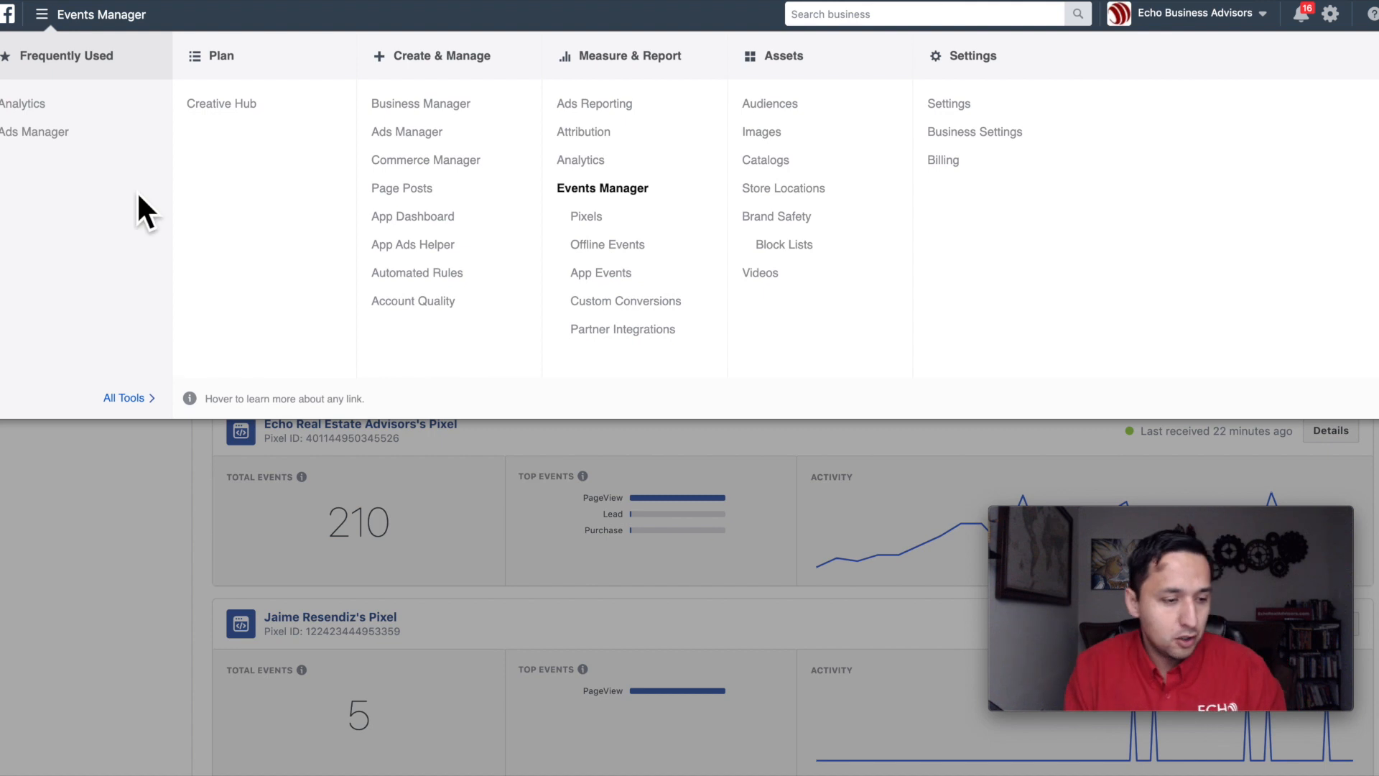
mouse_move(586, 217)
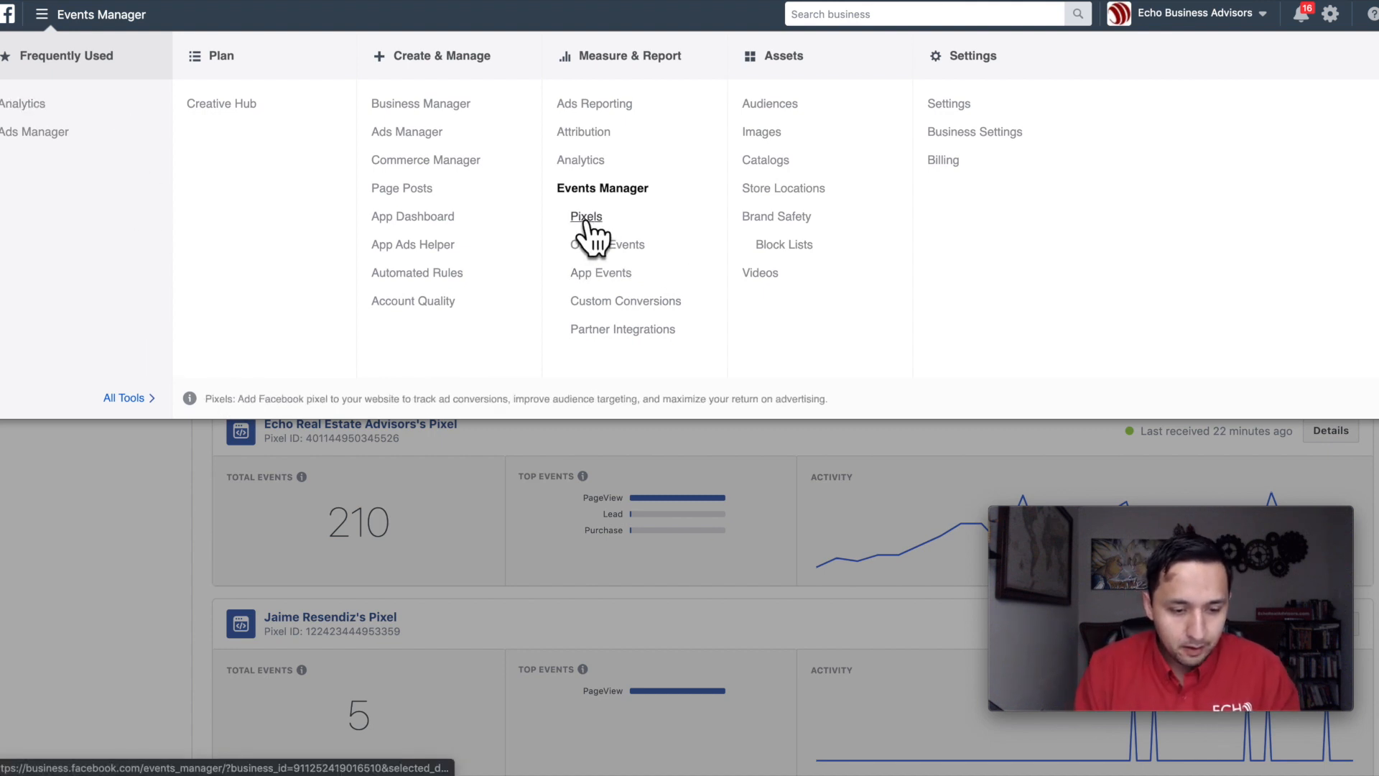
Step: Show the Pixels data sources page and start adding a new data source
click(586, 217)
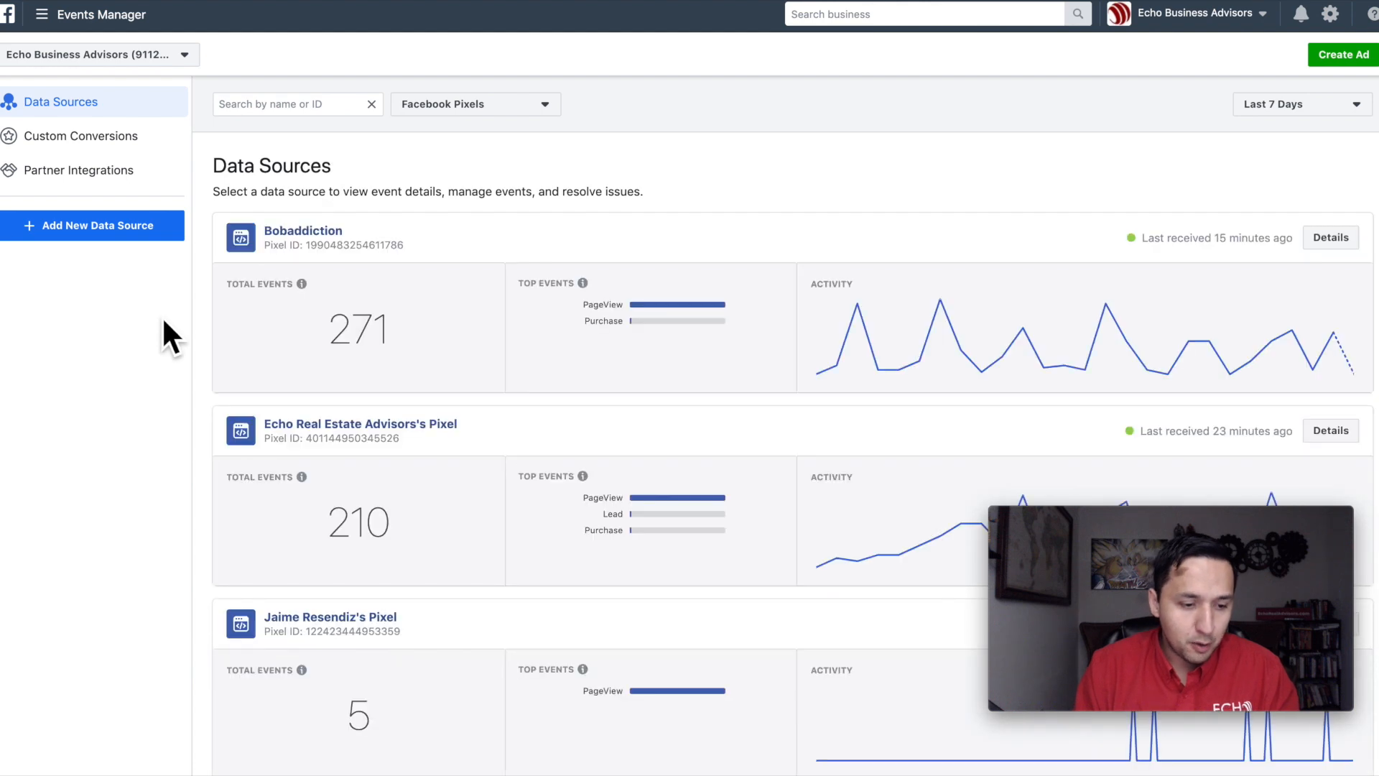
mouse_move(434, 358)
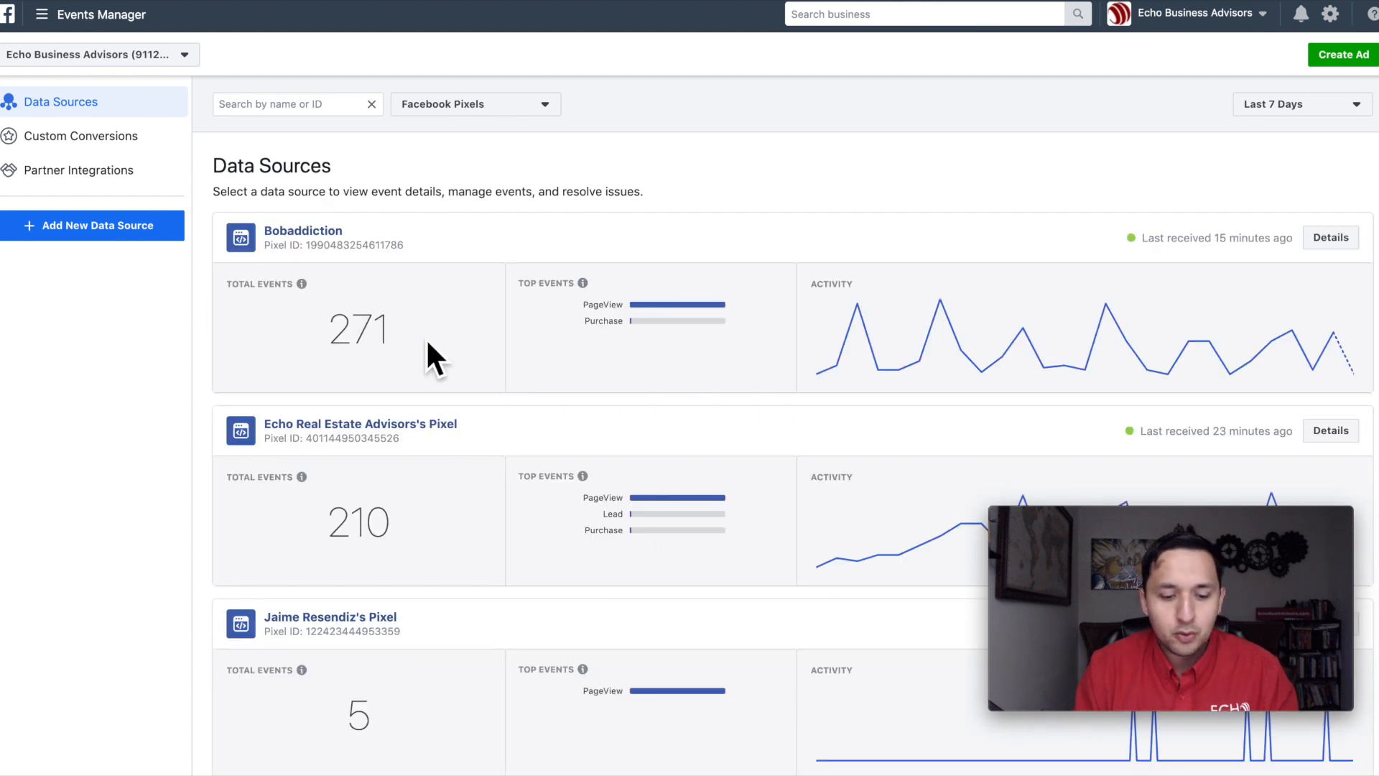
mouse_move(411, 132)
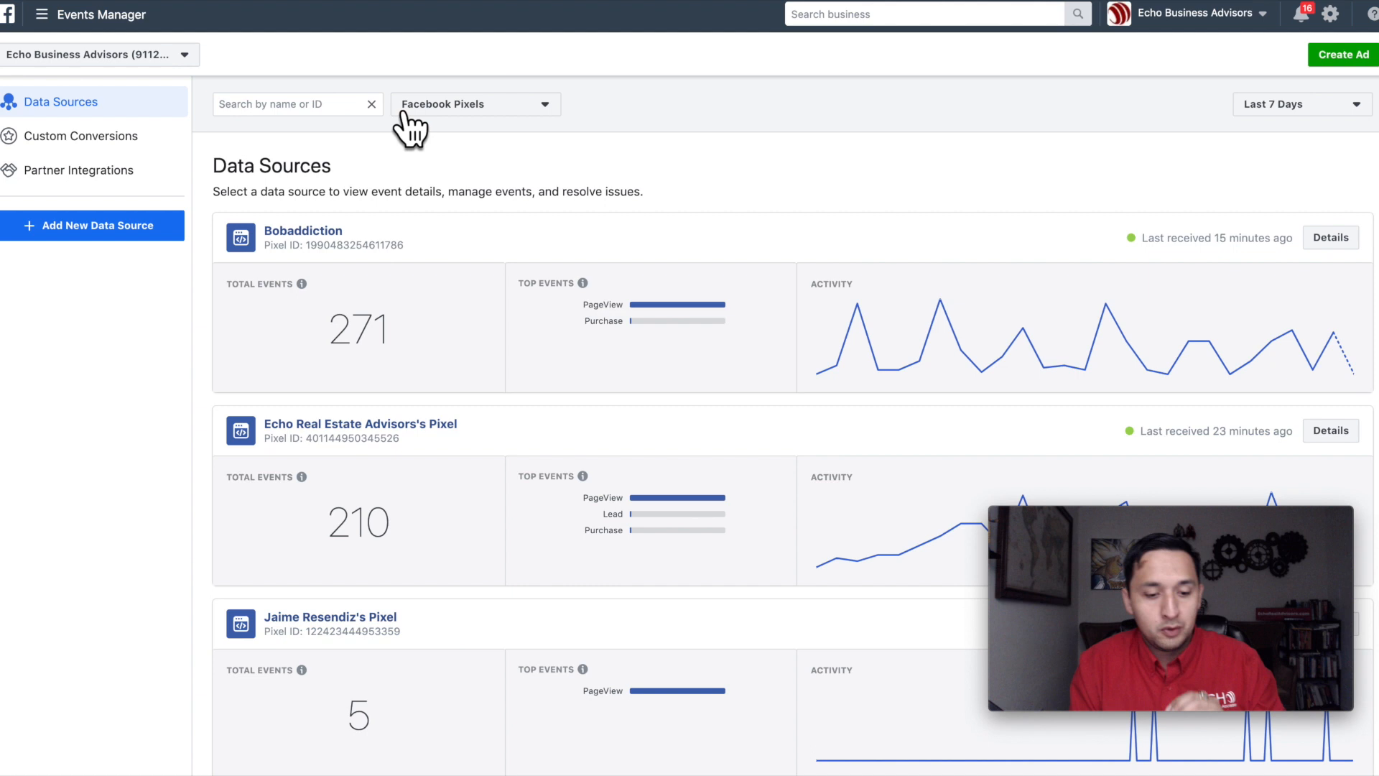
mouse_move(91, 226)
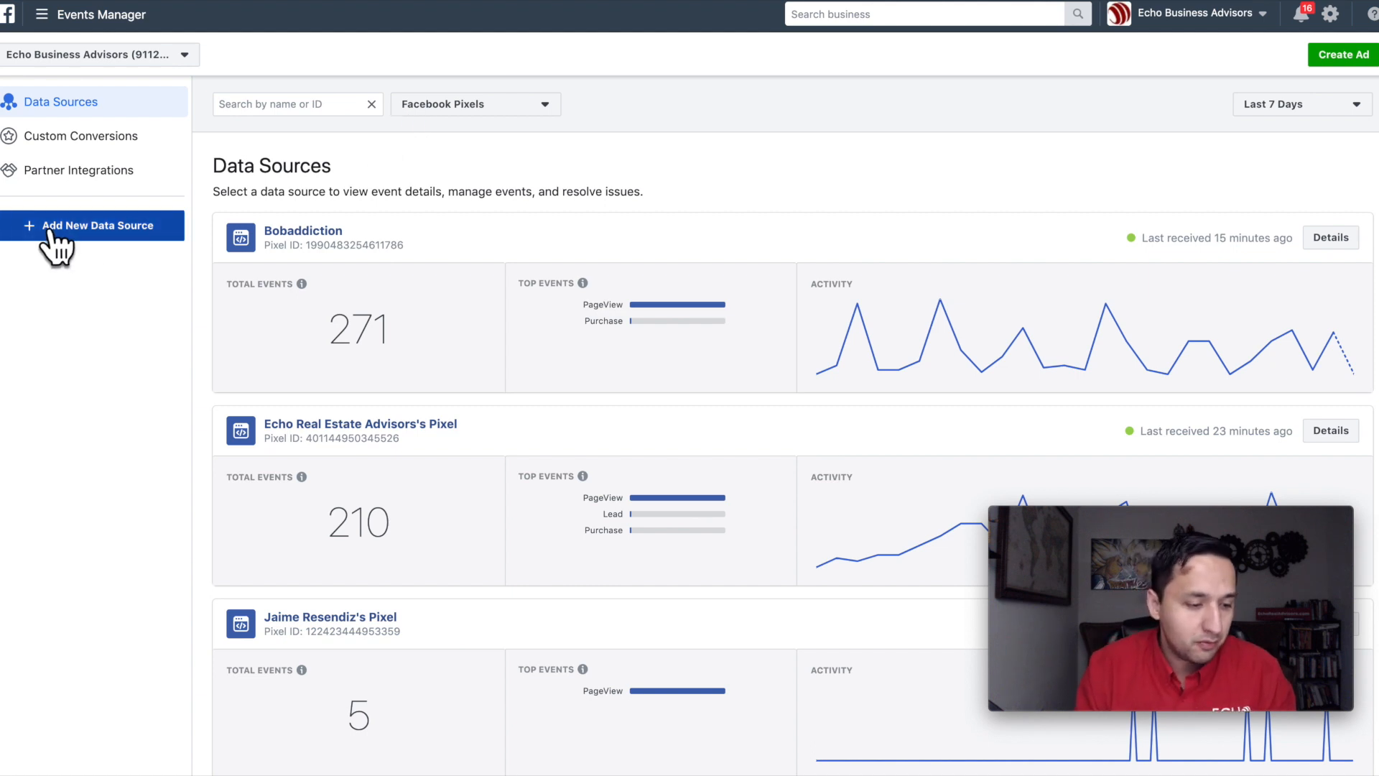
click(92, 226)
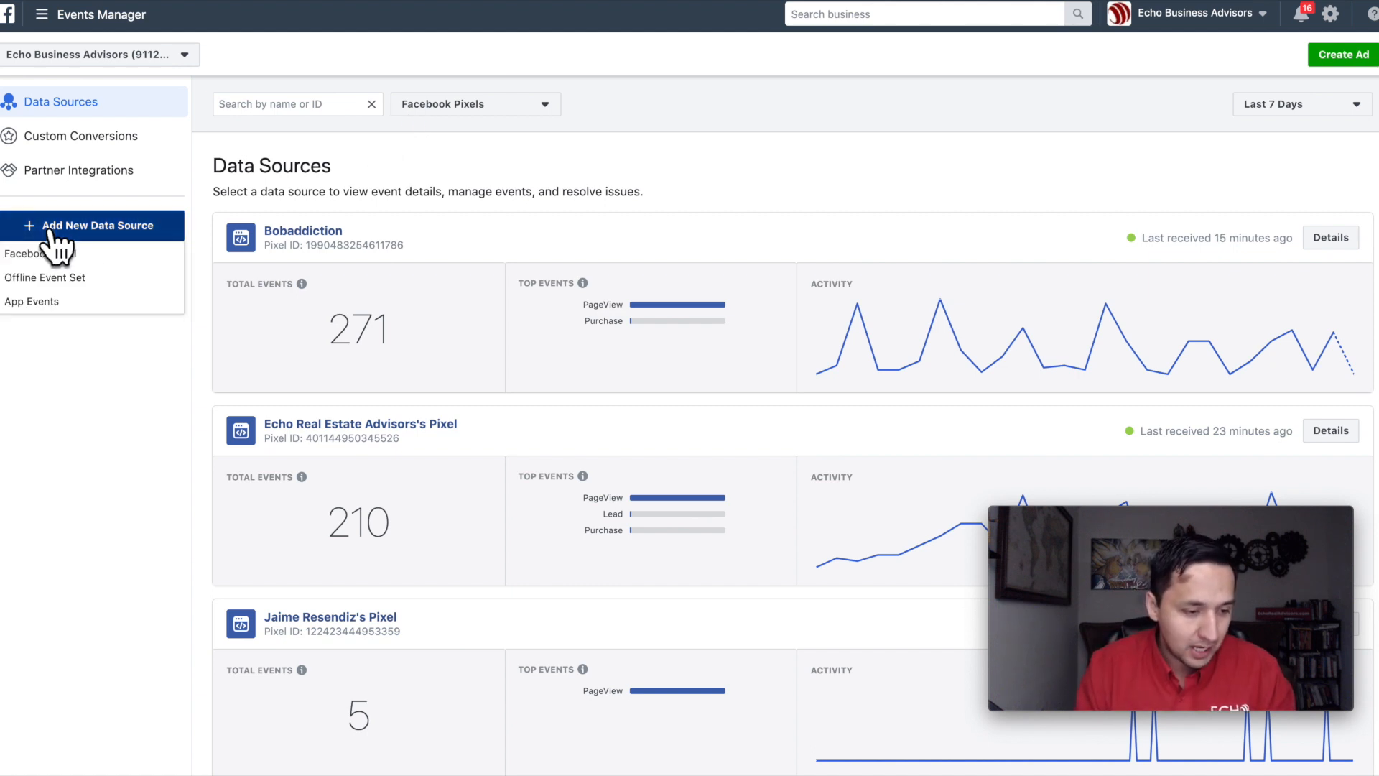
Step: Create a Facebook Pixel named 'YT Video - Text Pixel' with no website URL and confirm
click(26, 253)
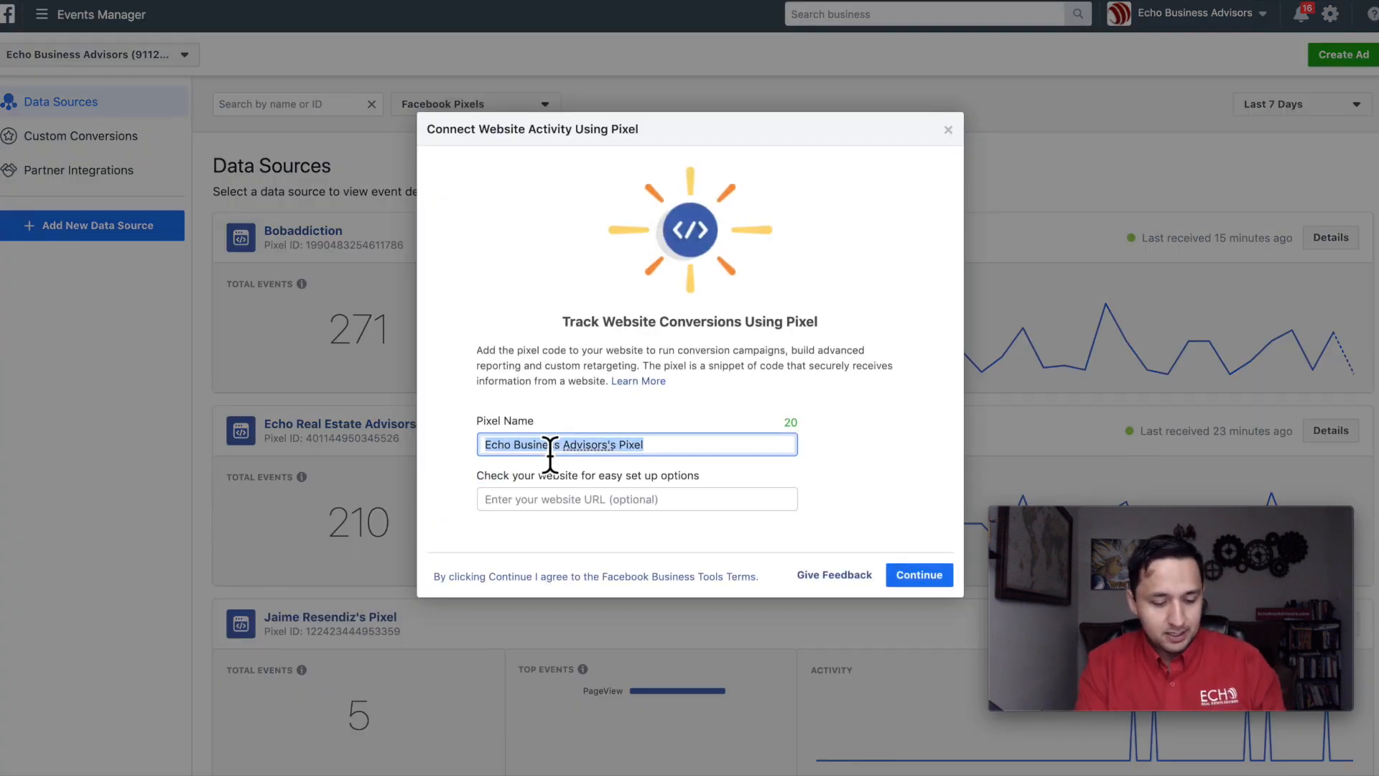
text(YT Video - Test Pixel)
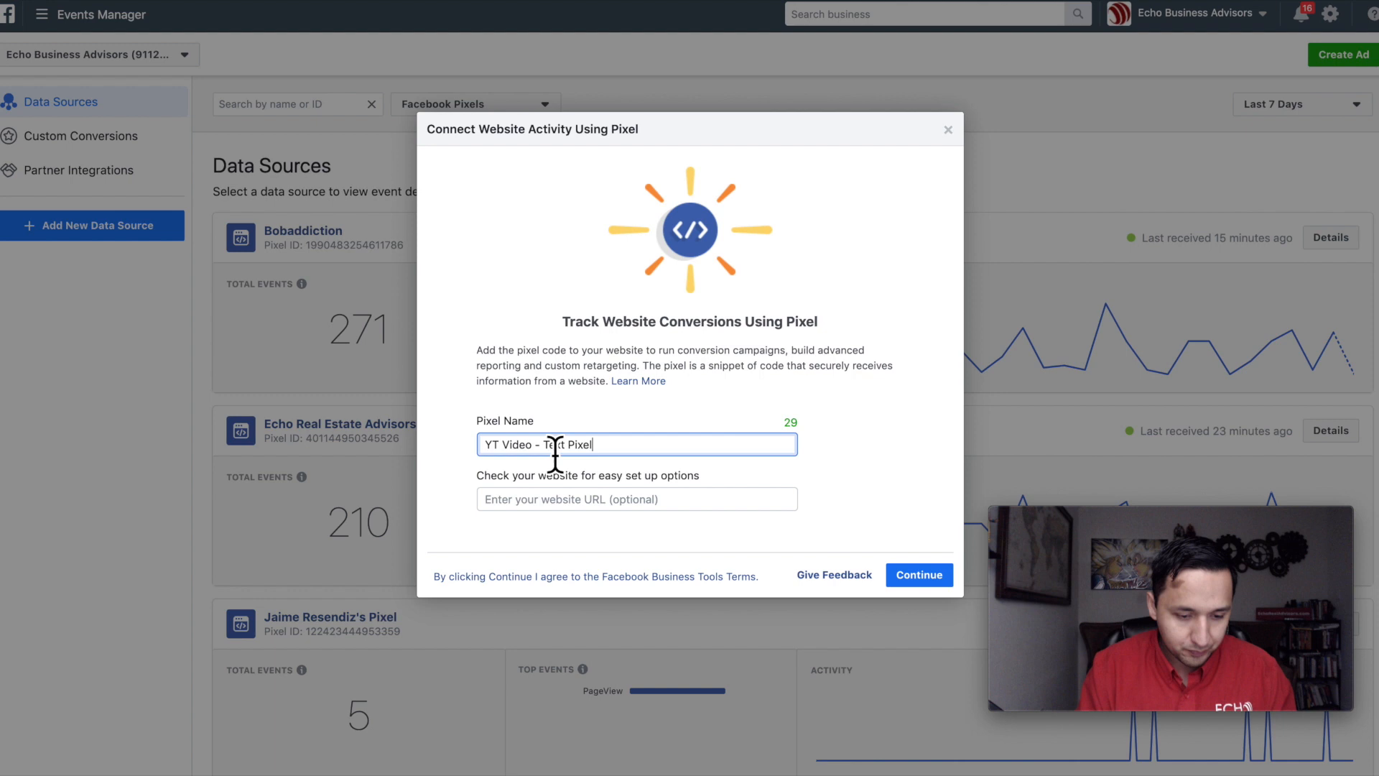
click(635, 499)
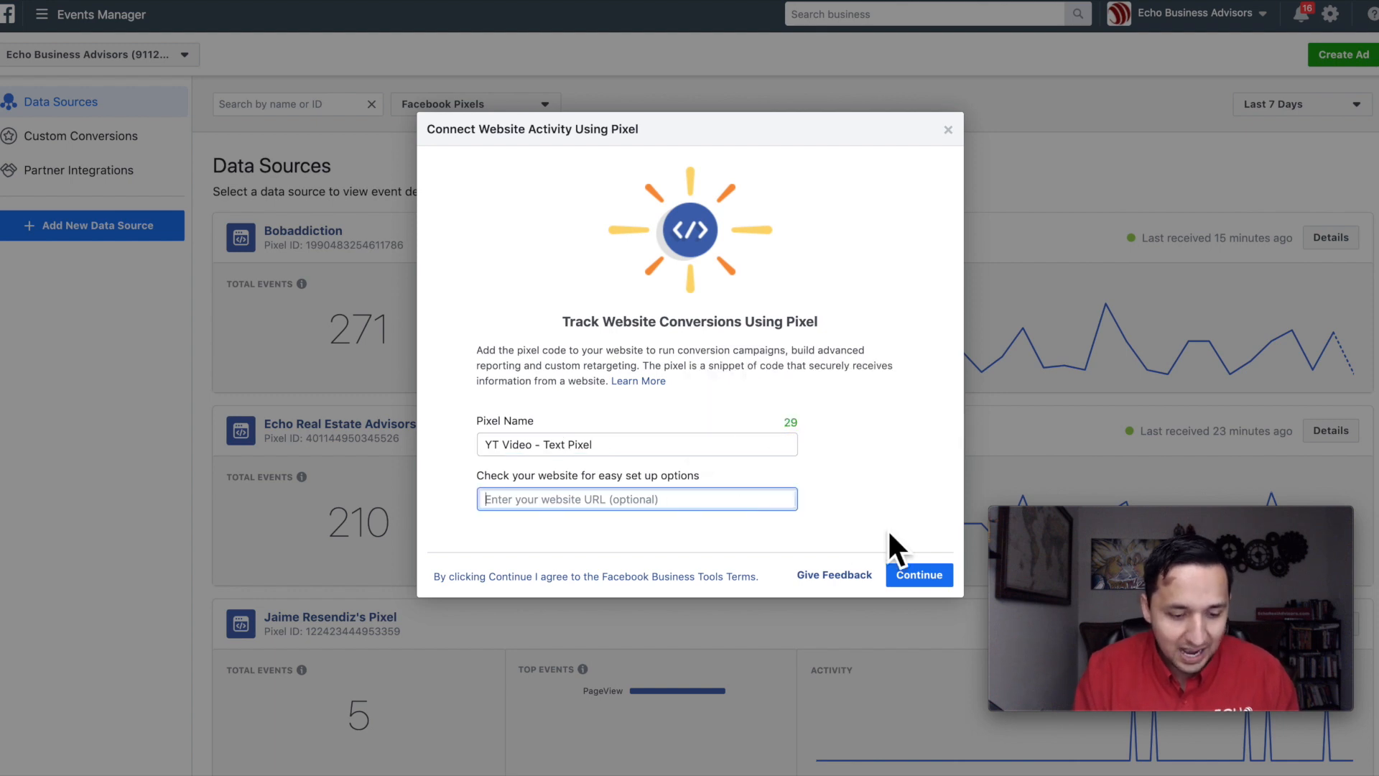
click(918, 574)
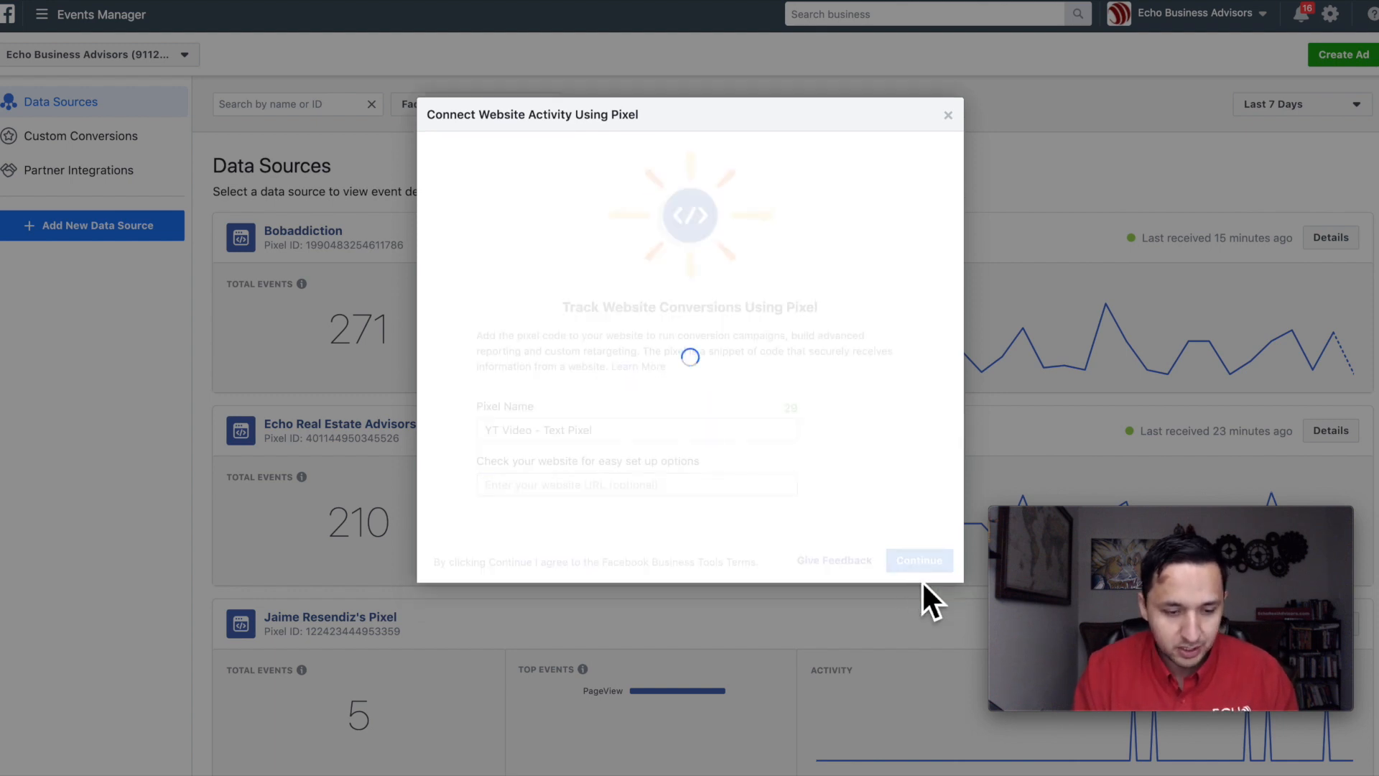
click(918, 560)
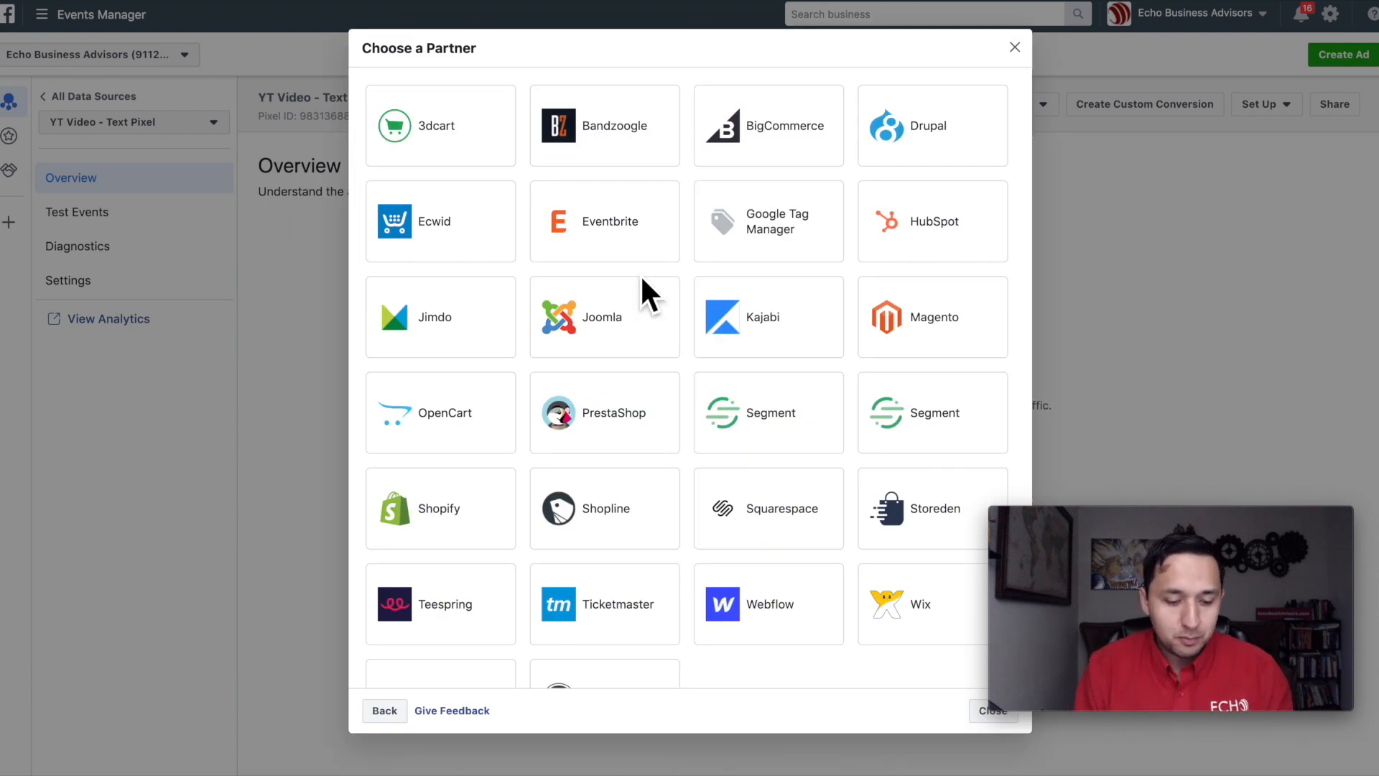
Step: Close the Choose a Partner dialog unused and show the new pixel's Set Up install options
scroll(down, 3)
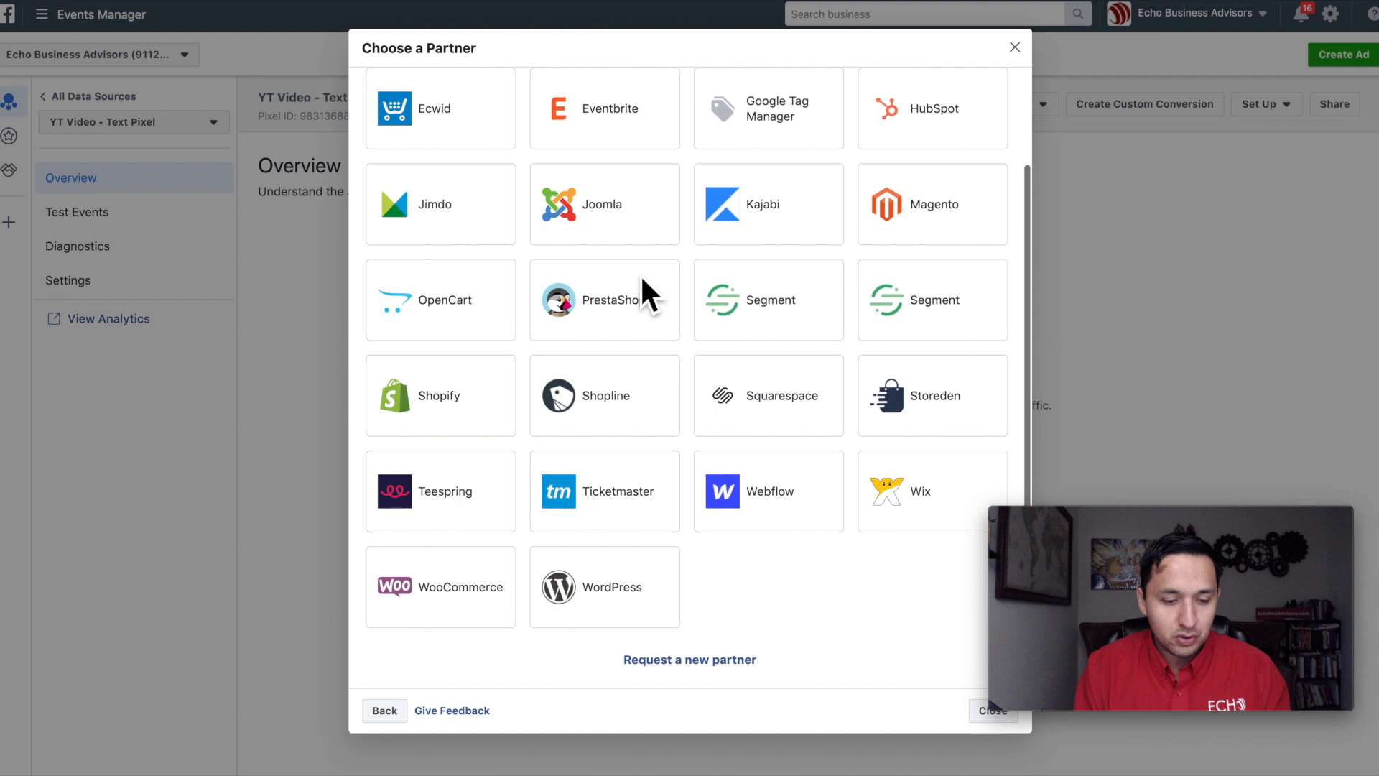
mouse_move(761, 563)
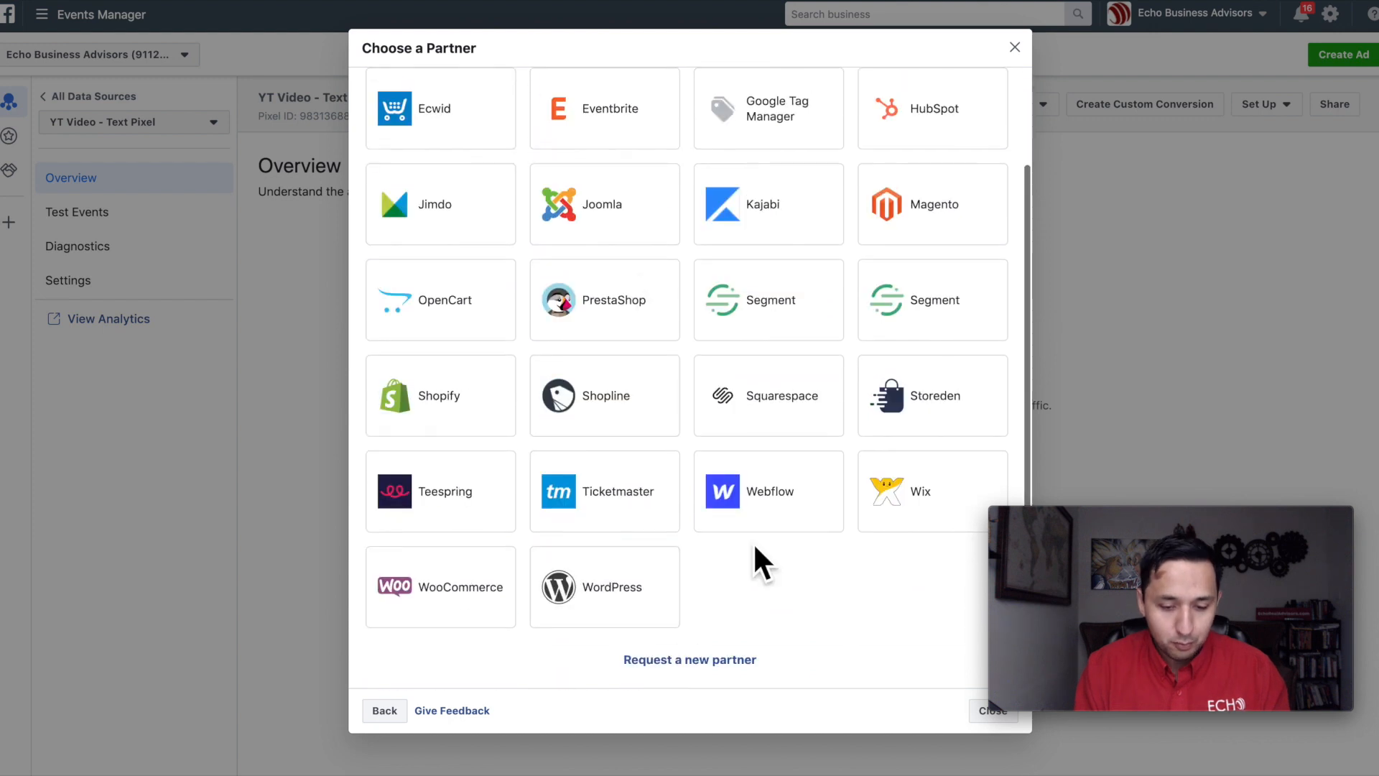
scroll(up, 3)
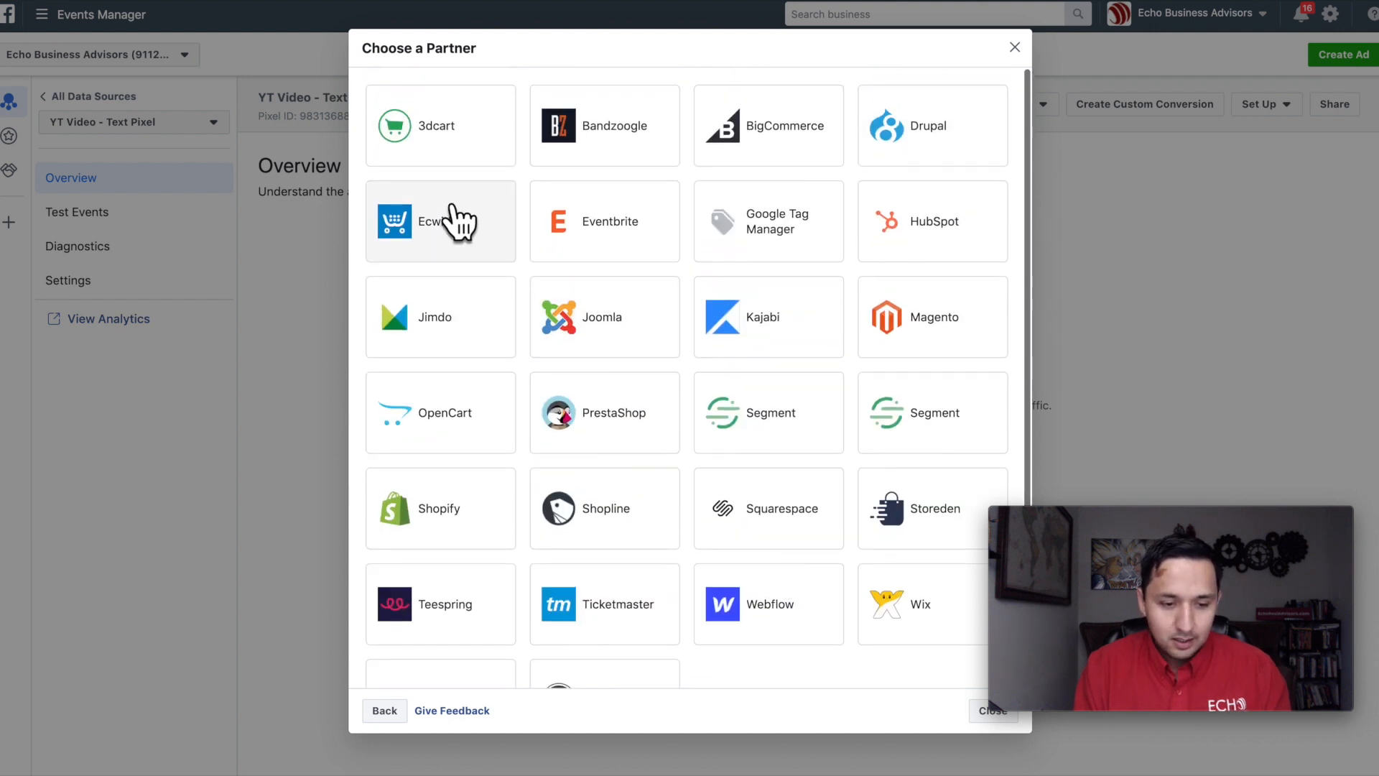
mouse_move(610, 343)
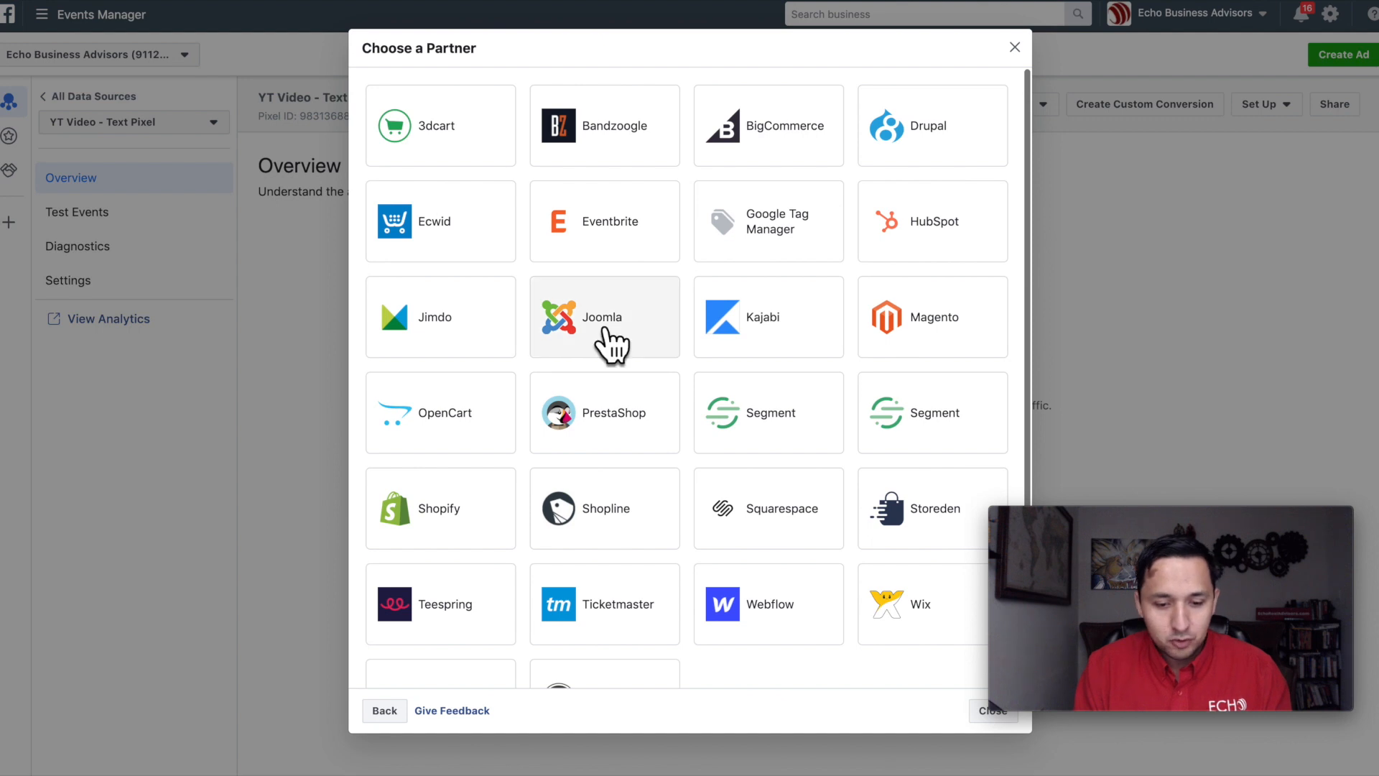
mouse_move(829, 312)
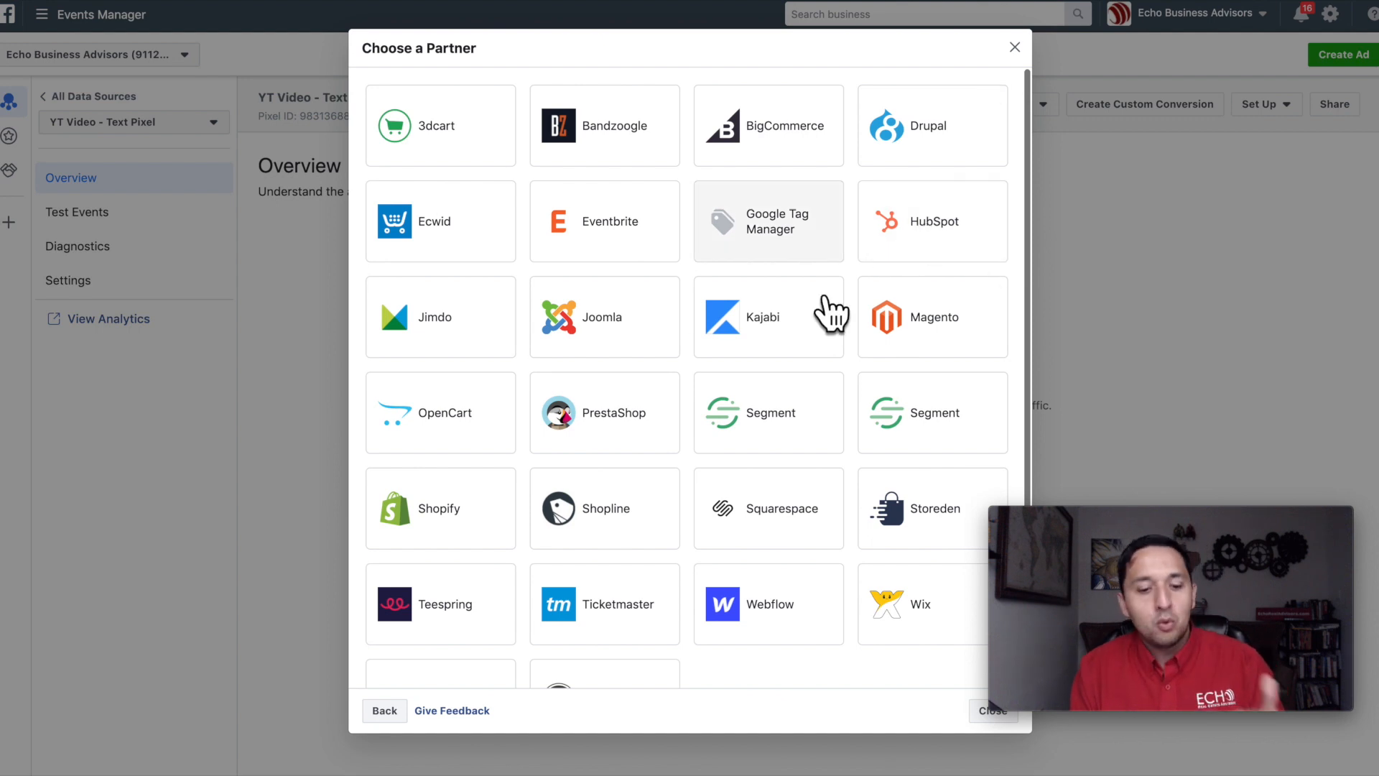
scroll(down, 3)
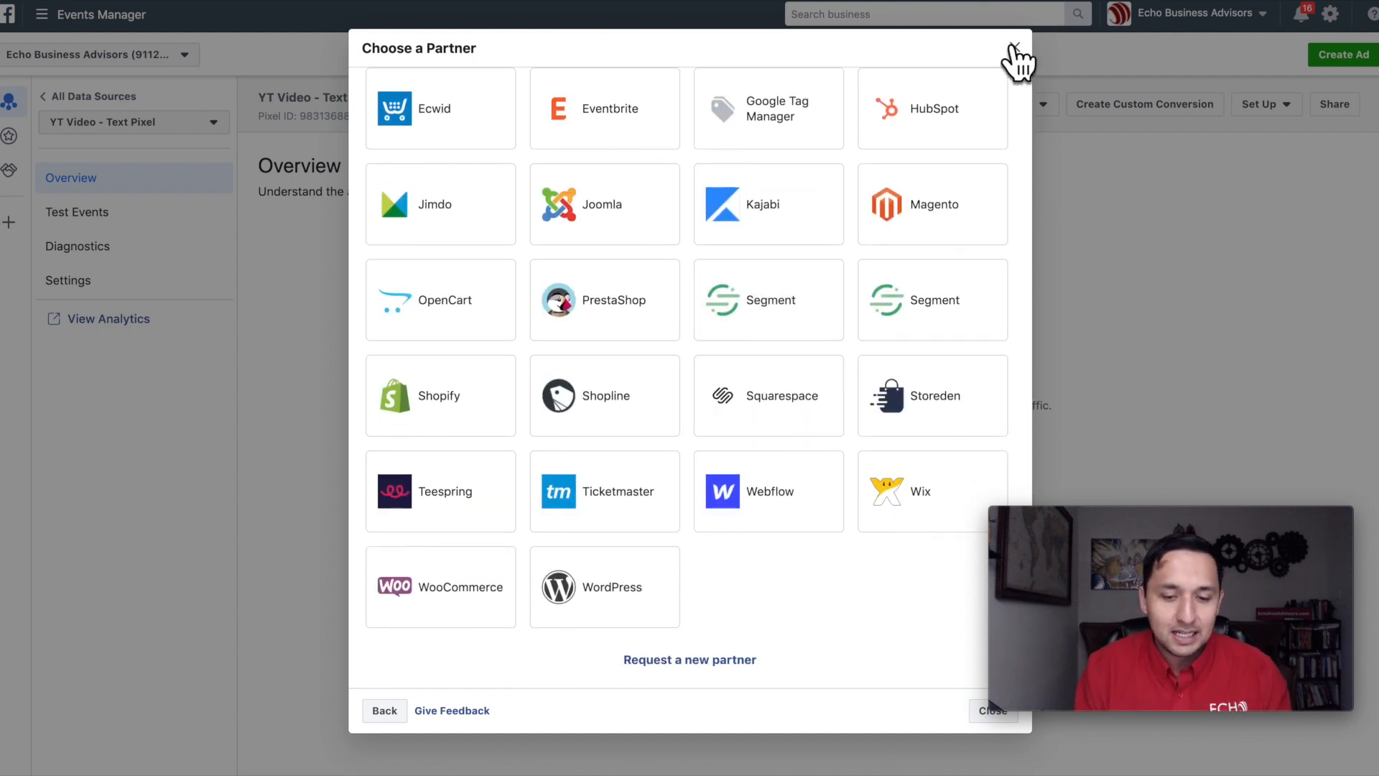
click(992, 711)
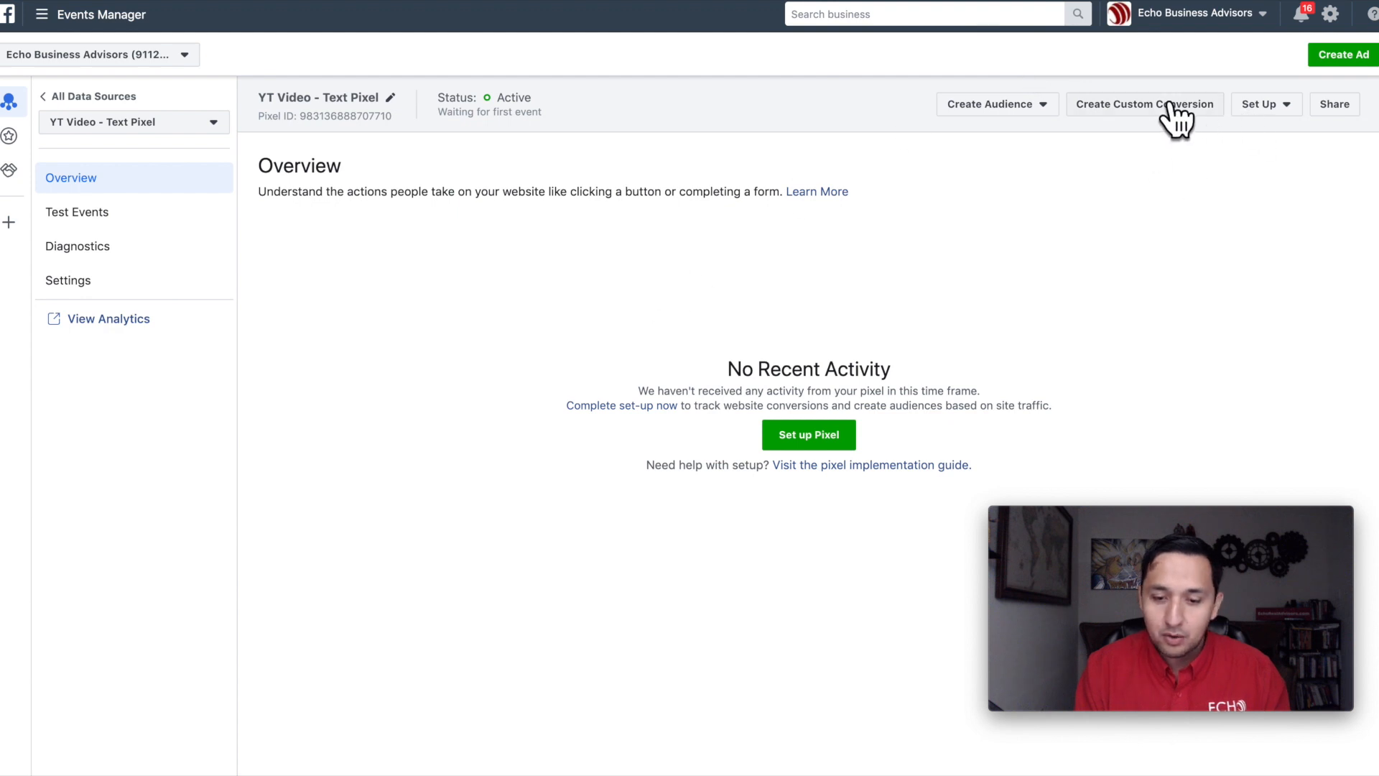
mouse_move(1173, 123)
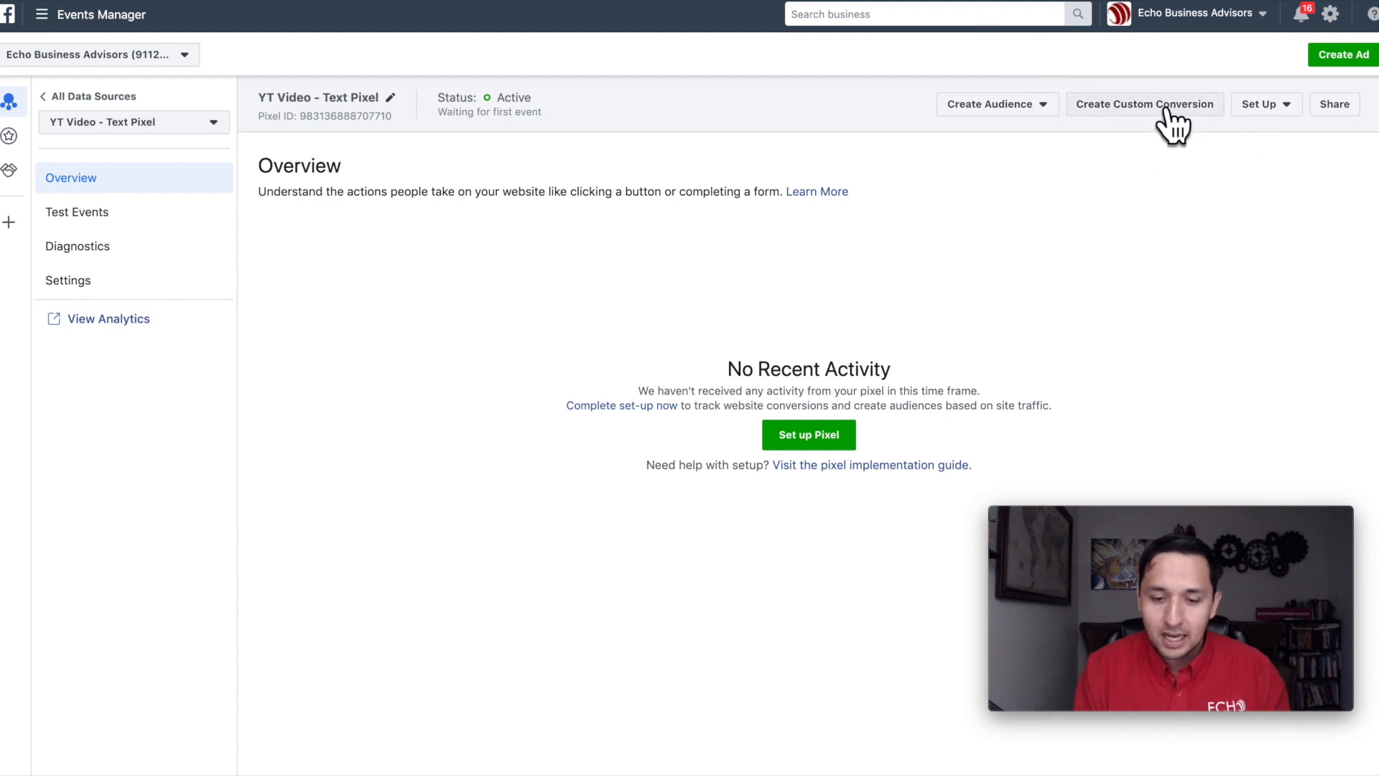
click(1264, 103)
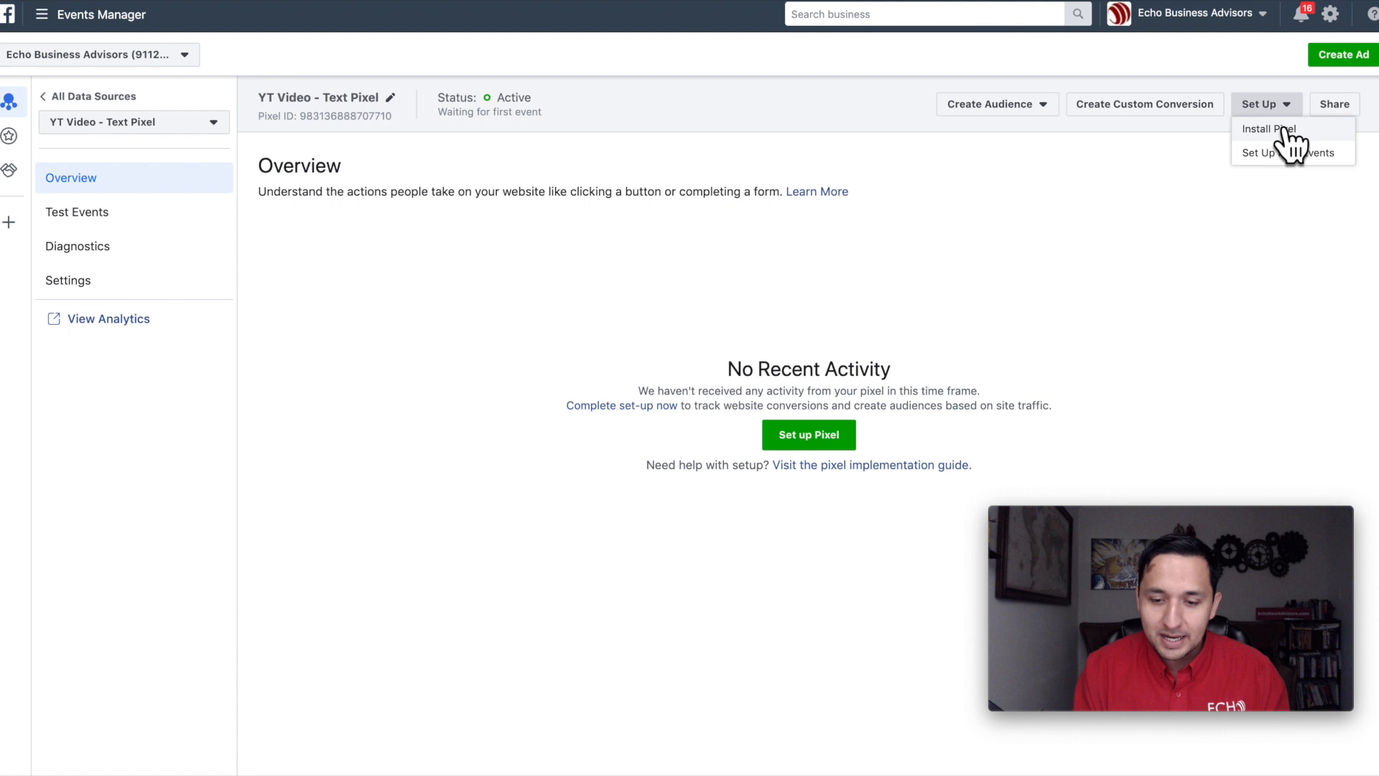
click(1268, 129)
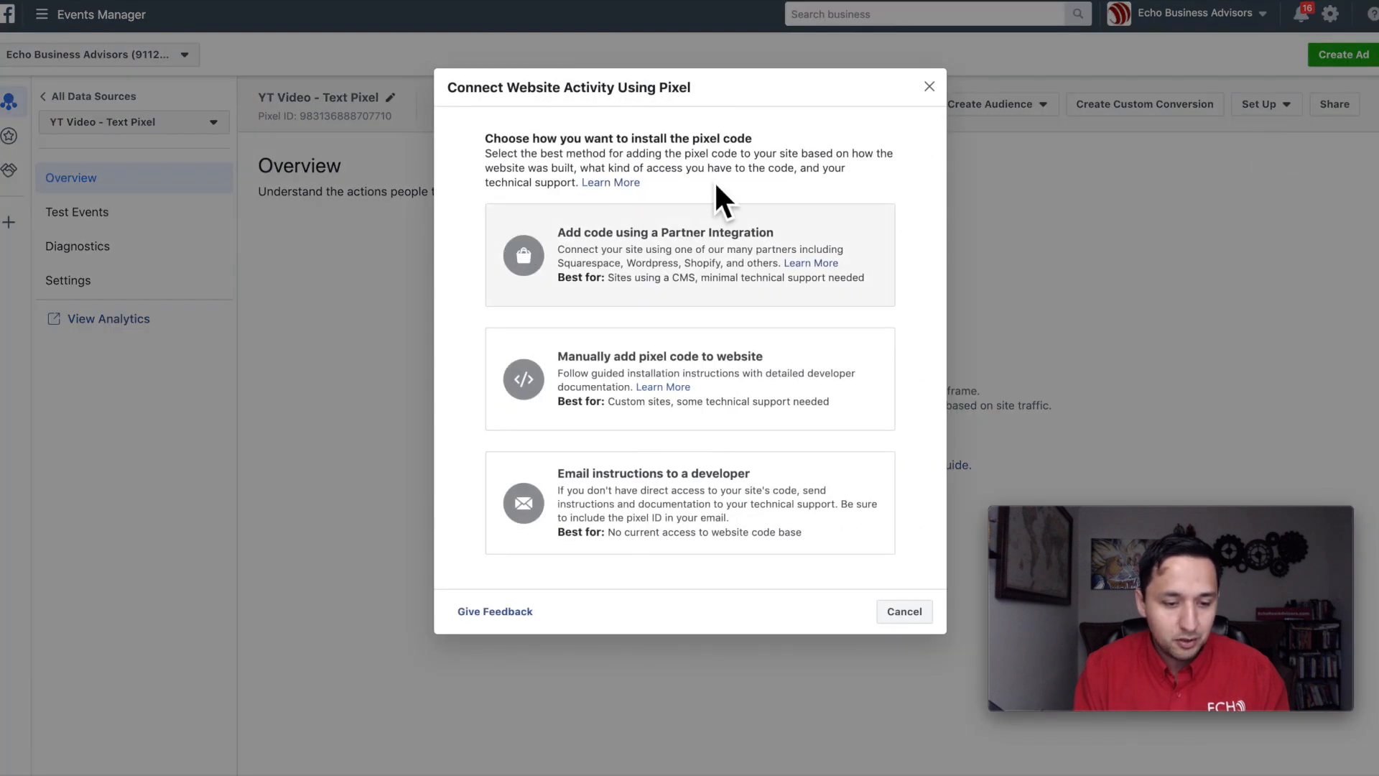
mouse_move(691, 255)
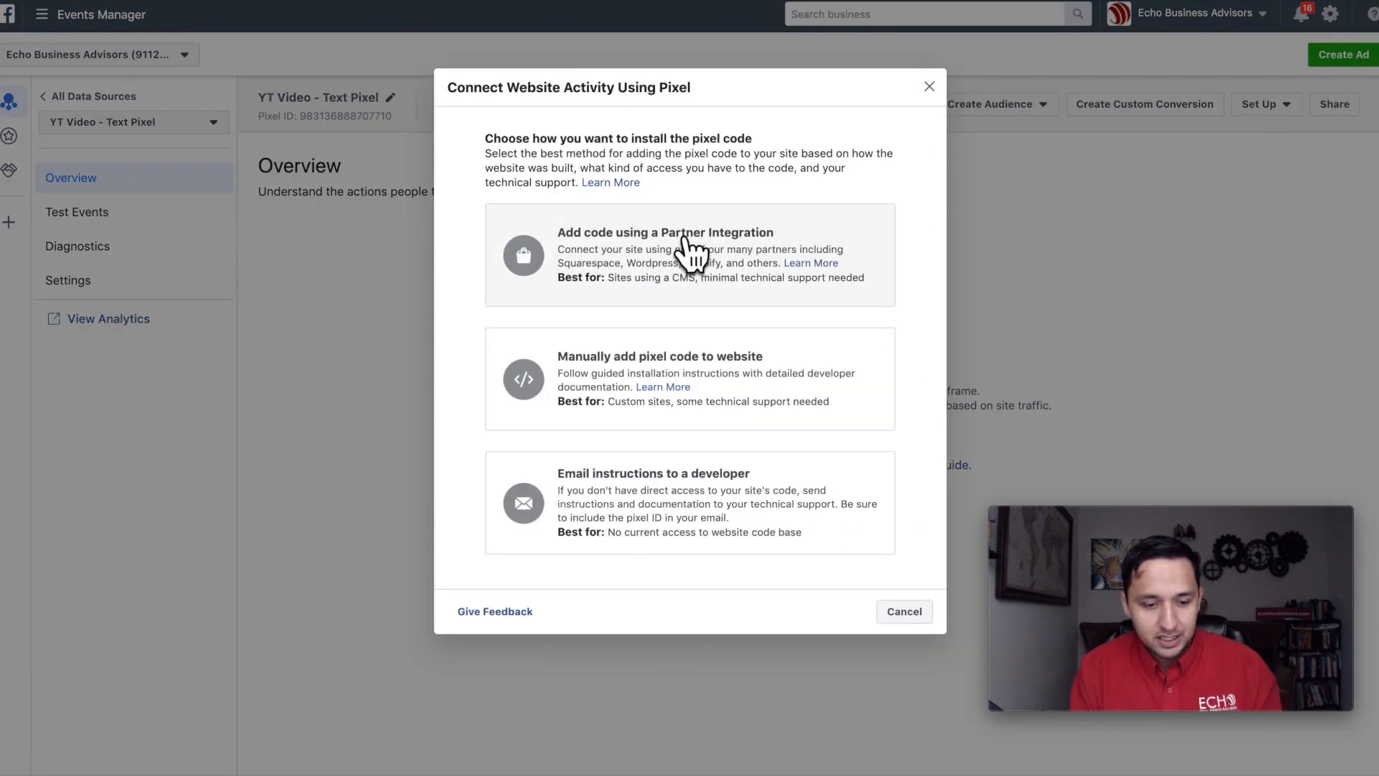
click(690, 254)
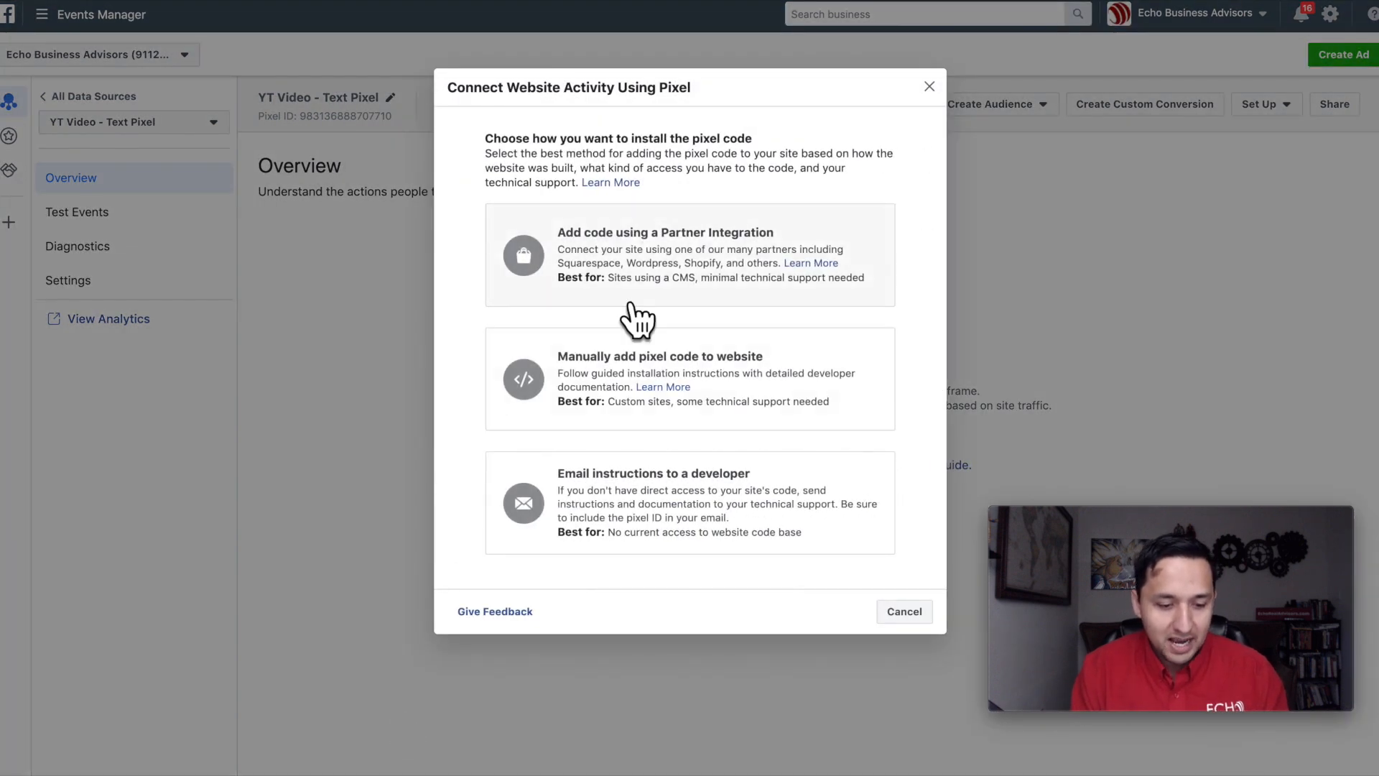
mouse_move(762, 386)
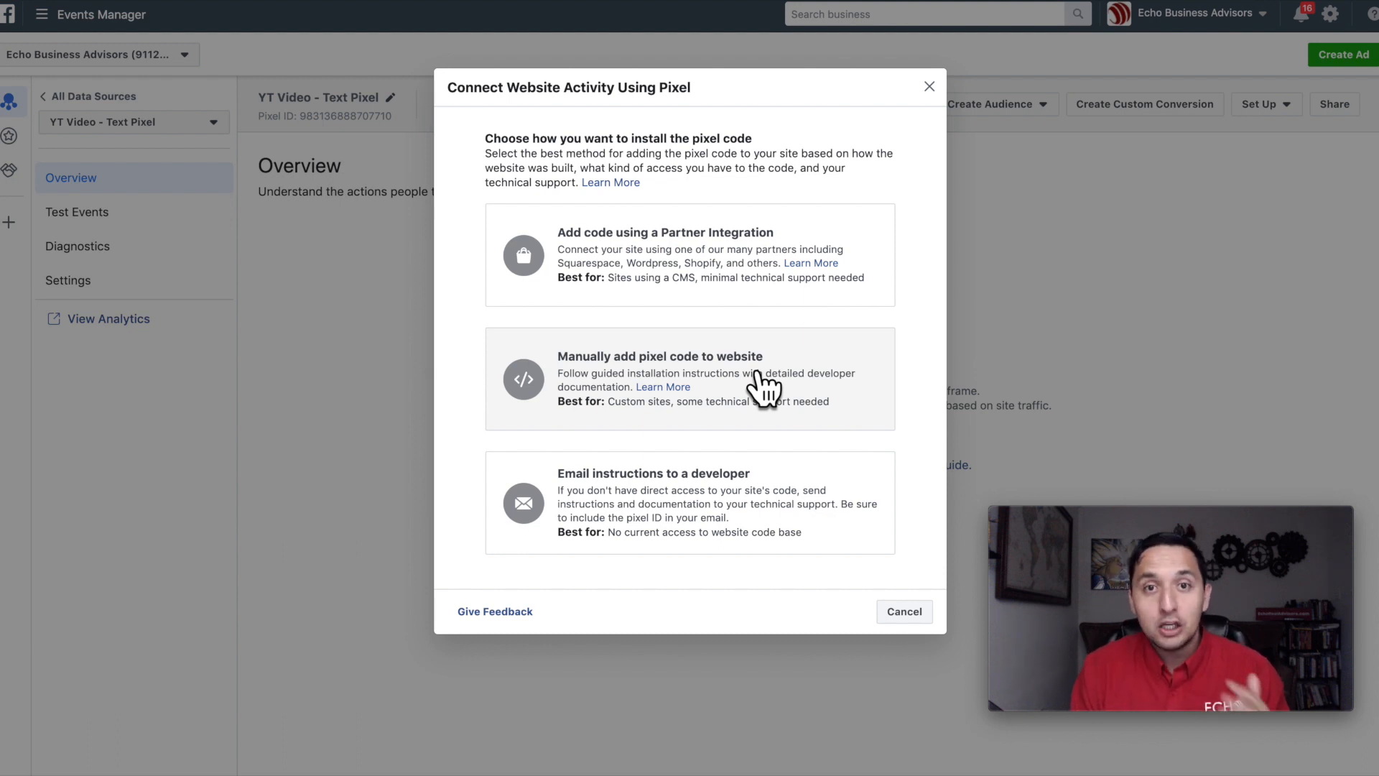
mouse_move(698, 514)
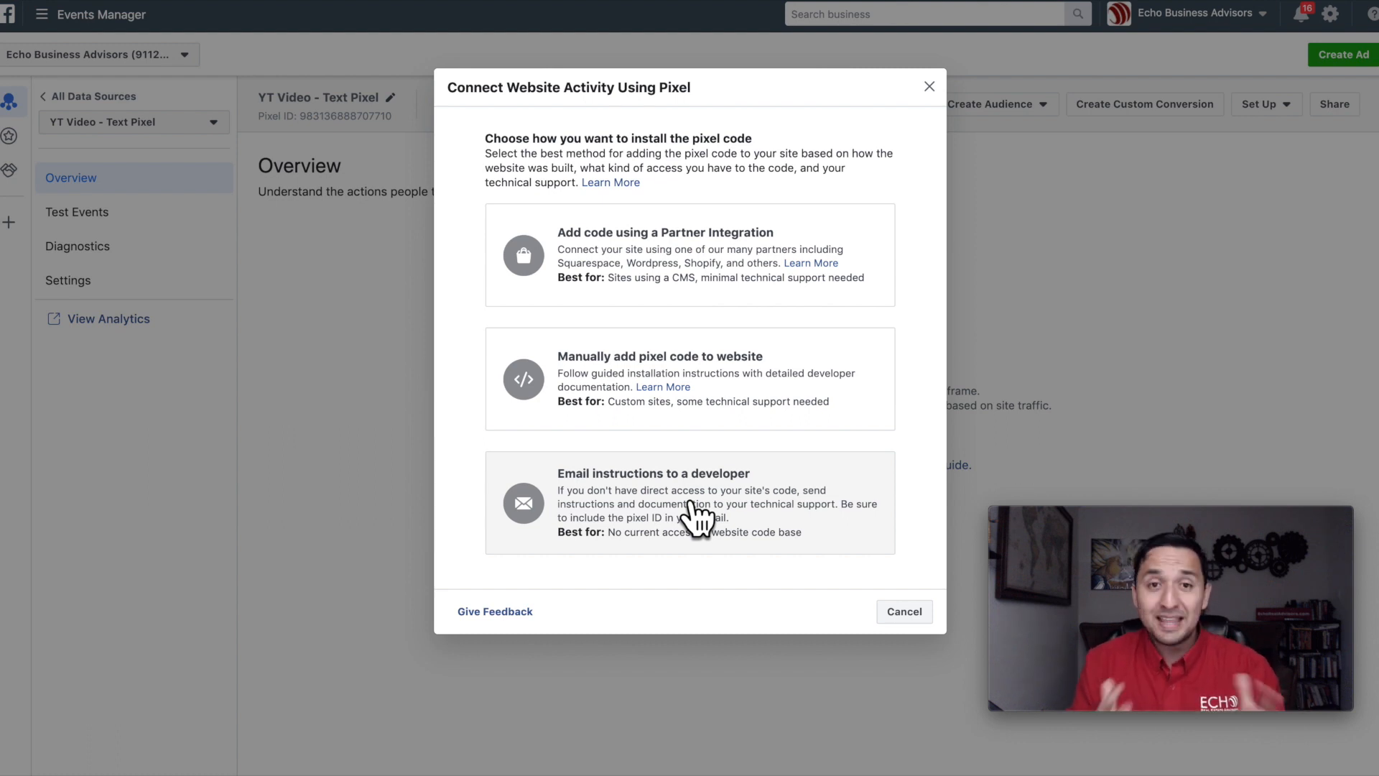
mouse_move(717, 499)
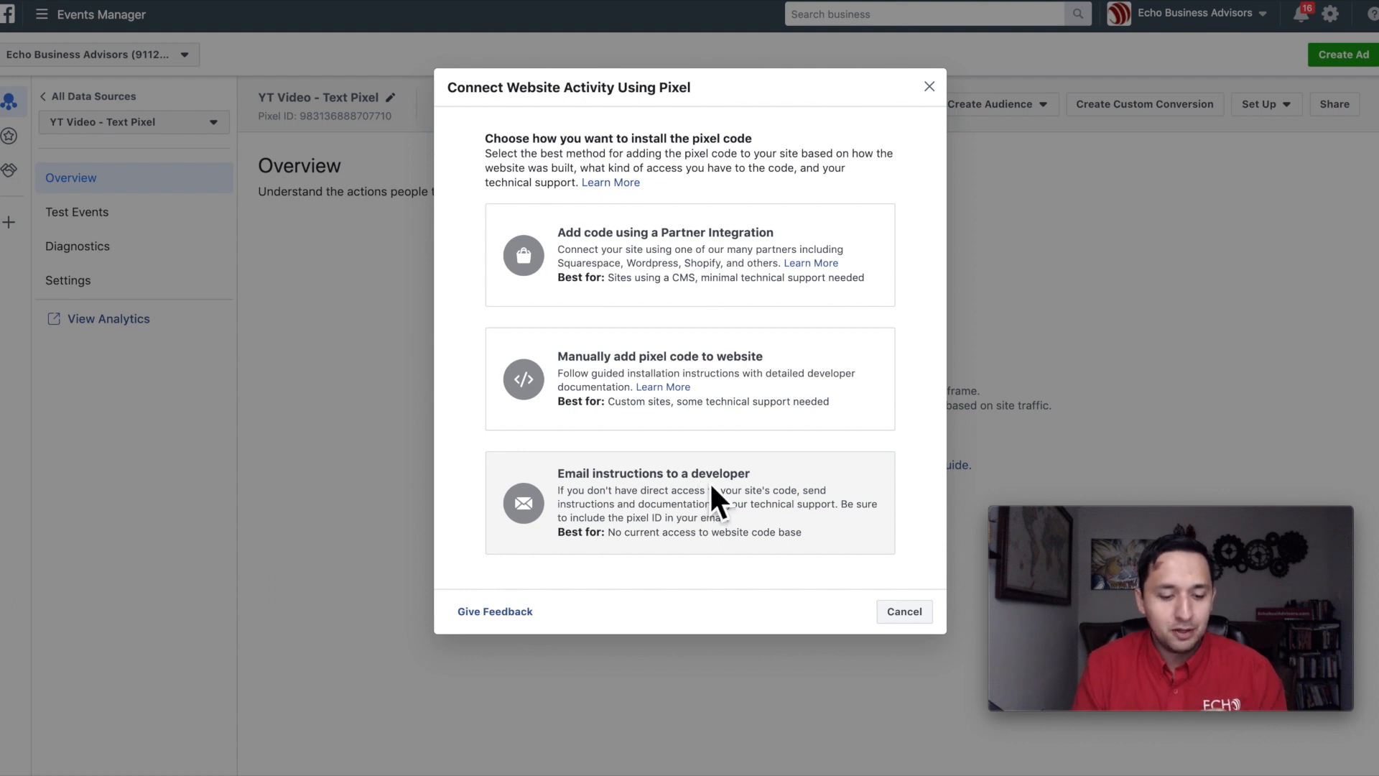
click(689, 378)
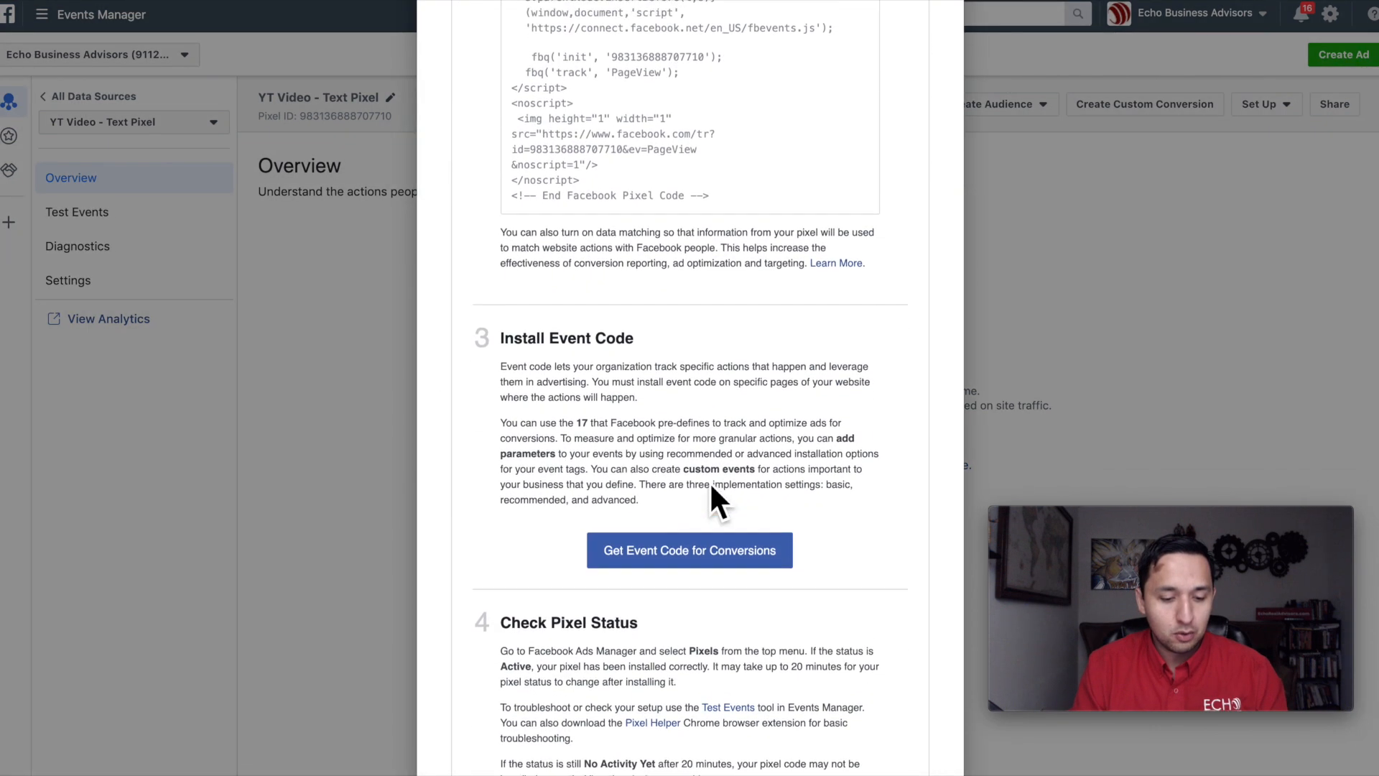
scroll(down, 3)
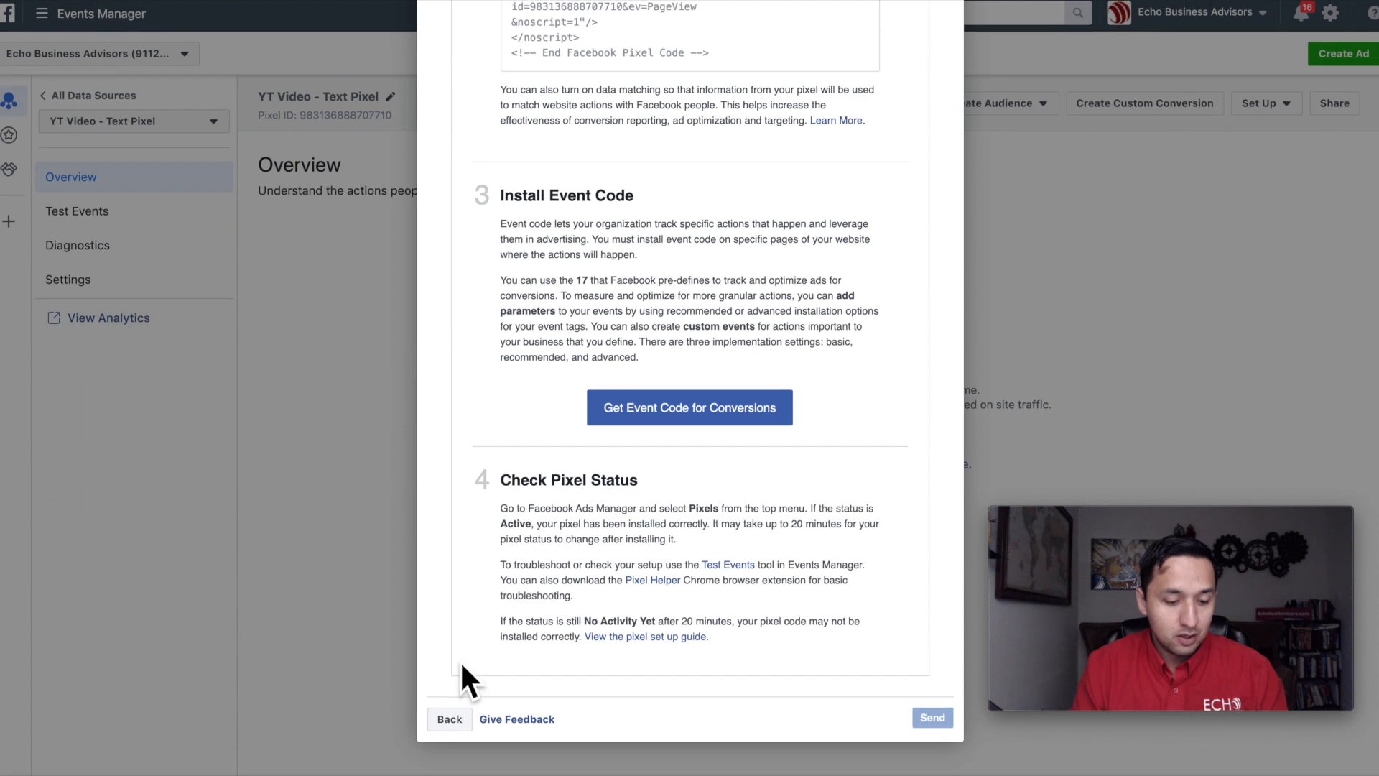
click(449, 718)
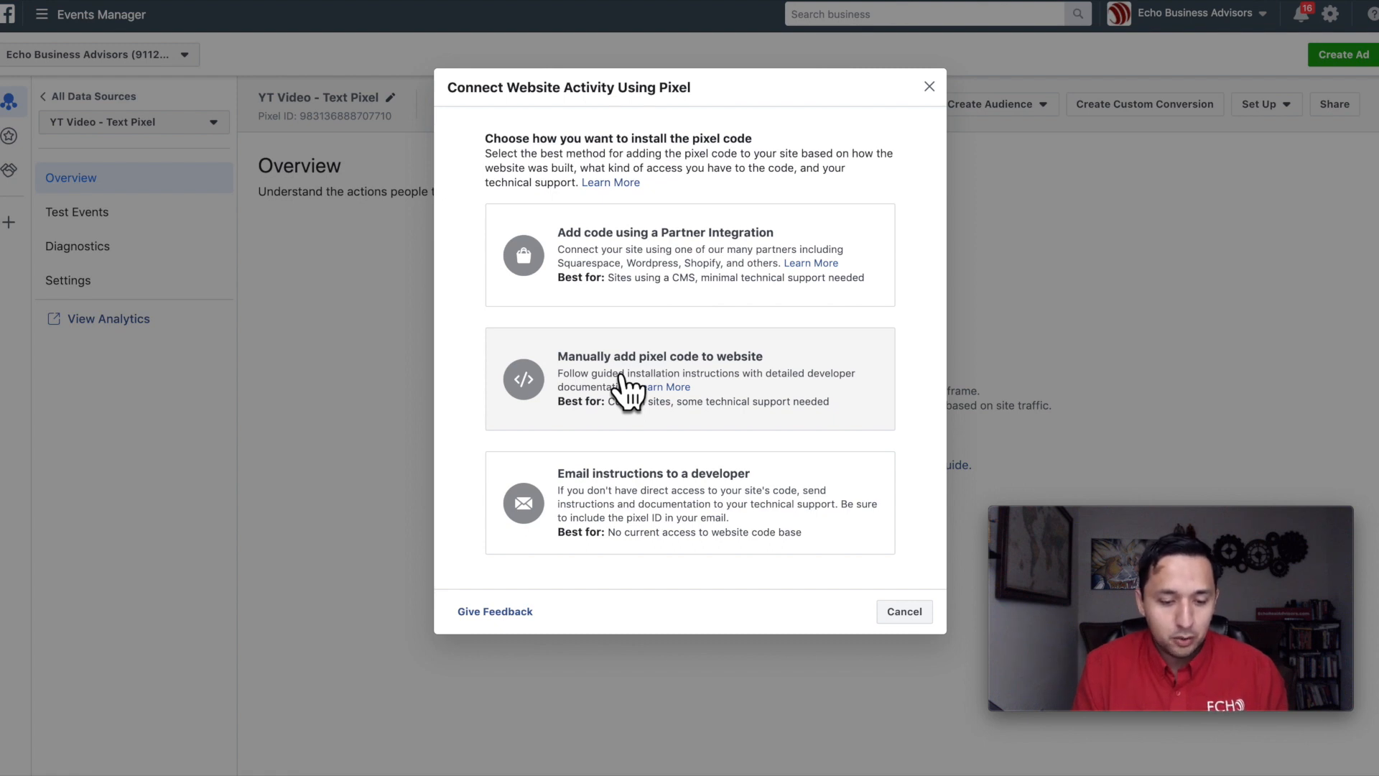
click(690, 378)
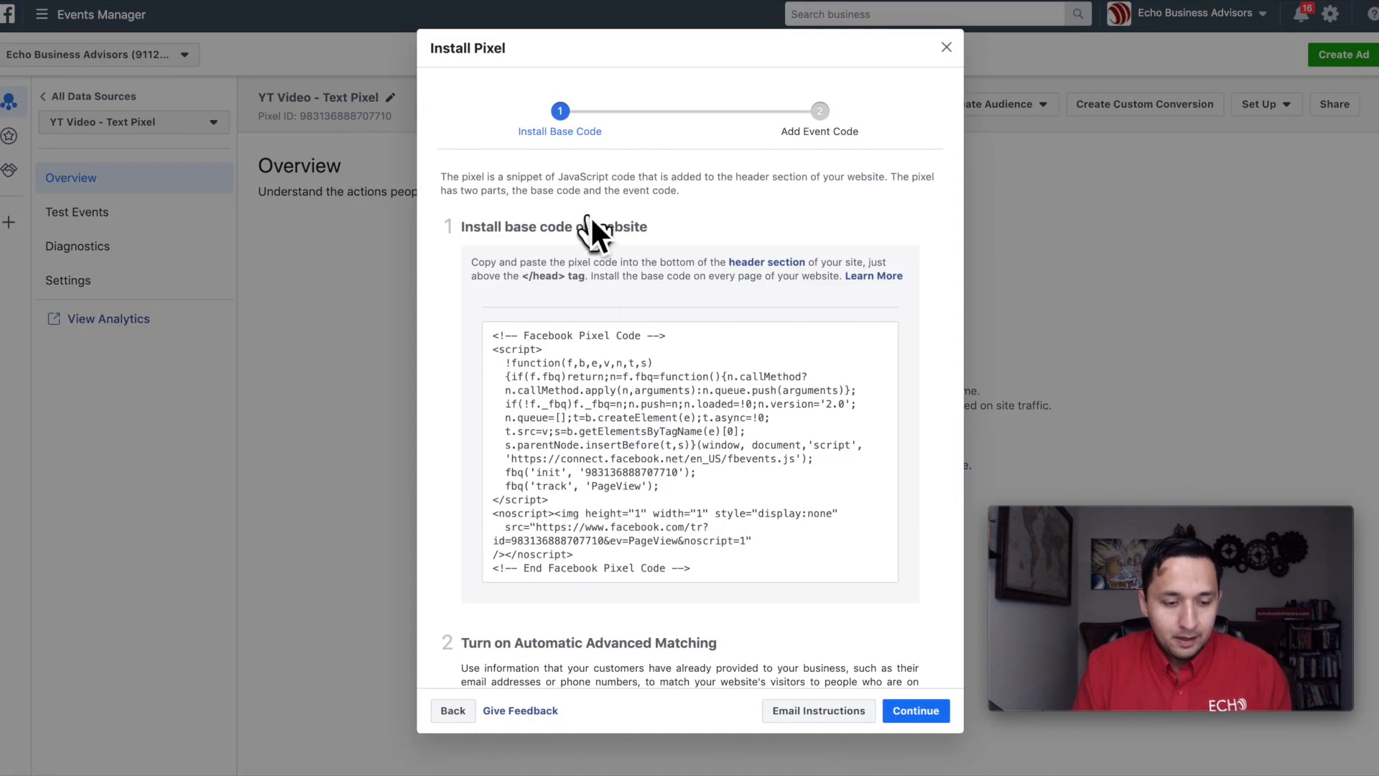
scroll(down, 3)
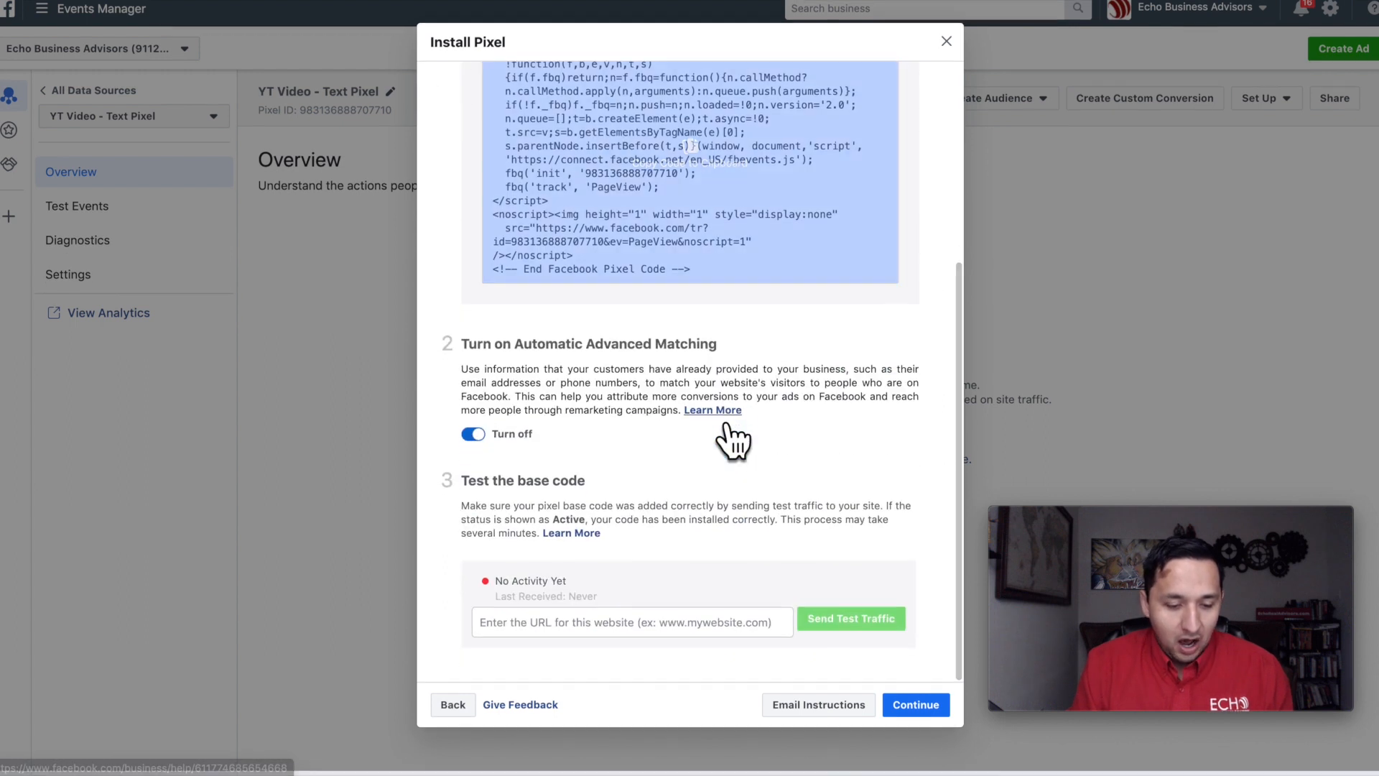
scroll(up, 3)
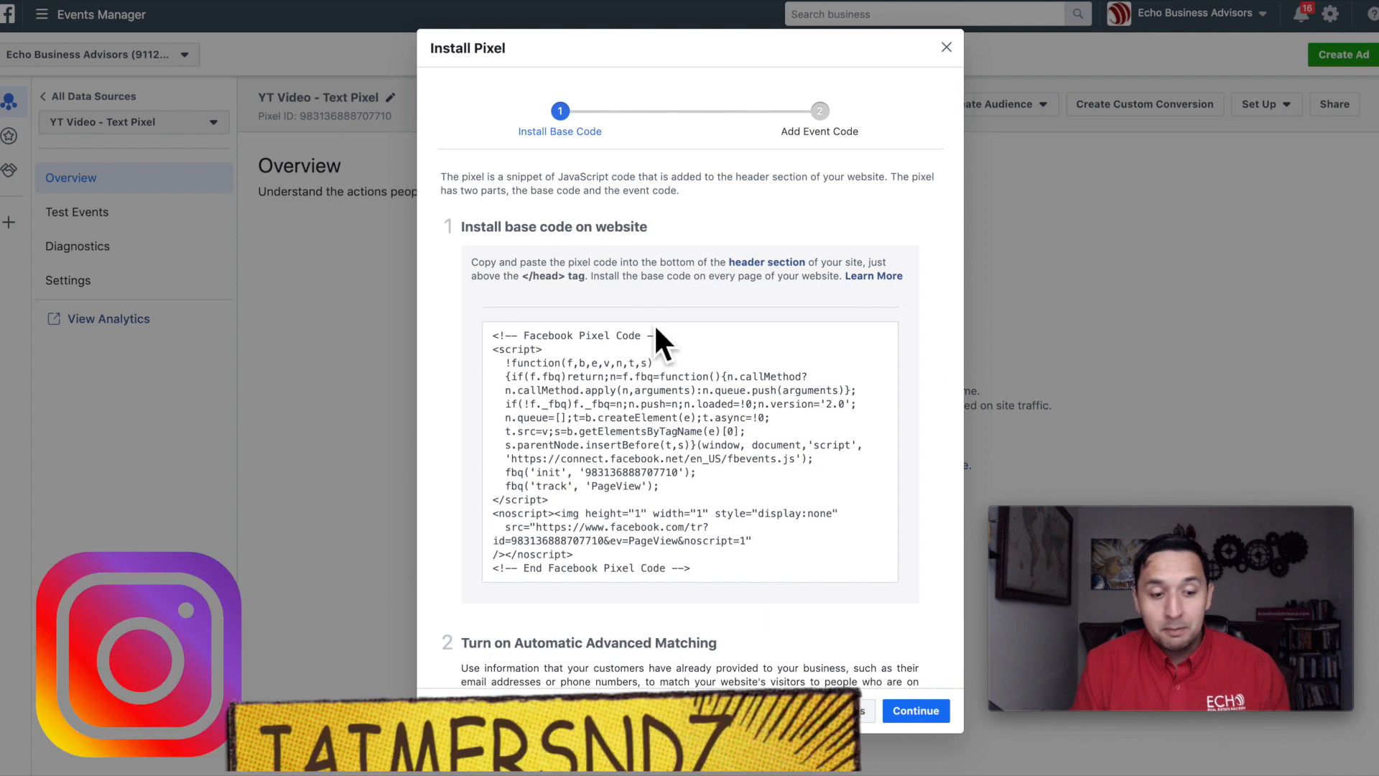
click(688, 451)
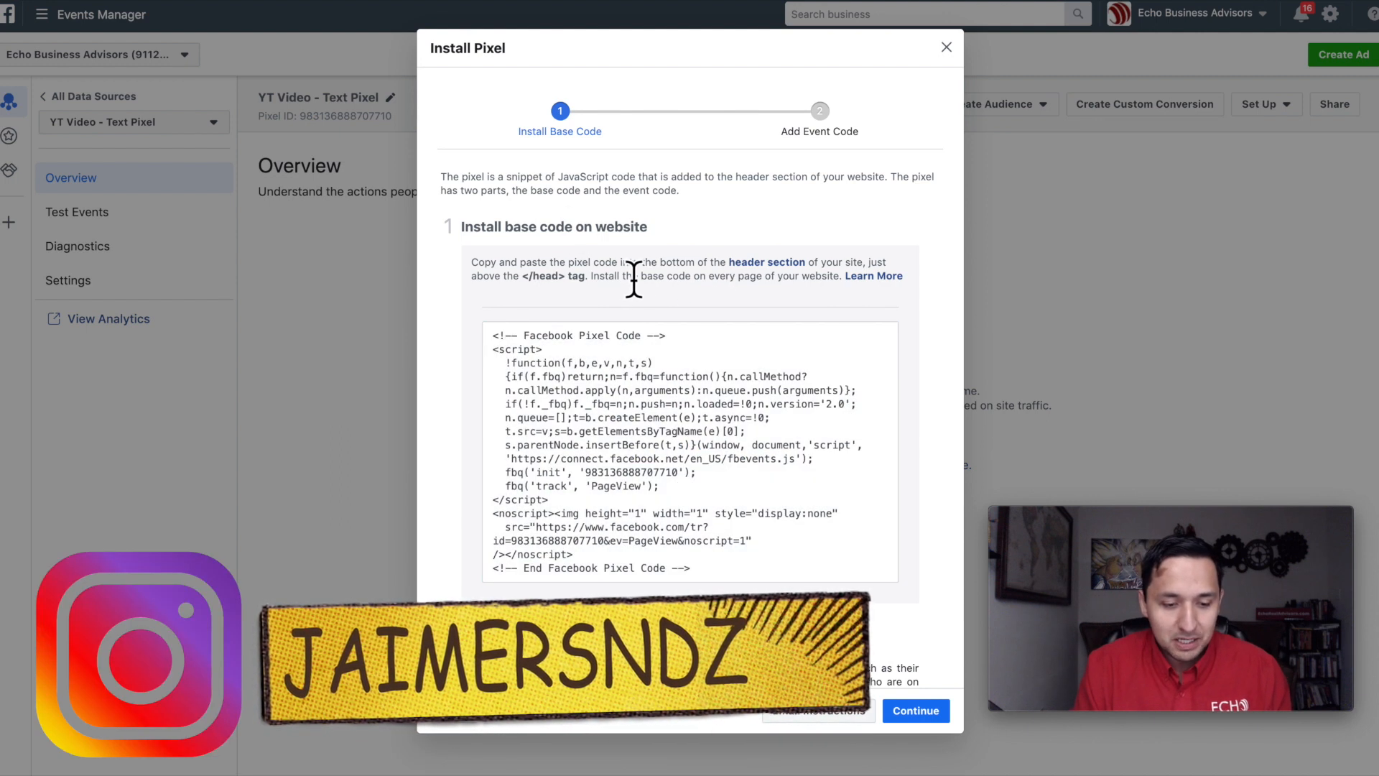
click(691, 451)
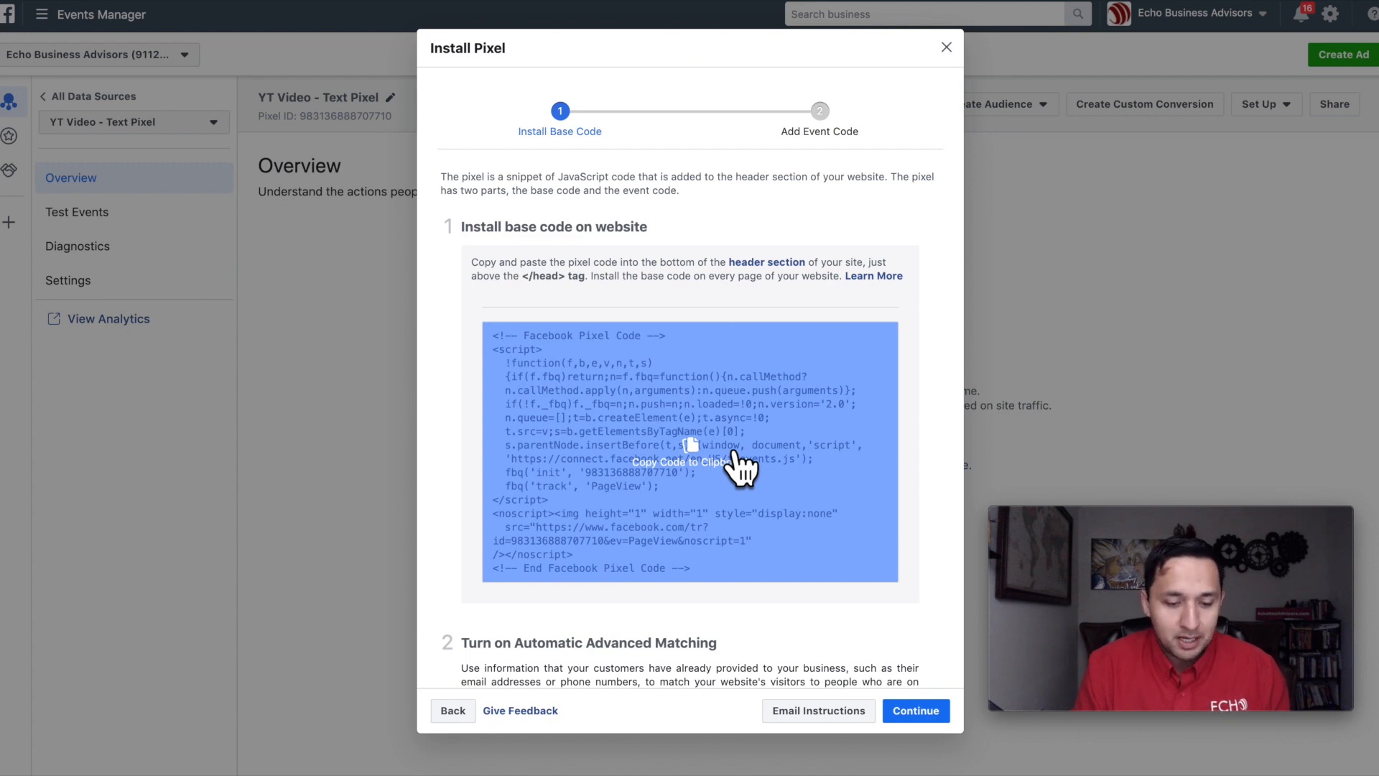
click(690, 451)
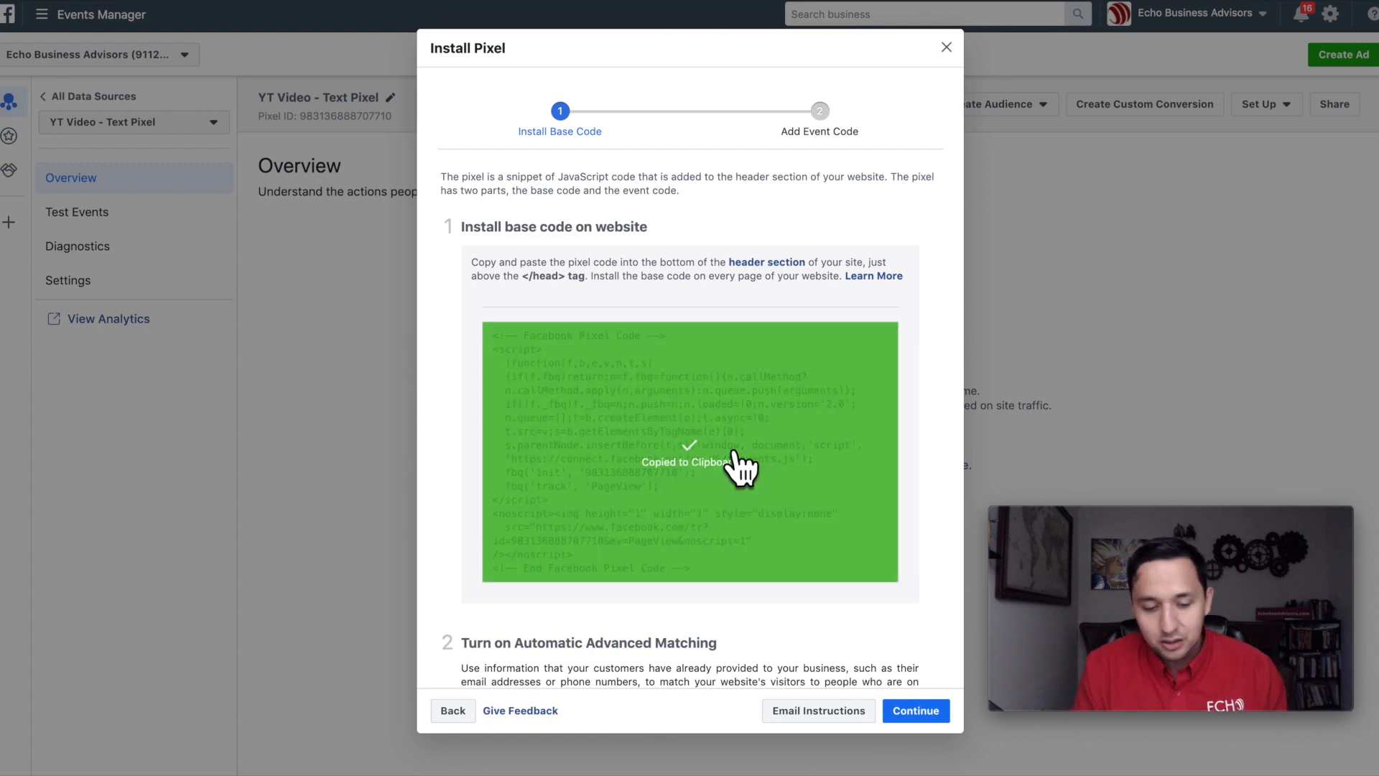
scroll(down, 3)
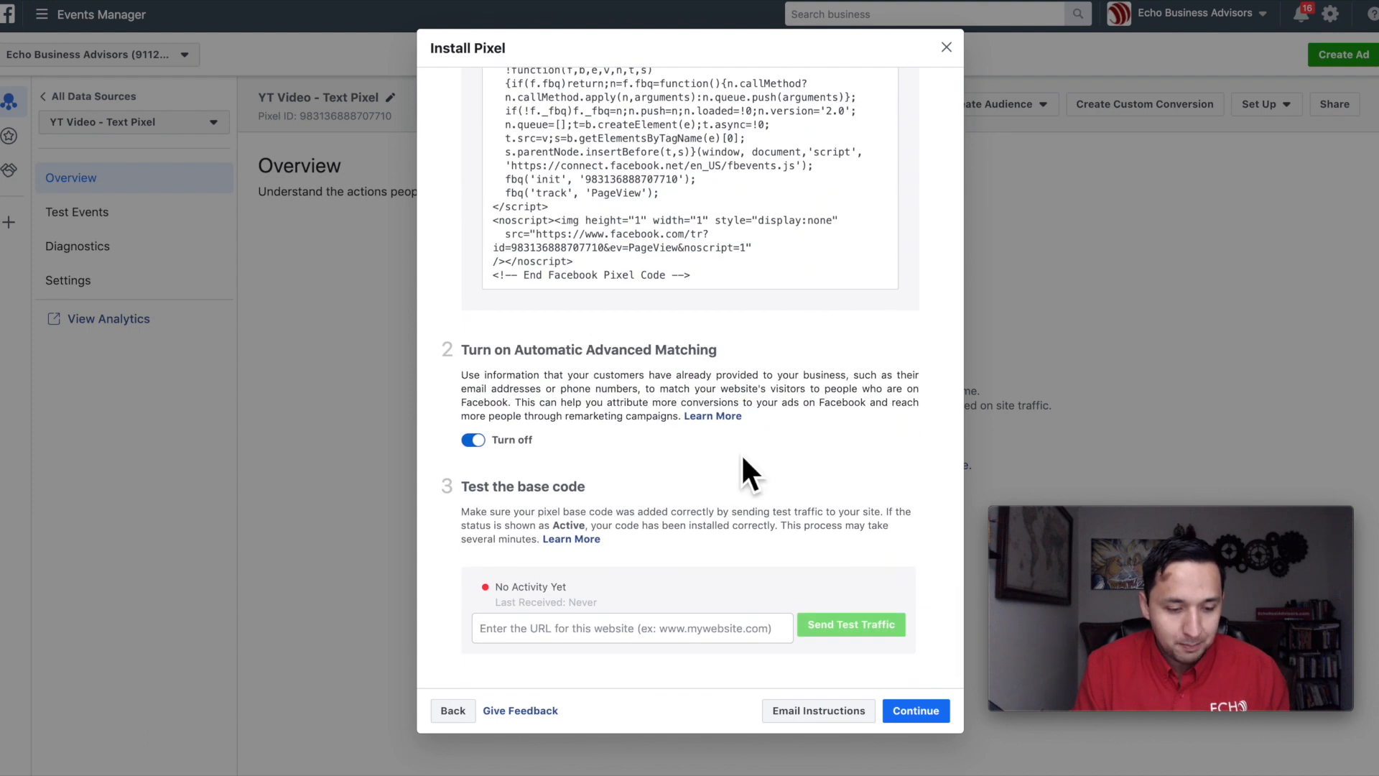
mouse_move(482, 379)
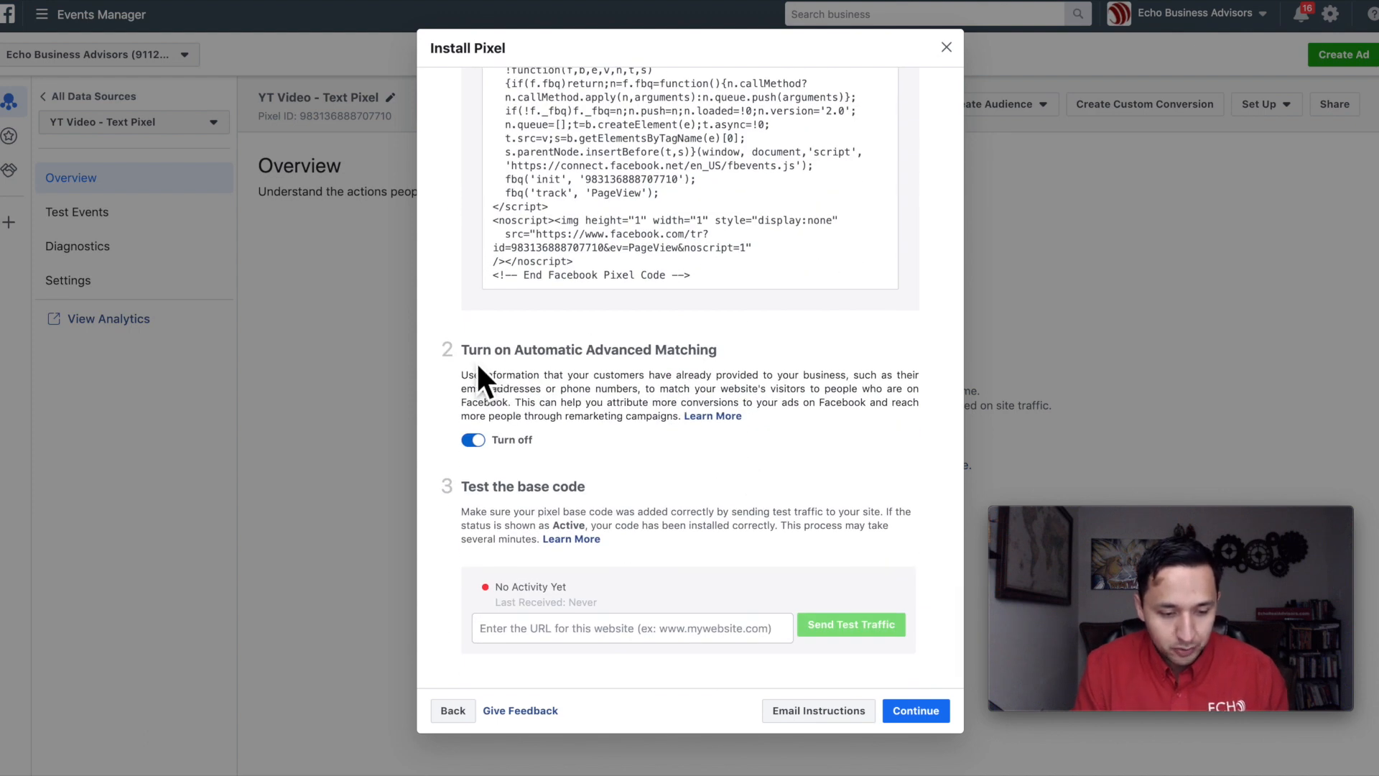
mouse_move(483, 407)
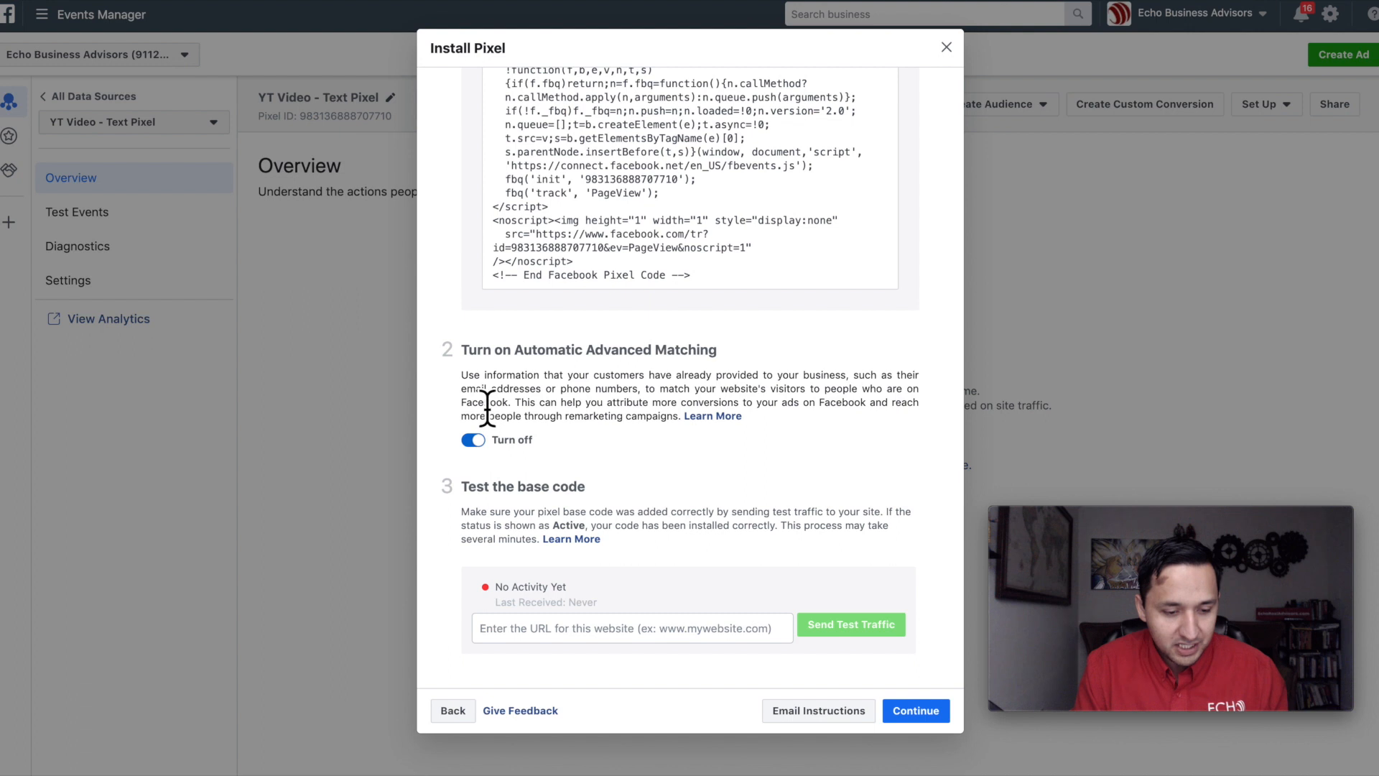
mouse_move(602, 449)
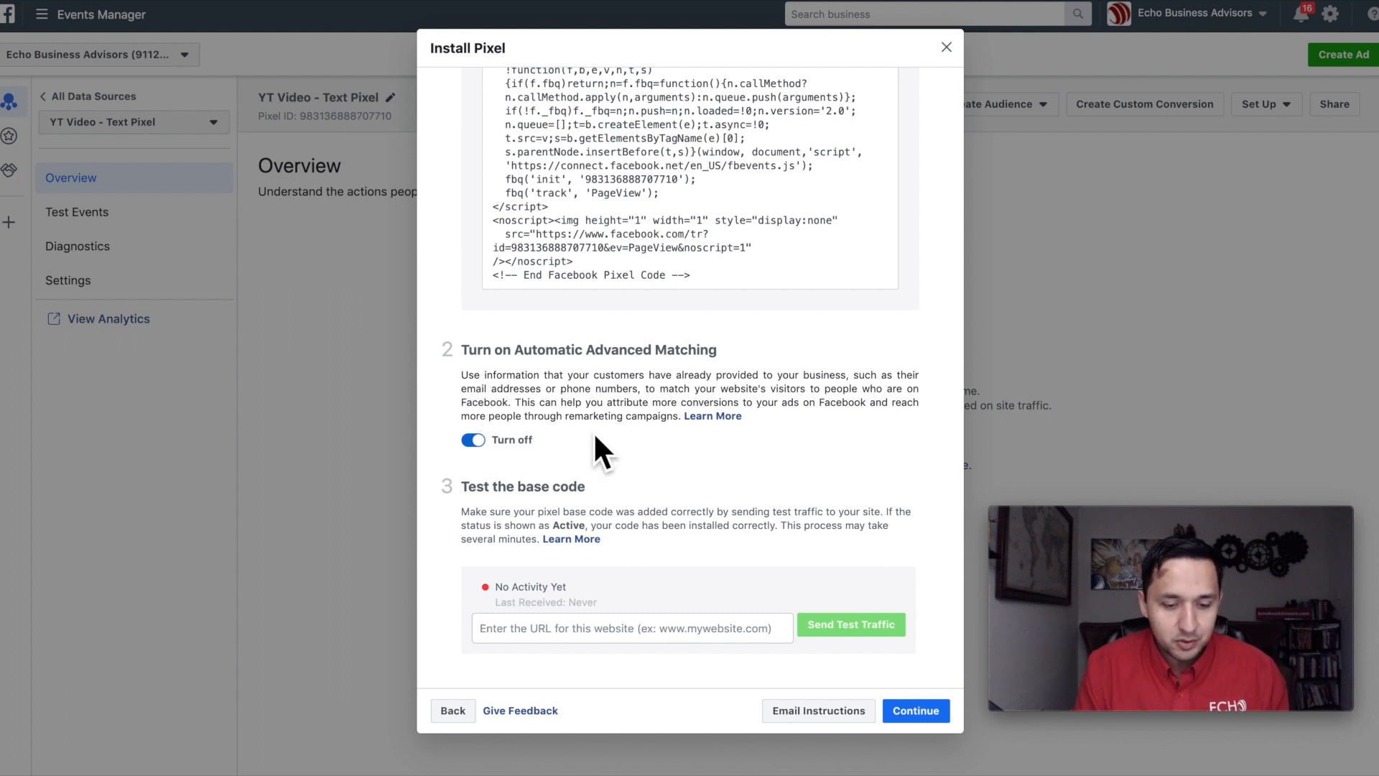
mouse_move(563, 519)
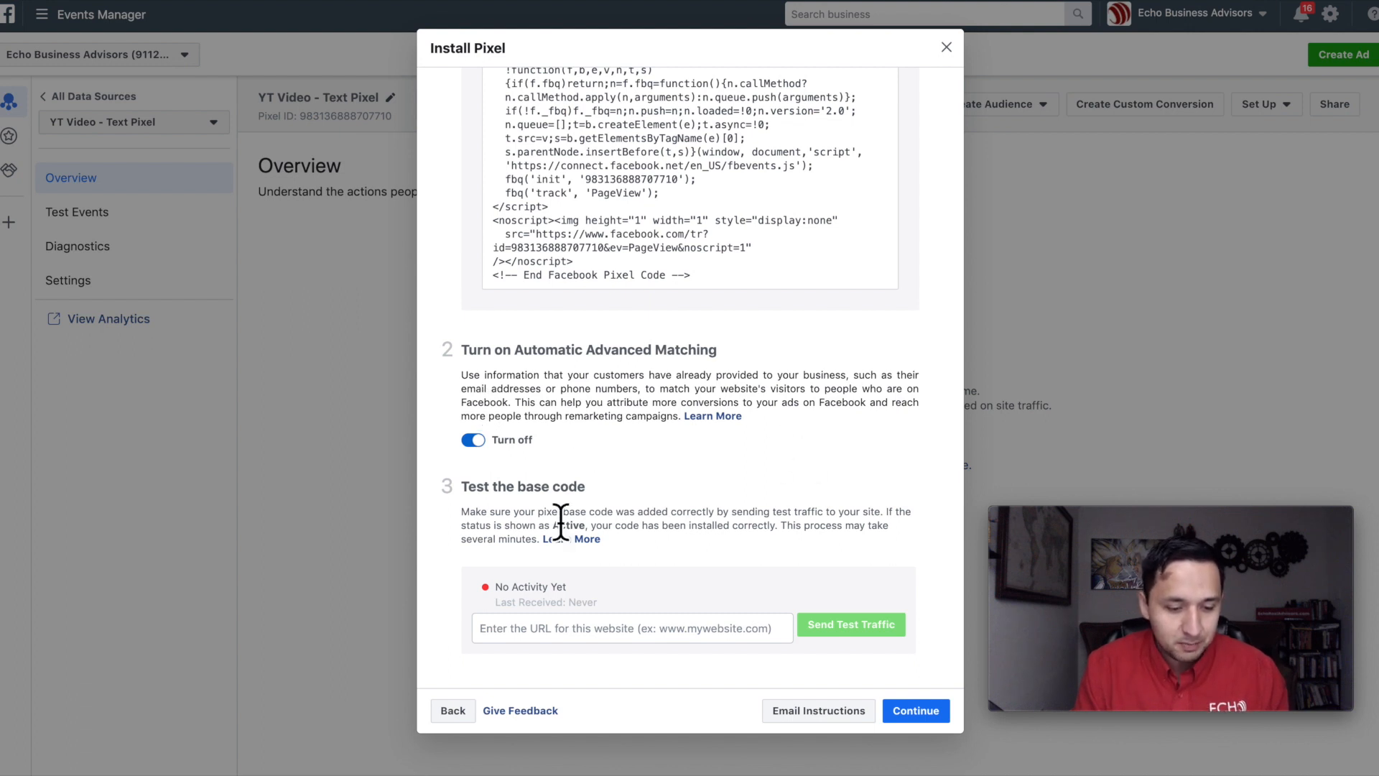
mouse_move(807, 510)
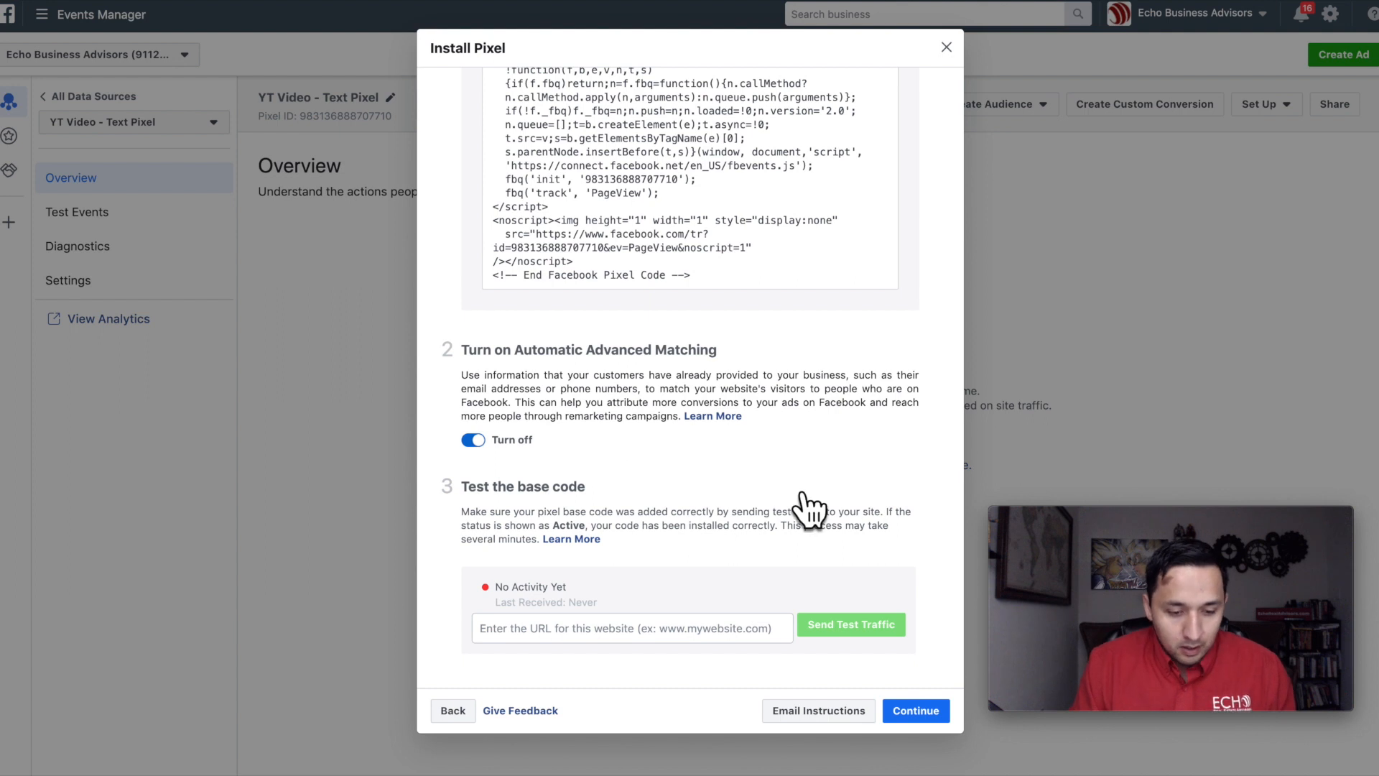
mouse_move(602, 499)
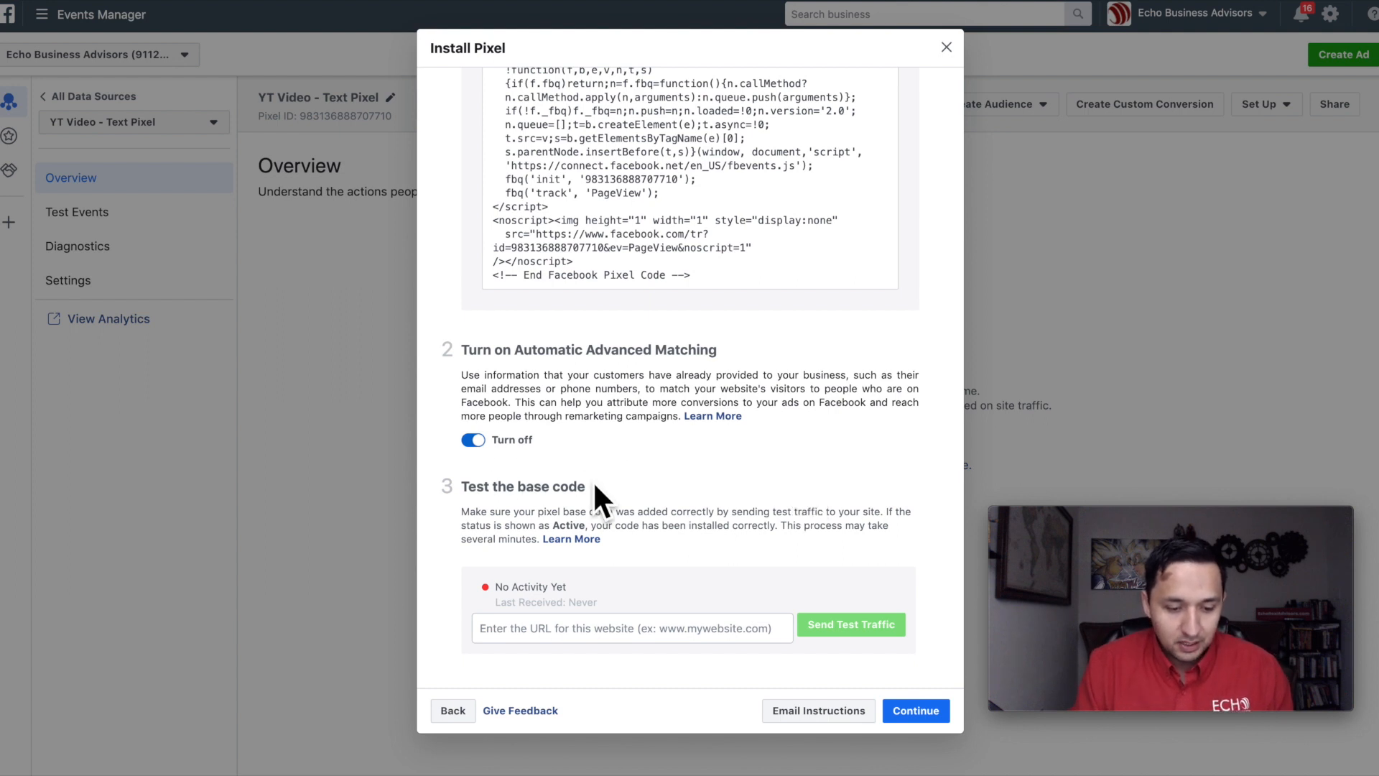
mouse_move(675, 407)
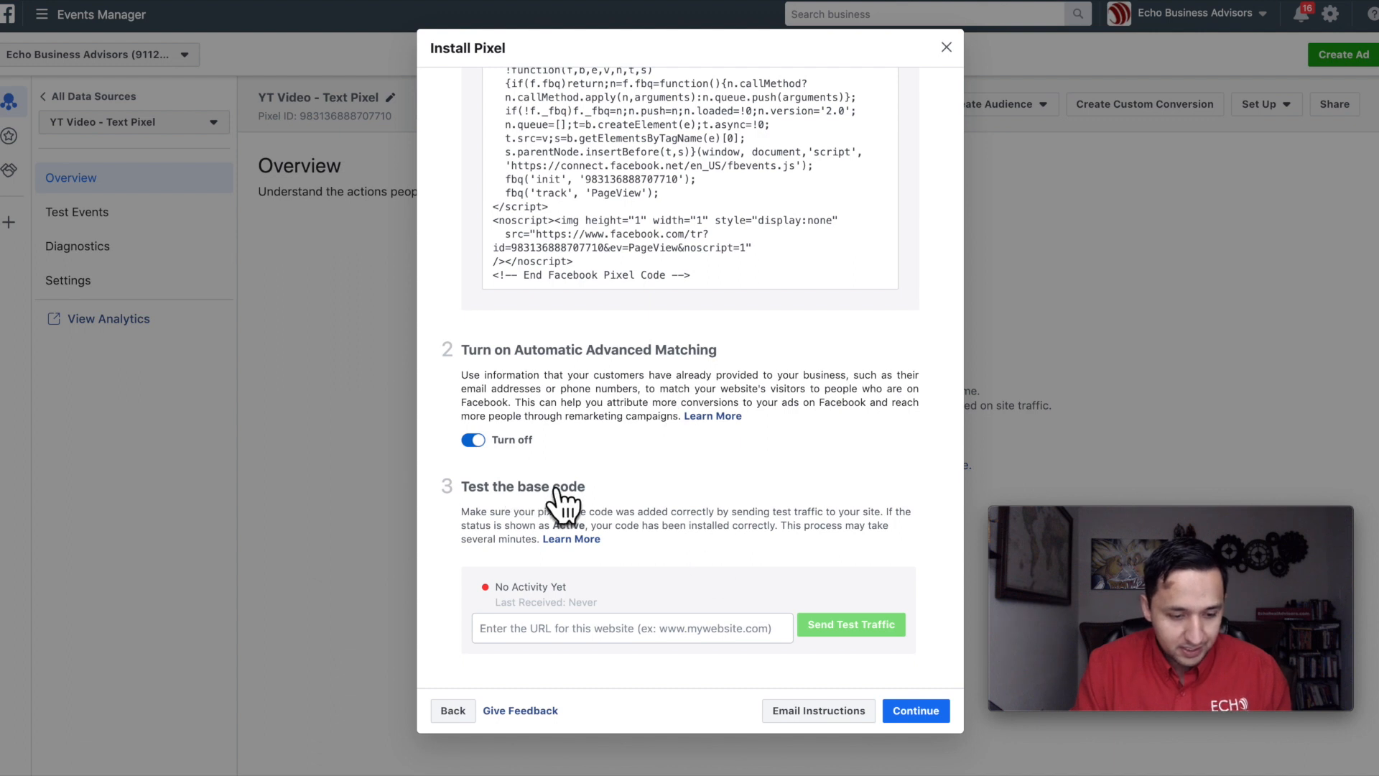
mouse_move(487, 536)
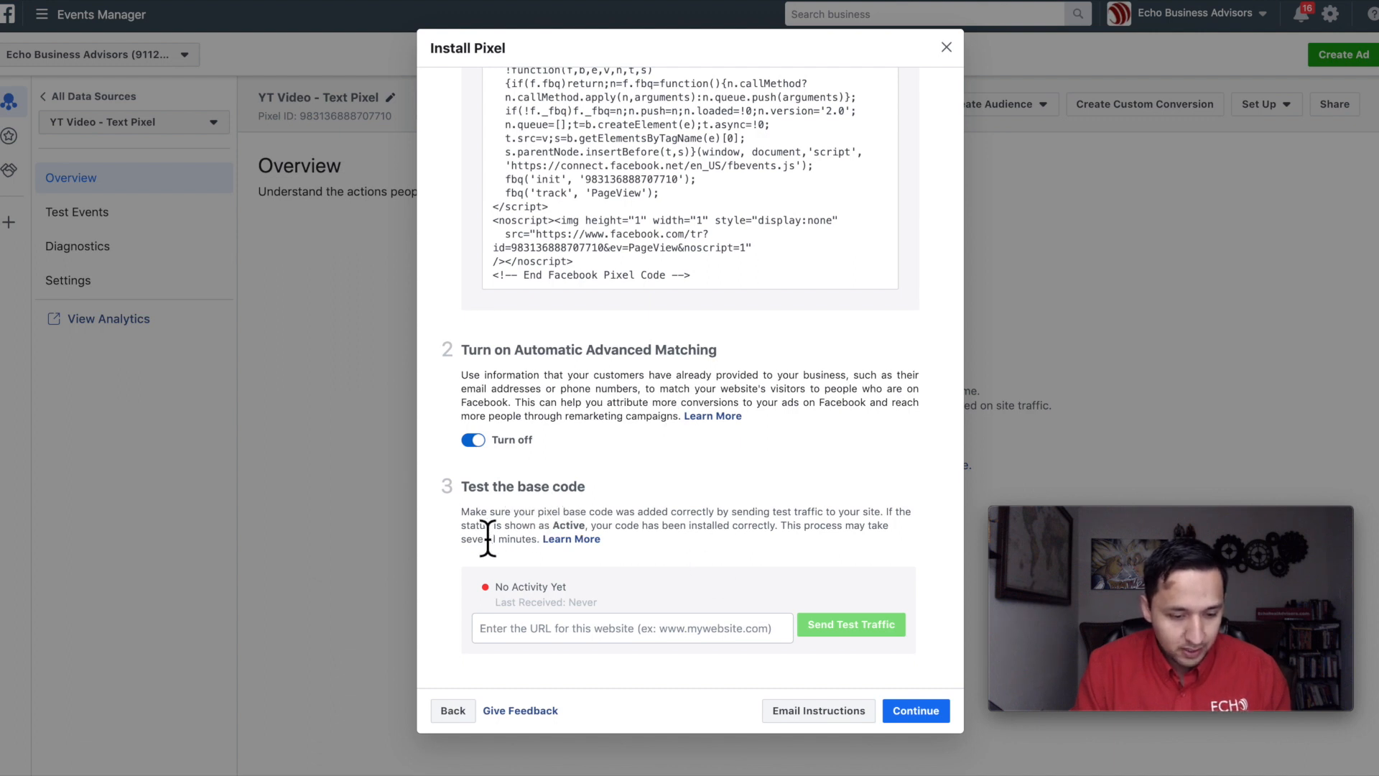
mouse_move(616, 535)
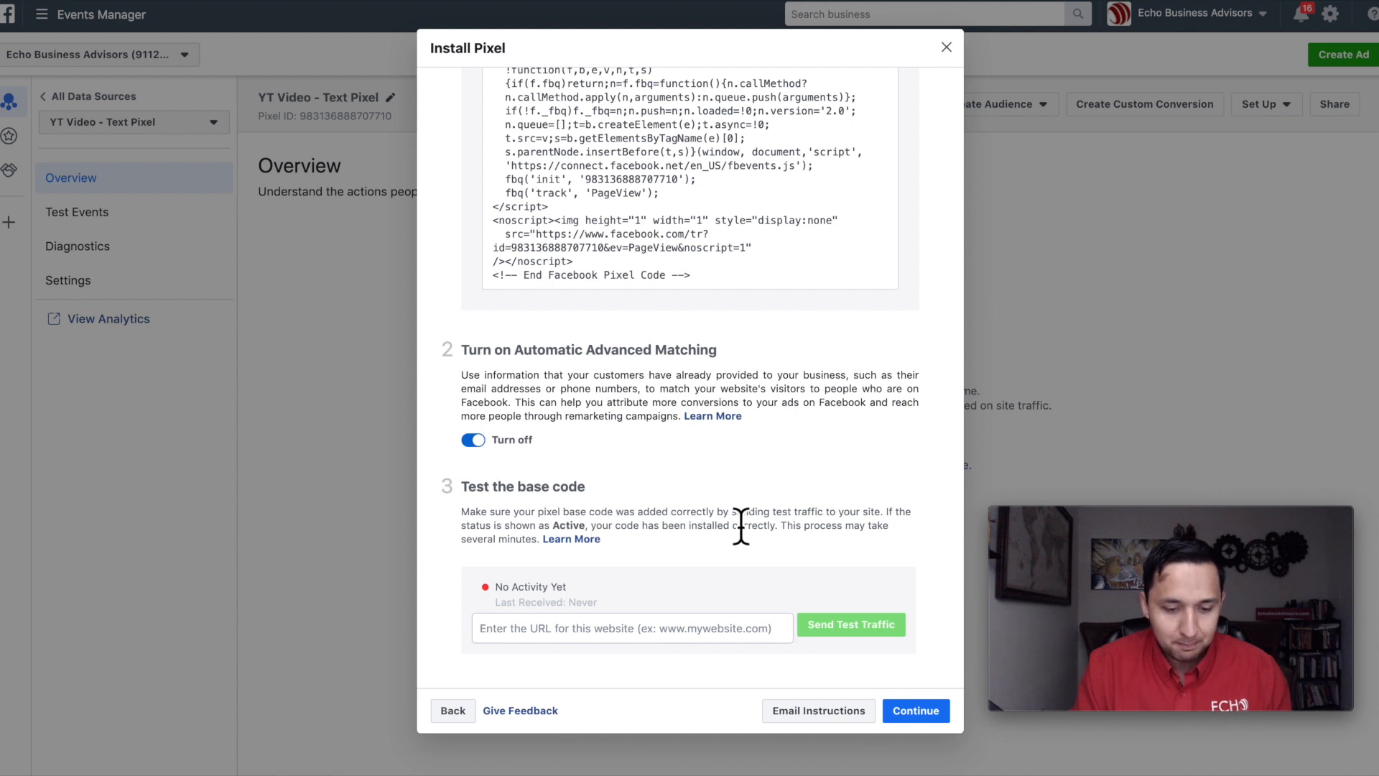
mouse_move(804, 554)
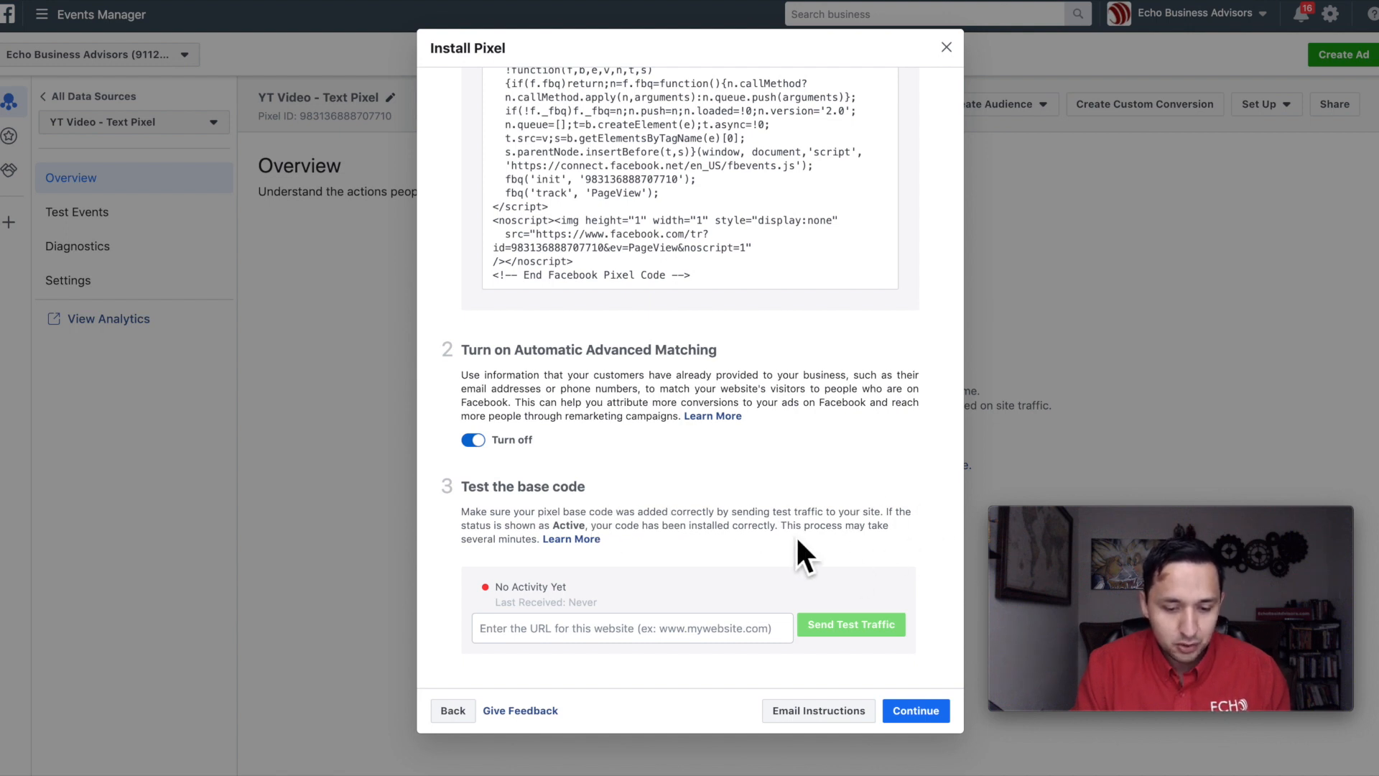
mouse_move(728, 506)
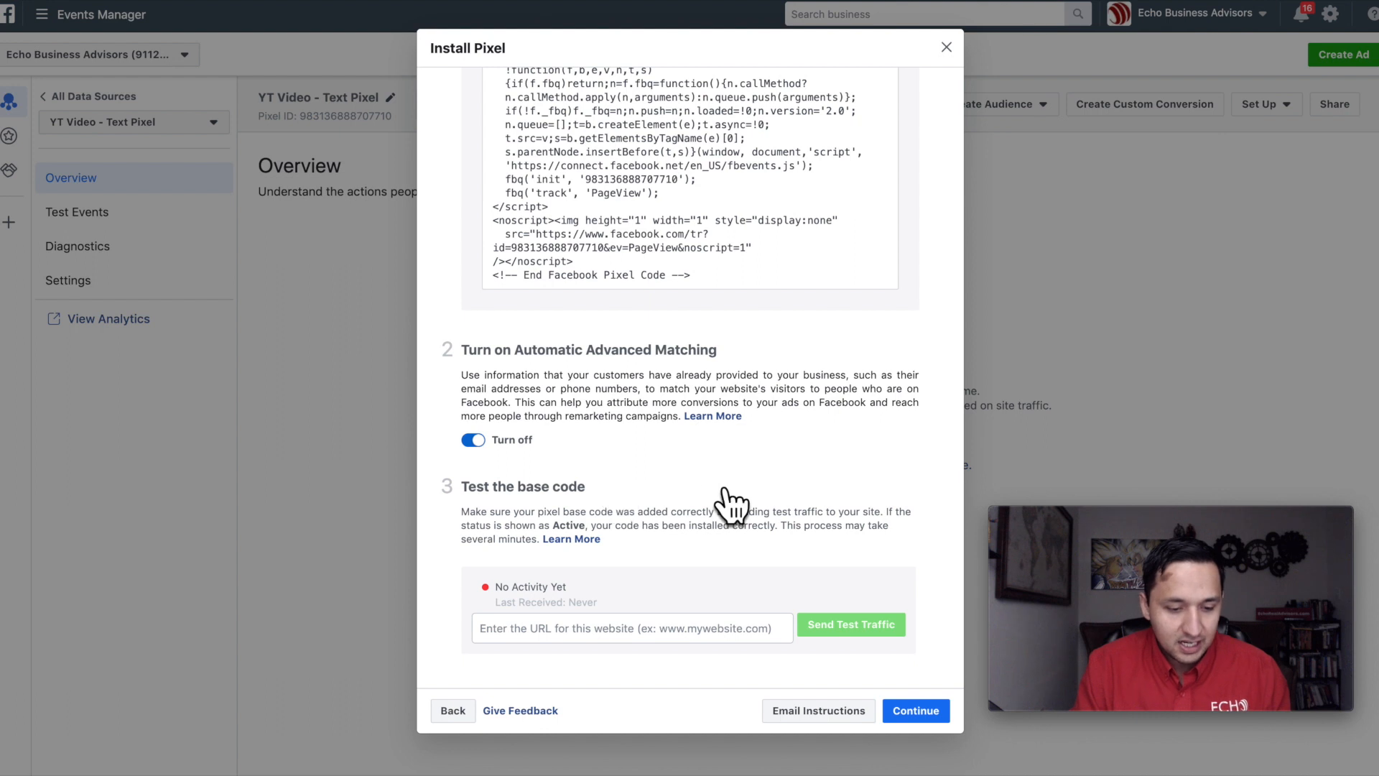
mouse_move(723, 510)
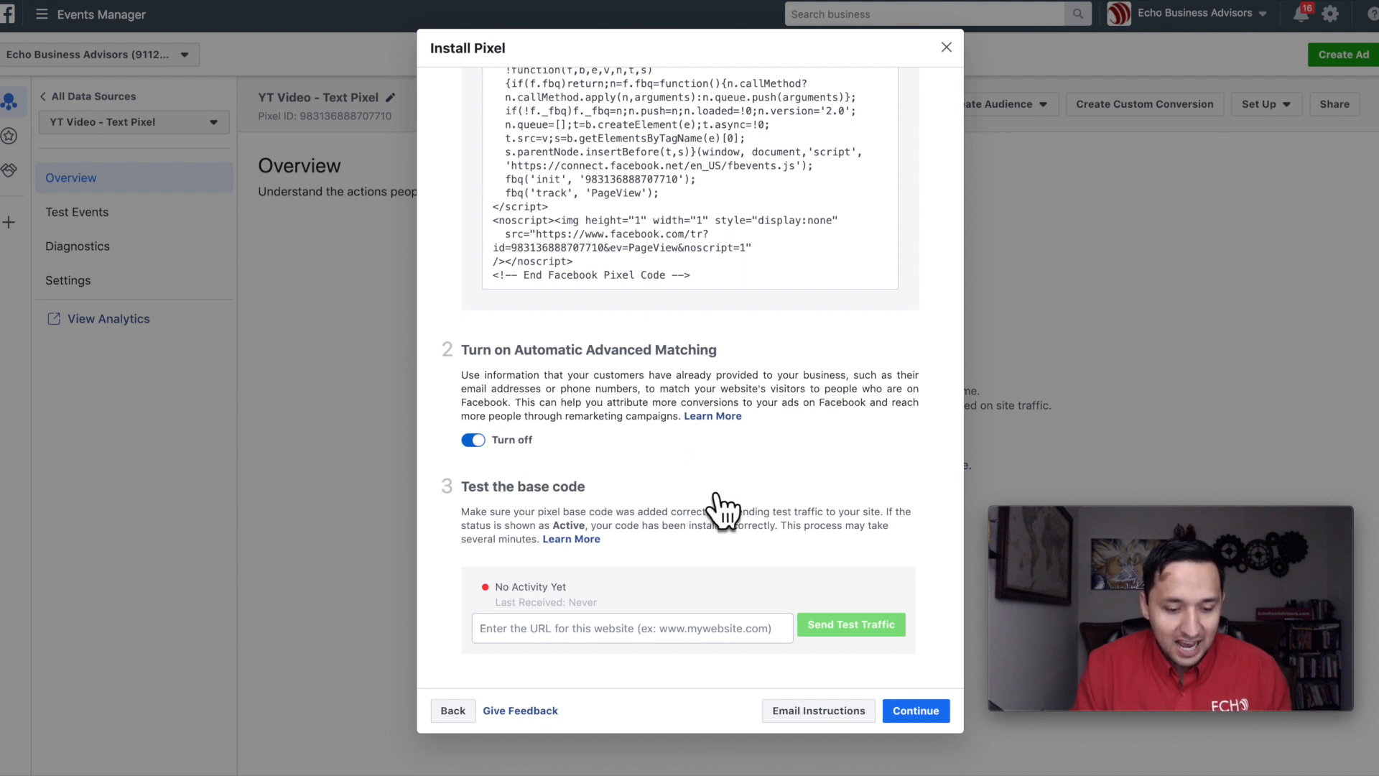
mouse_move(833, 576)
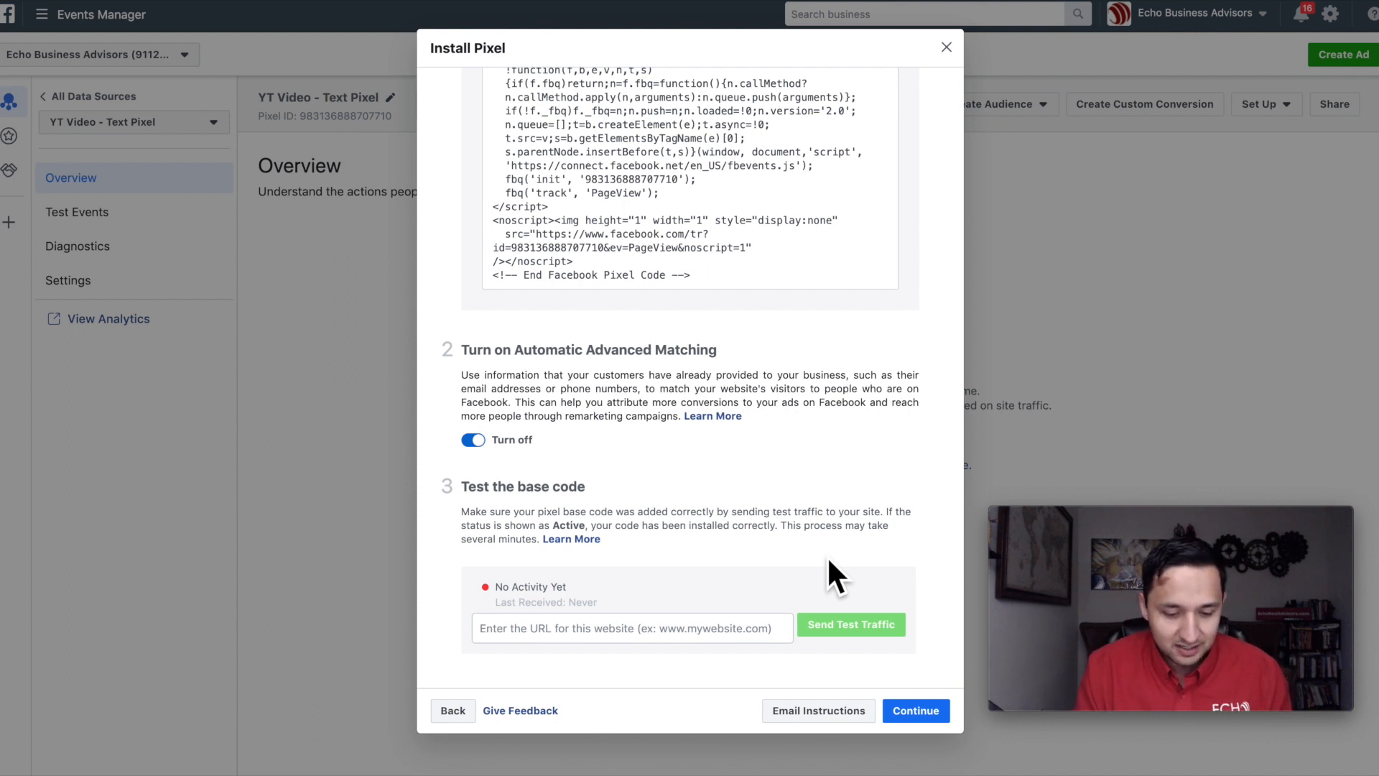
mouse_move(521, 539)
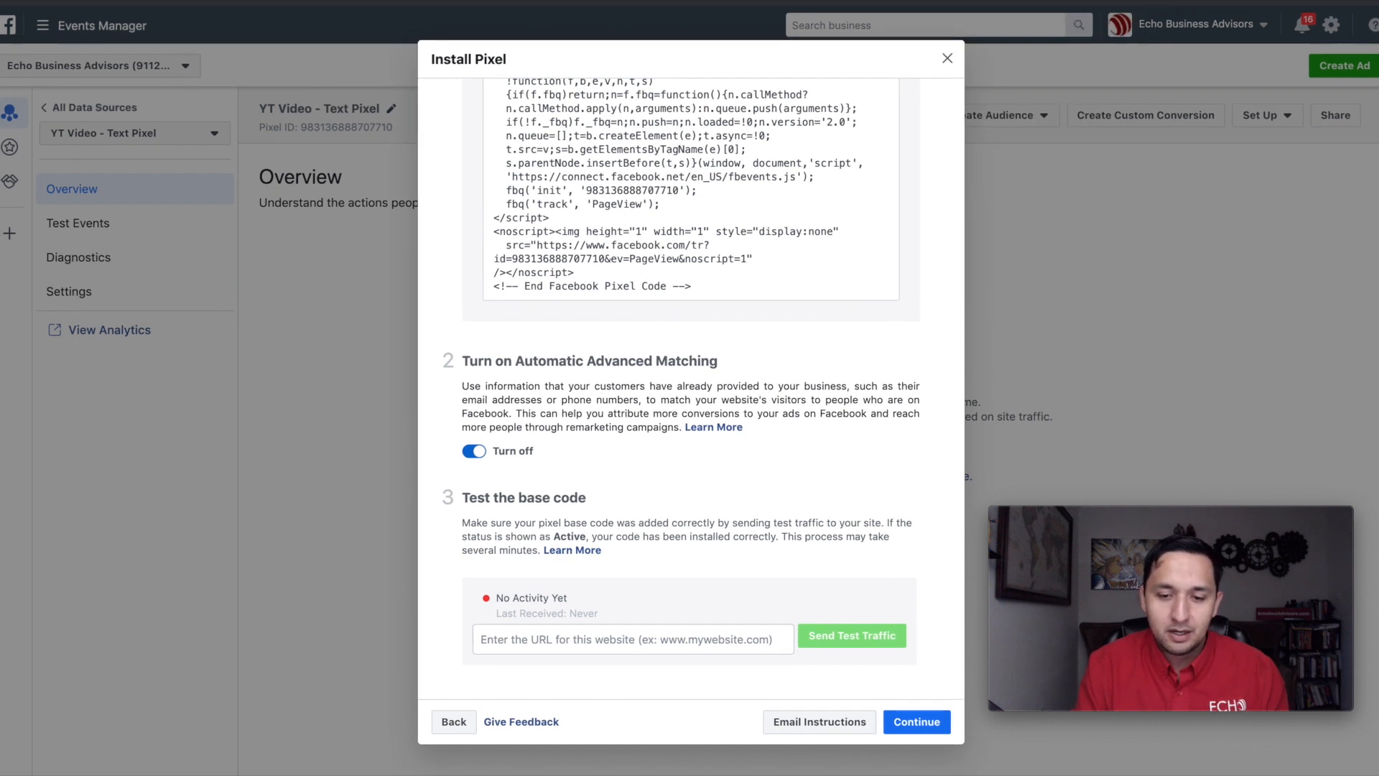
click(1171, 14)
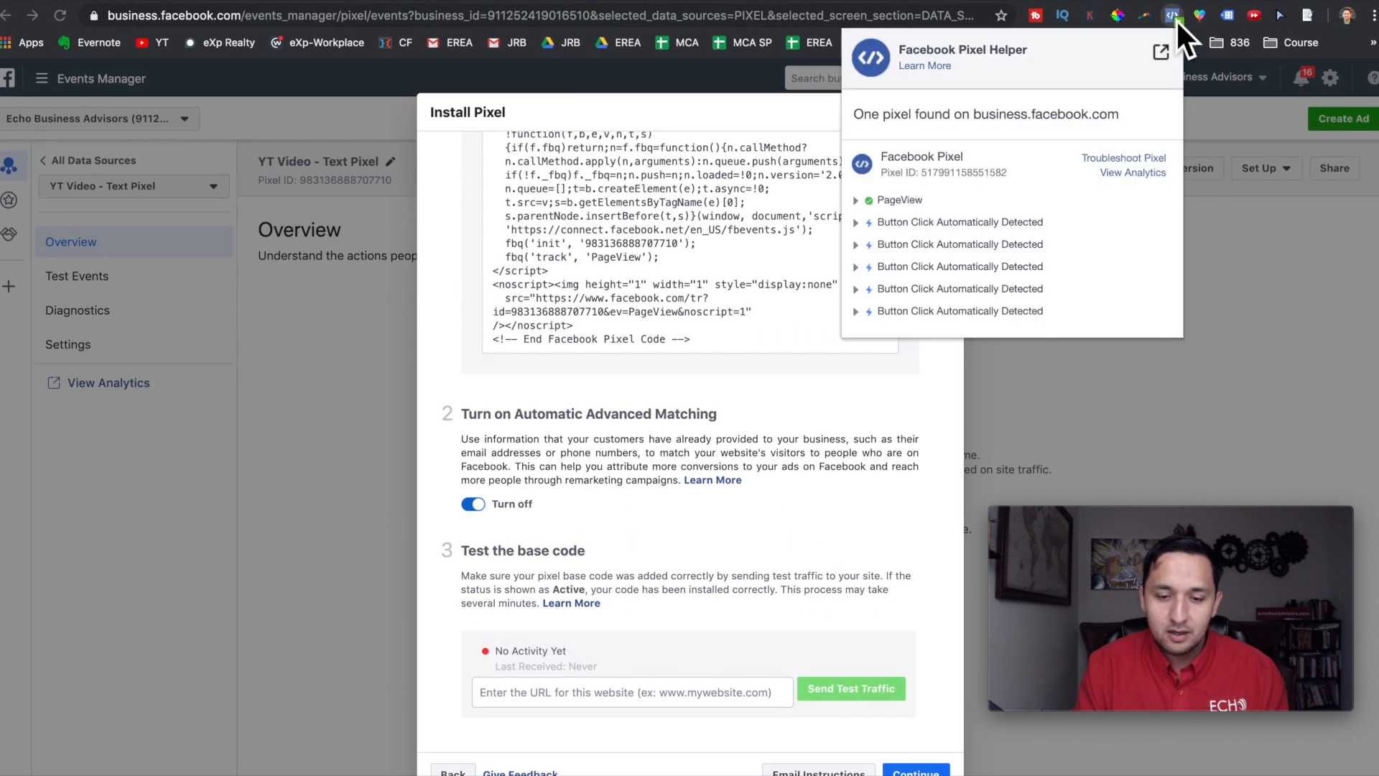
mouse_move(1047, 9)
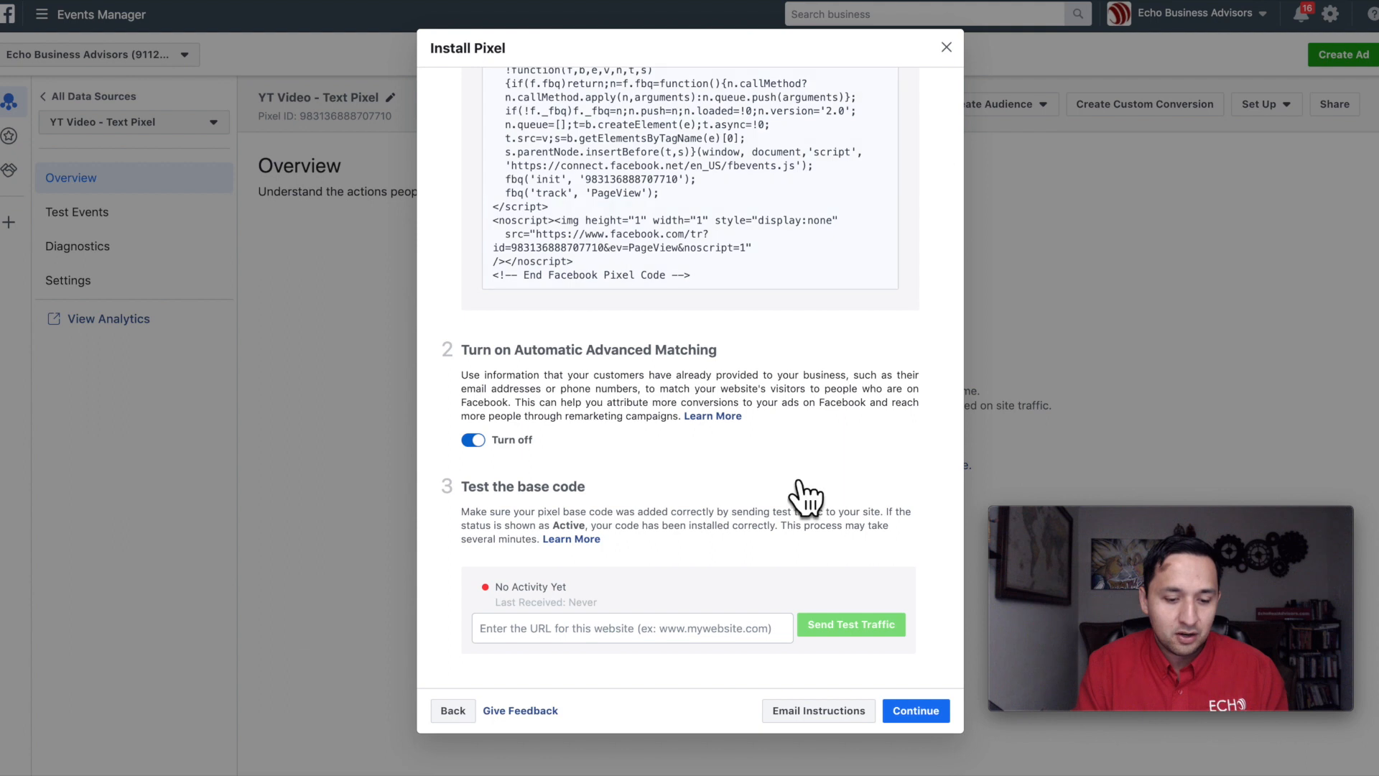
click(691, 171)
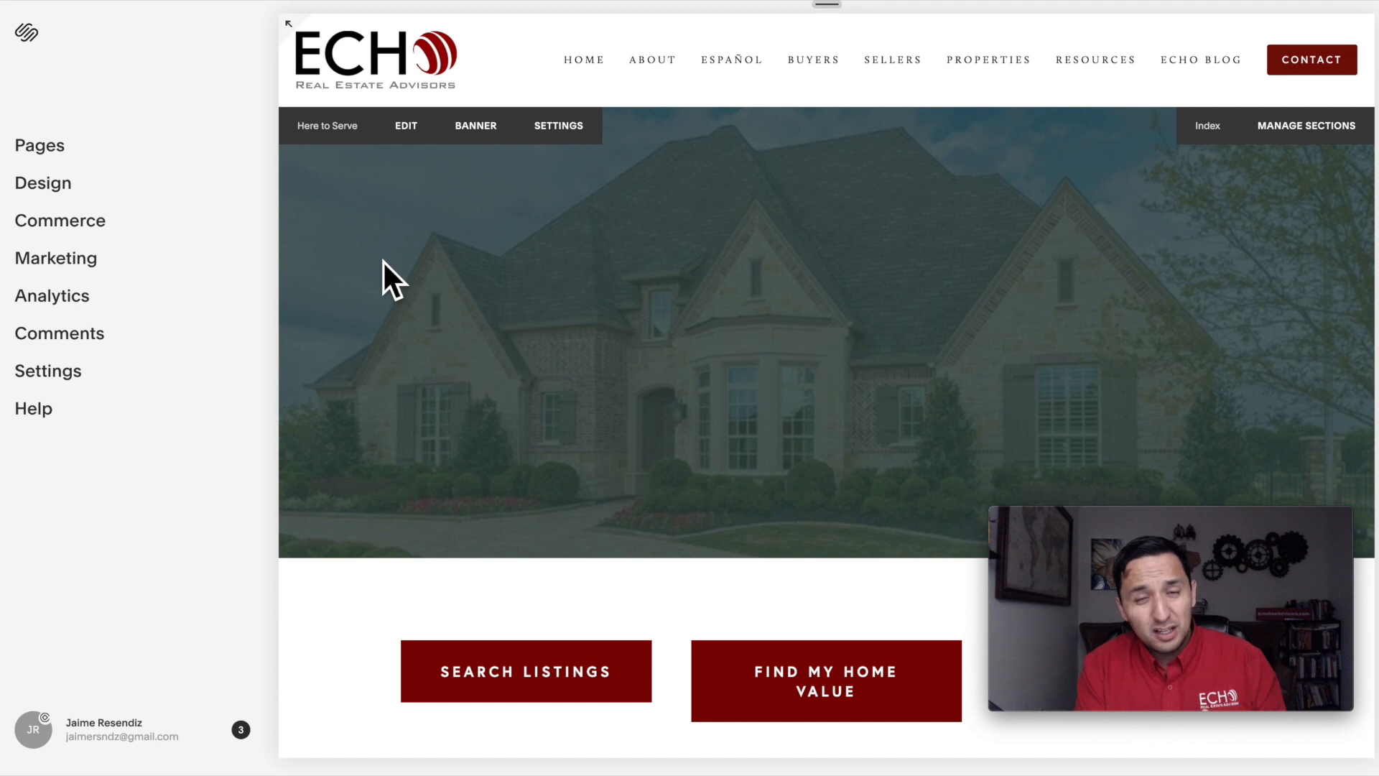
mouse_move(52, 296)
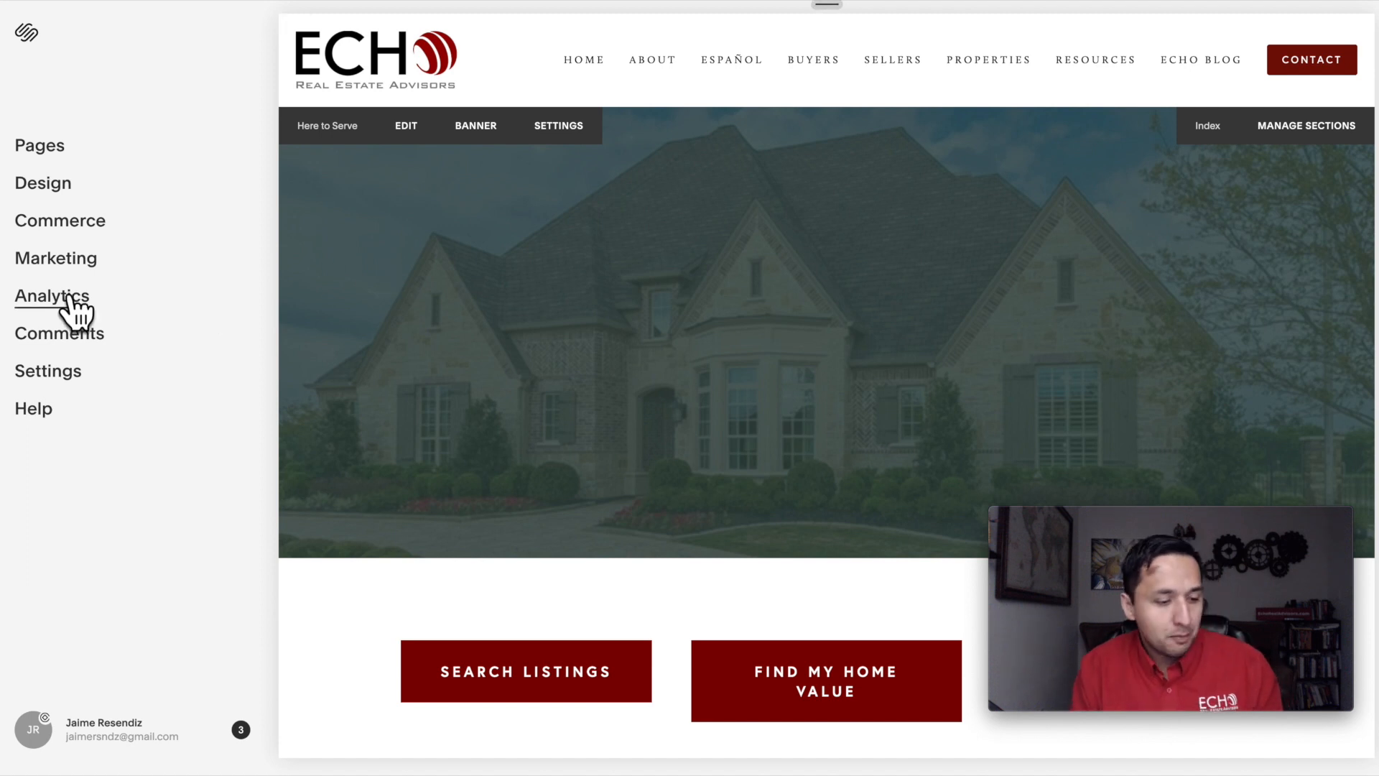
mouse_move(47, 371)
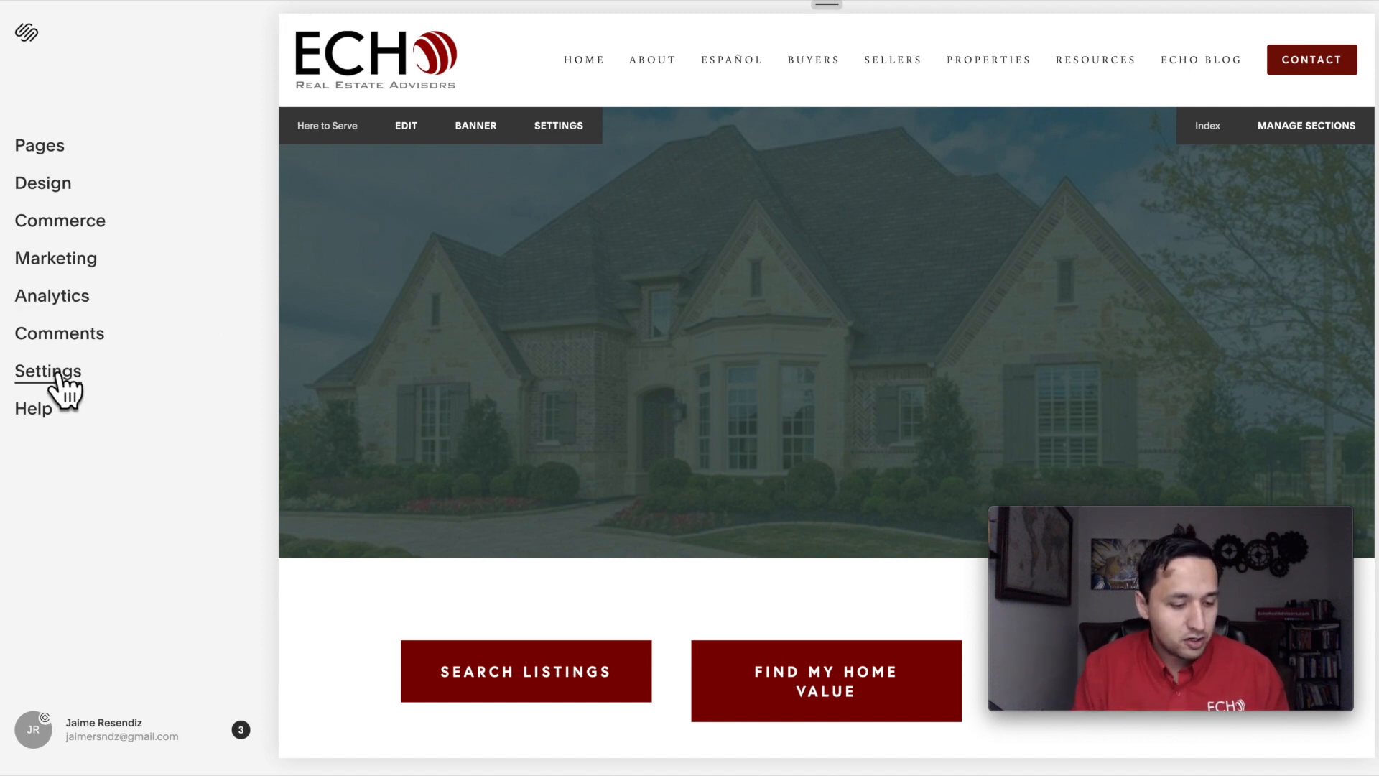
Step: Reach Settings > Advanced > Code Injection showing the header with the Facebook Pixel code
click(47, 371)
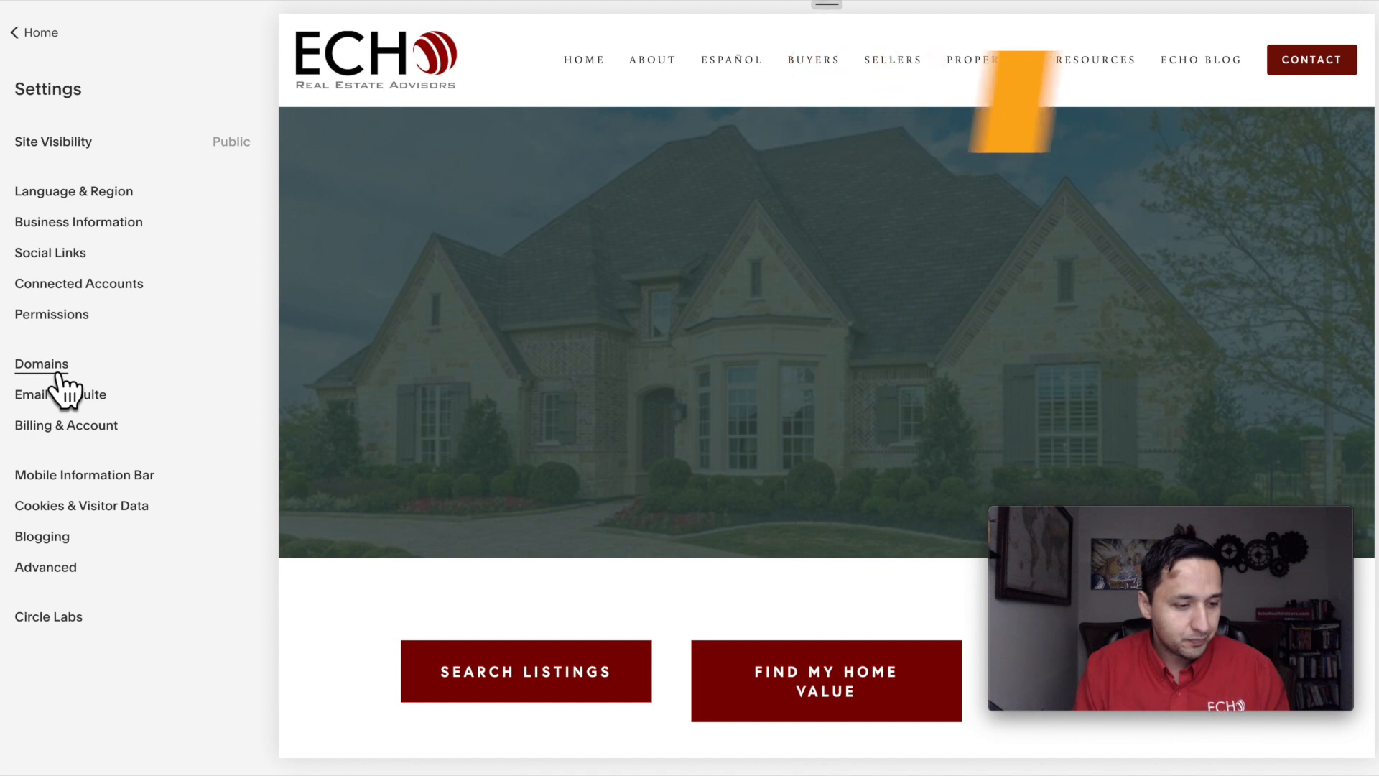
mouse_move(58, 542)
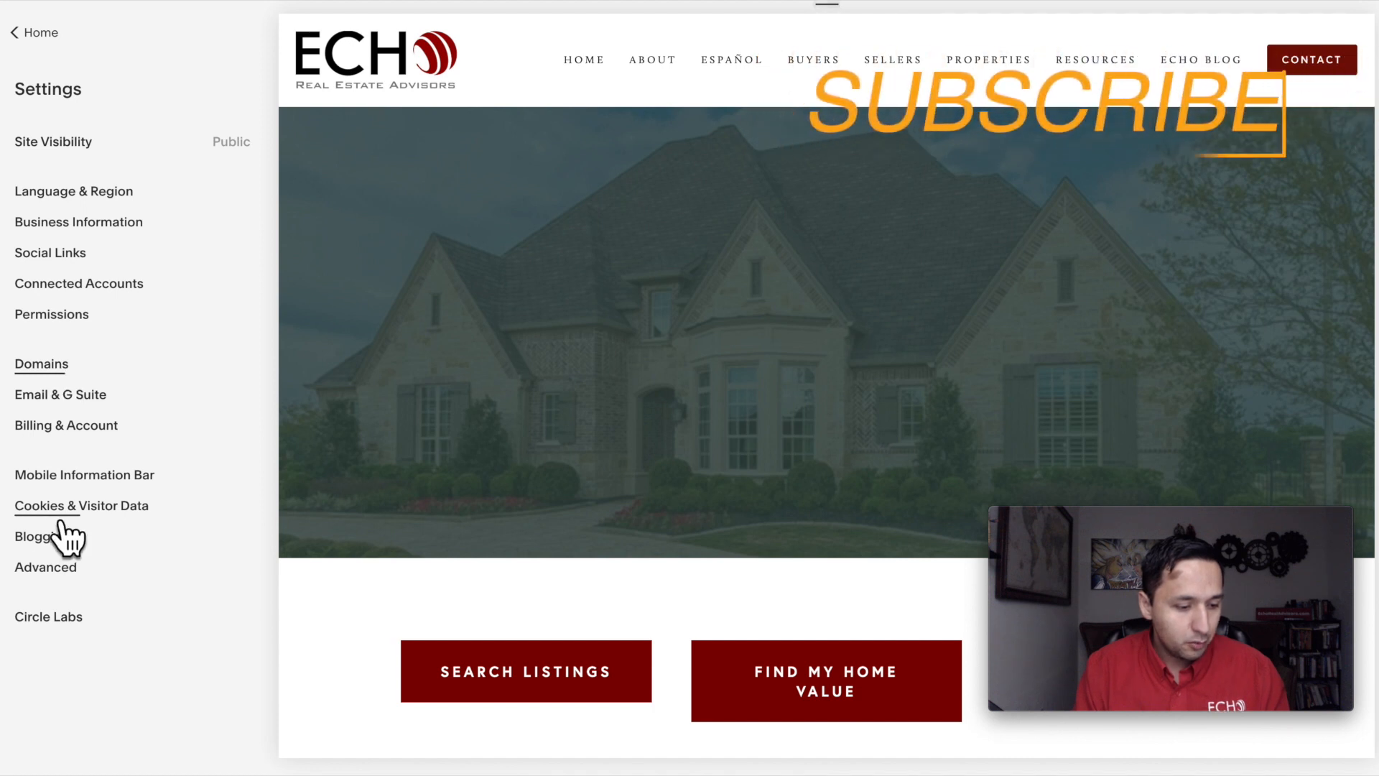
click(44, 566)
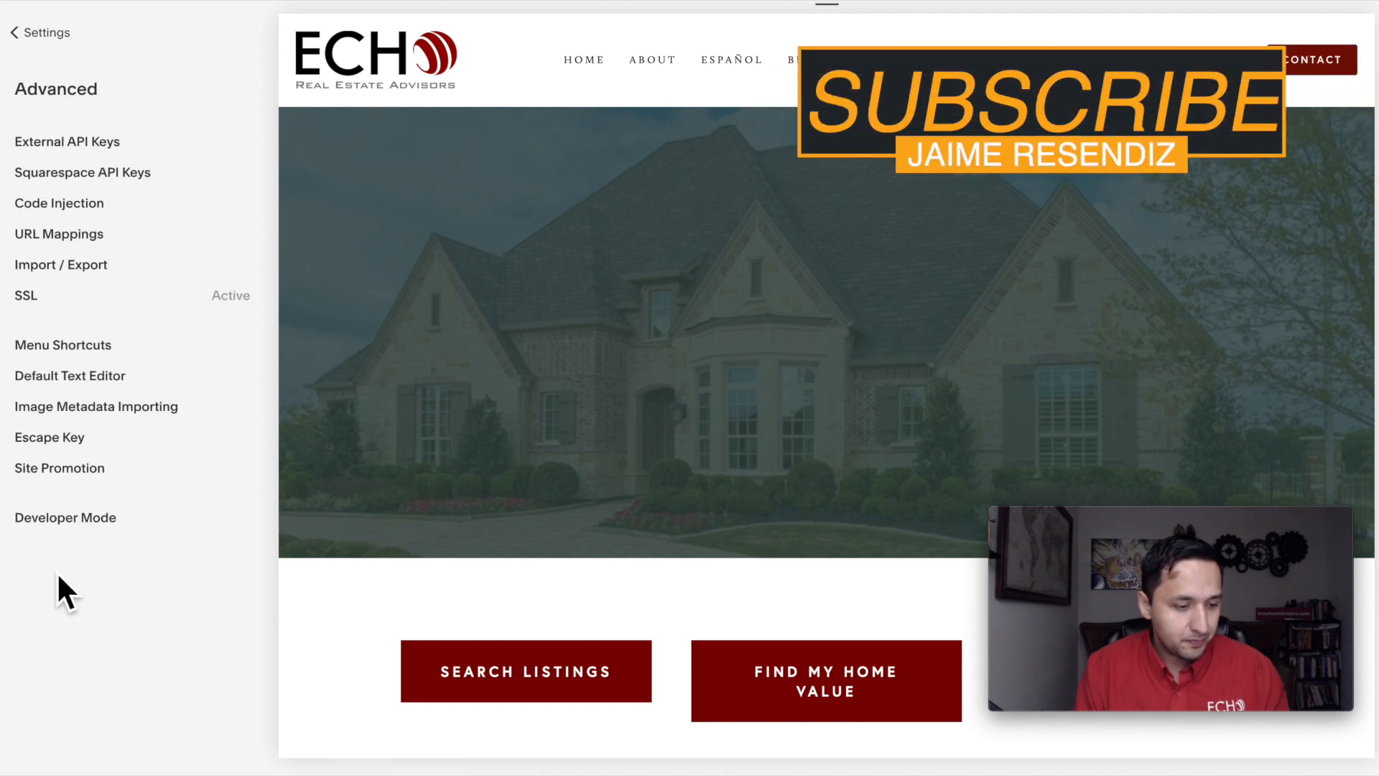
click(59, 203)
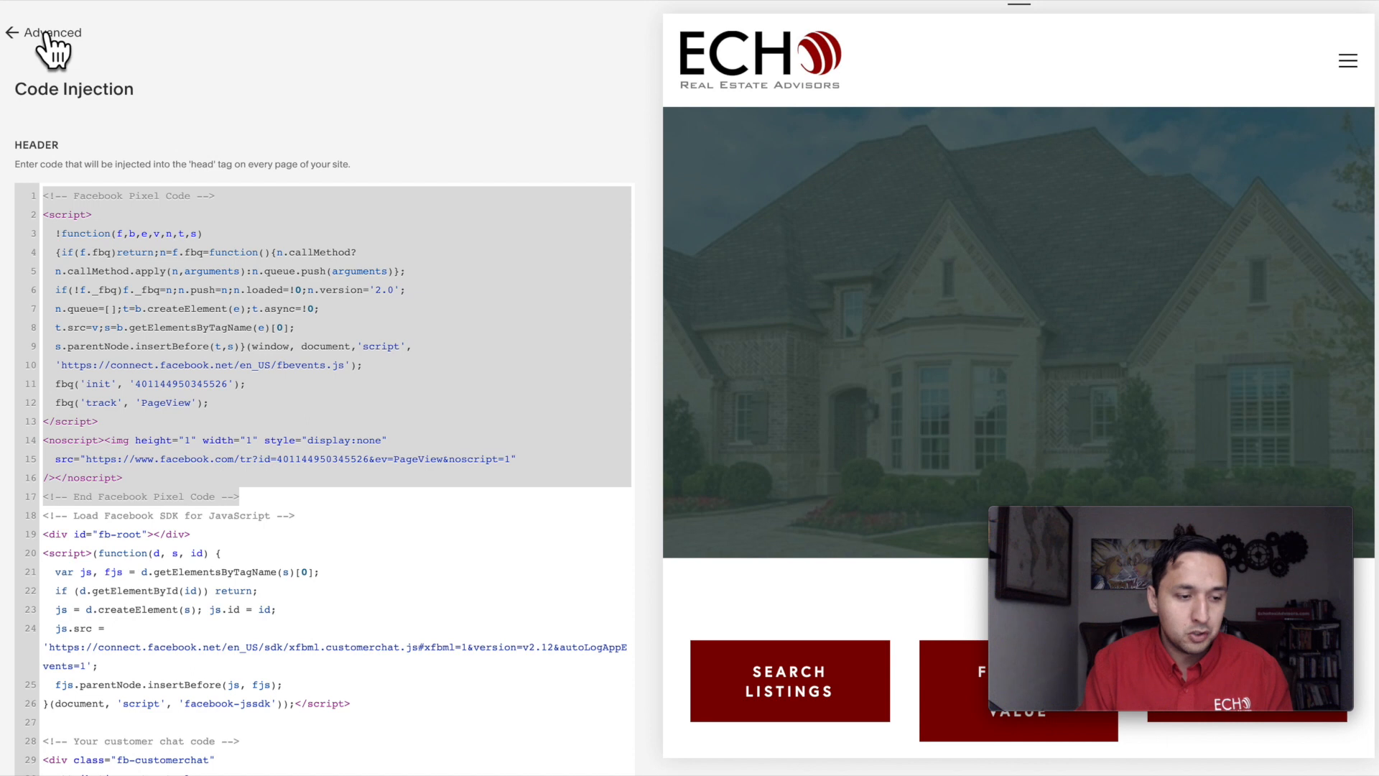
Step: Return to the funnel's Settings where the pixel base code sits in Head Tracking Code
click(11, 33)
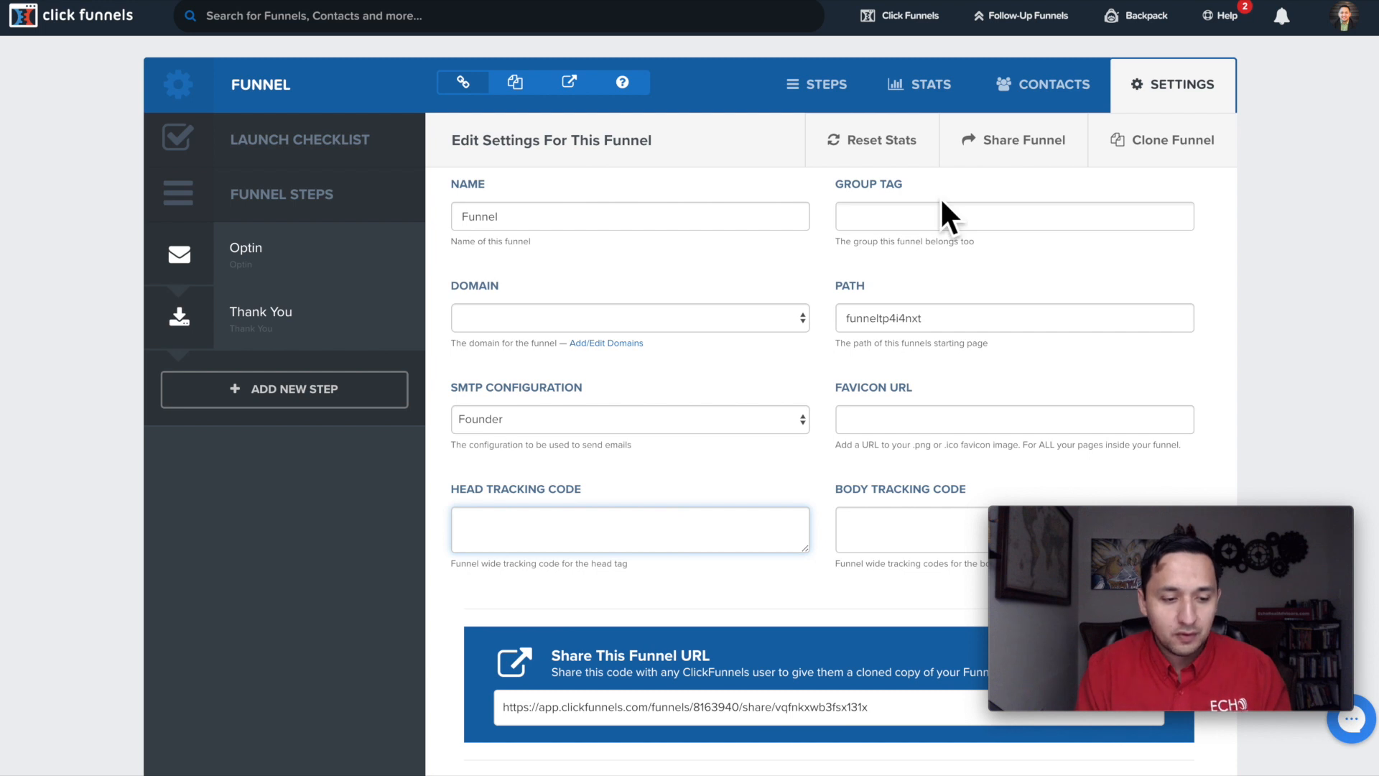
mouse_move(249, 254)
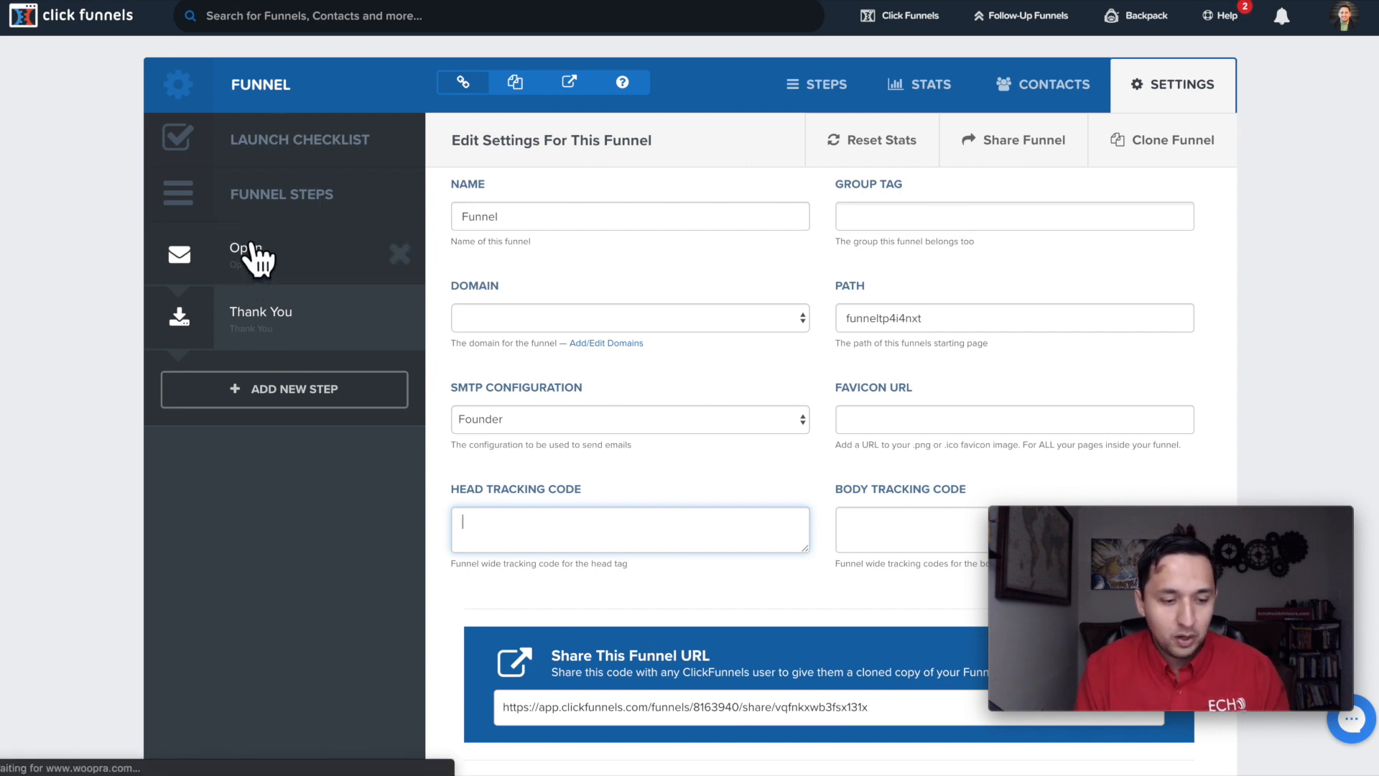
click(244, 254)
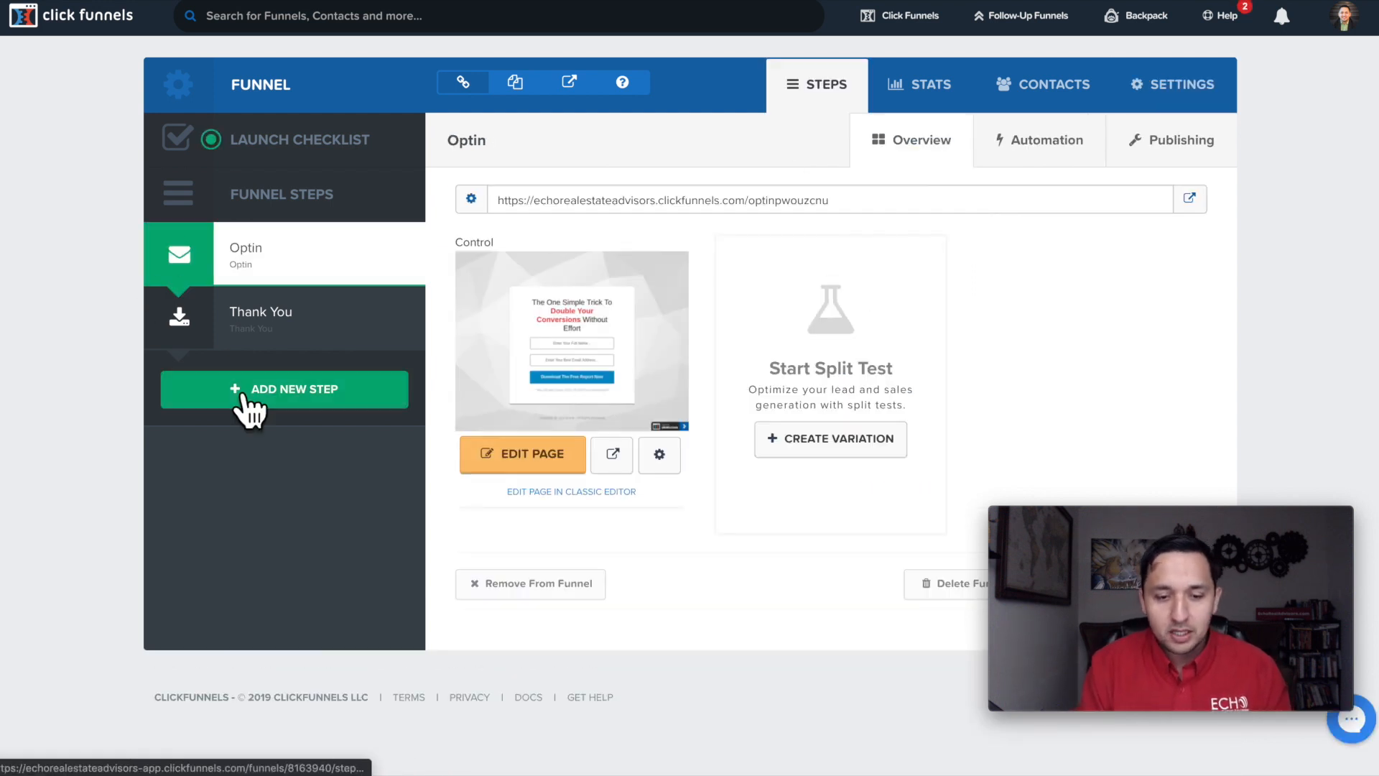
mouse_move(256, 423)
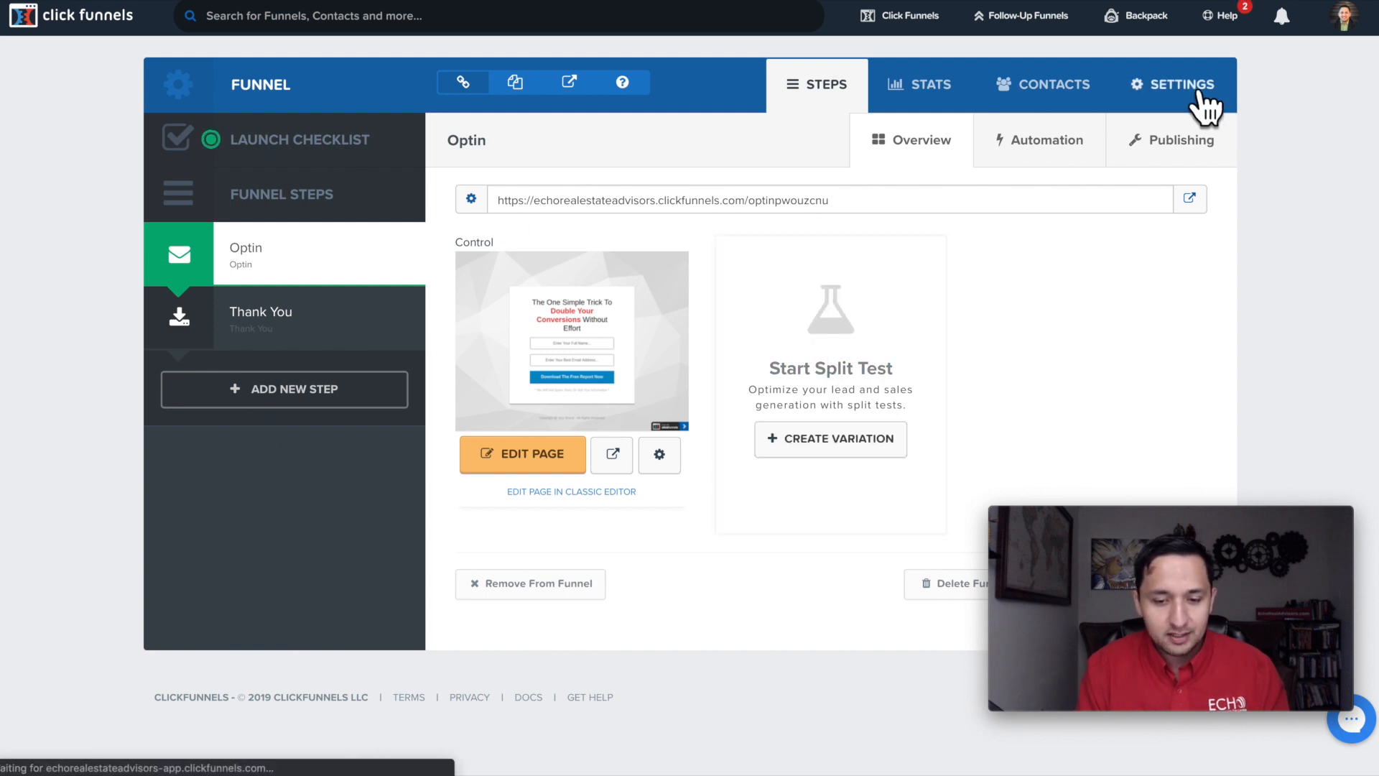
click(1172, 83)
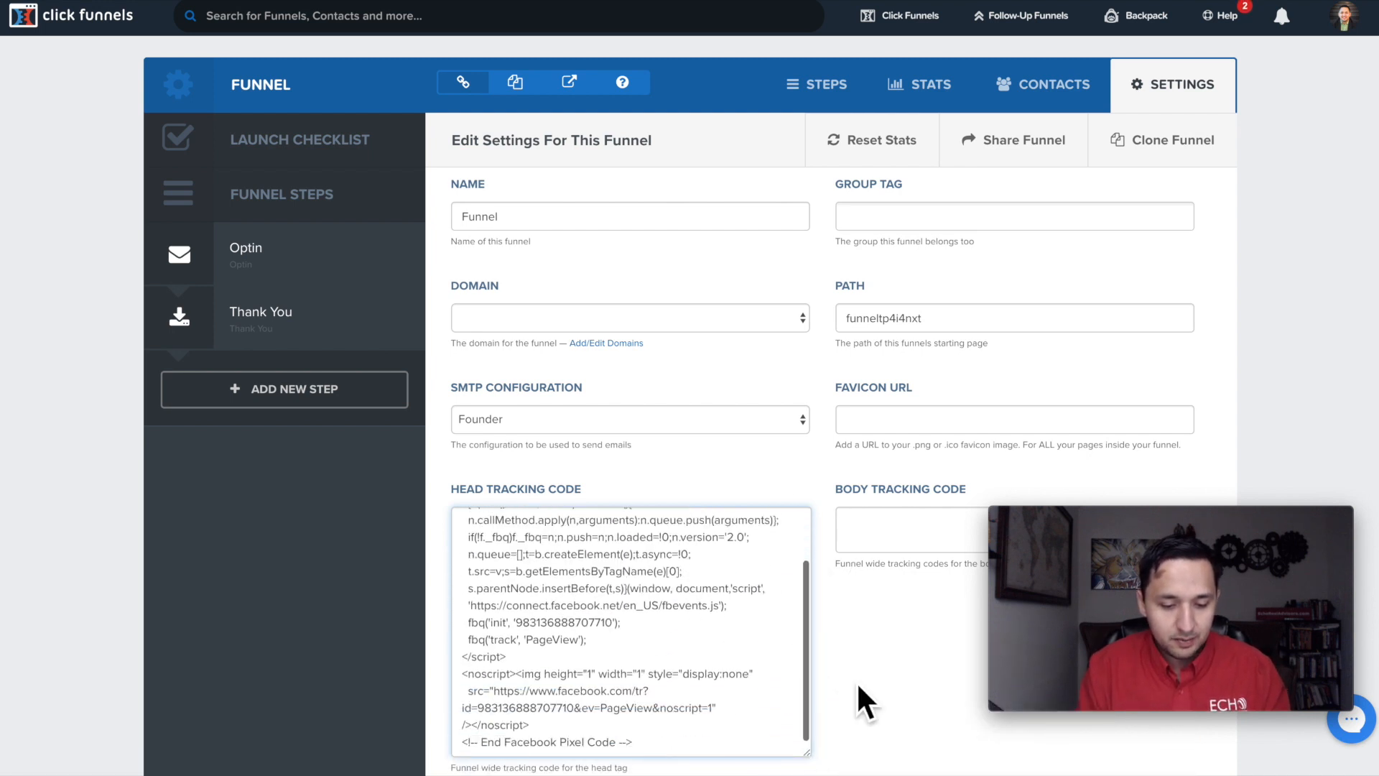
Step: Review the bottom of the funnel settings page before switching back to Events Manager
scroll(down, 3)
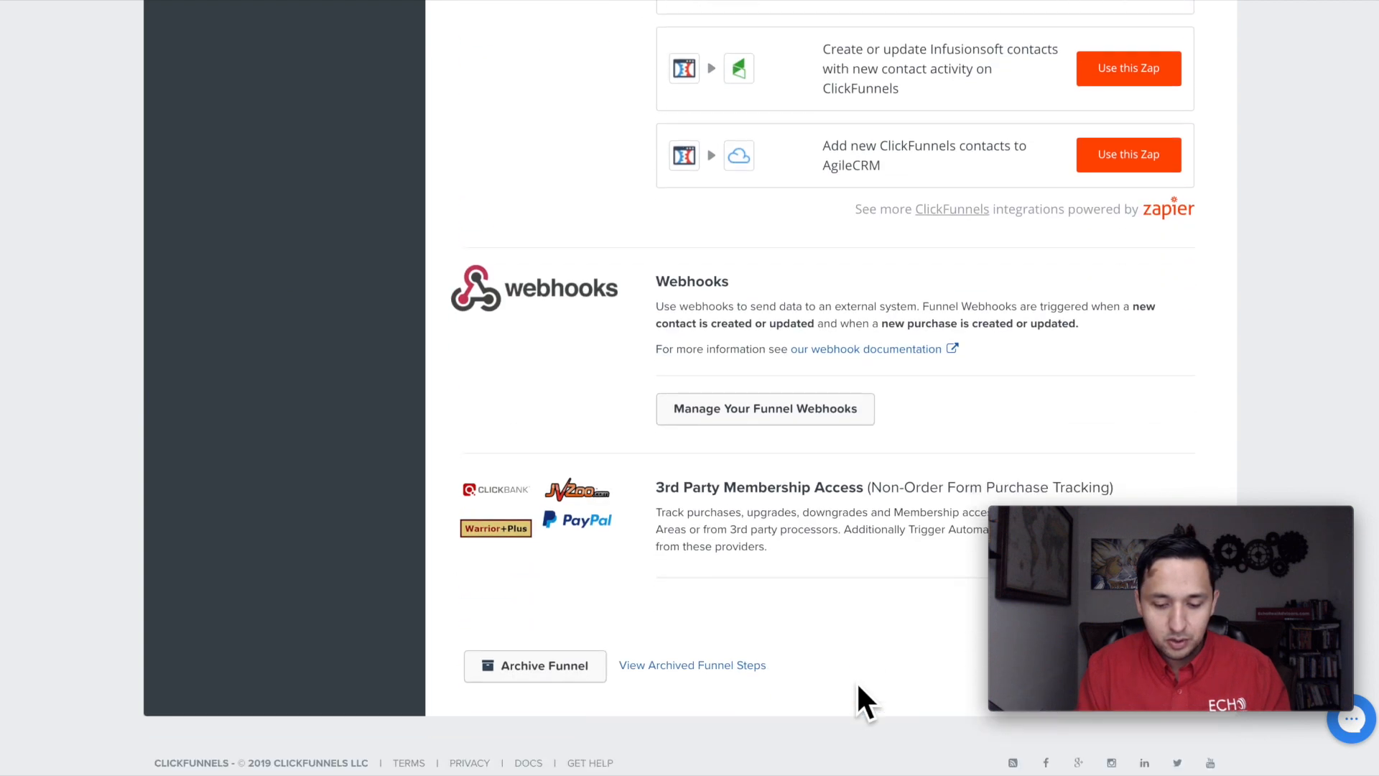
scroll(up, 3)
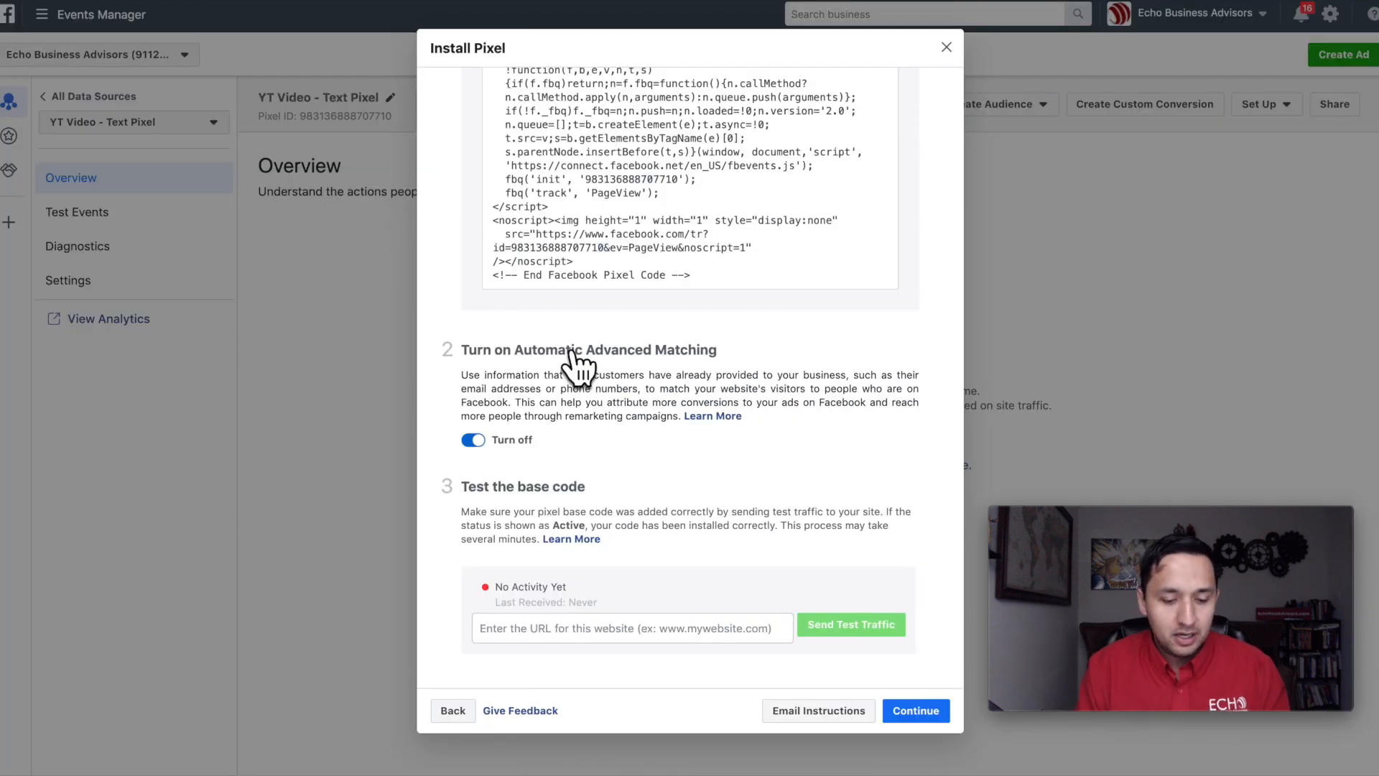
Step: Continue past base-code installation to the Set Up Events step with the pixel Active
click(915, 711)
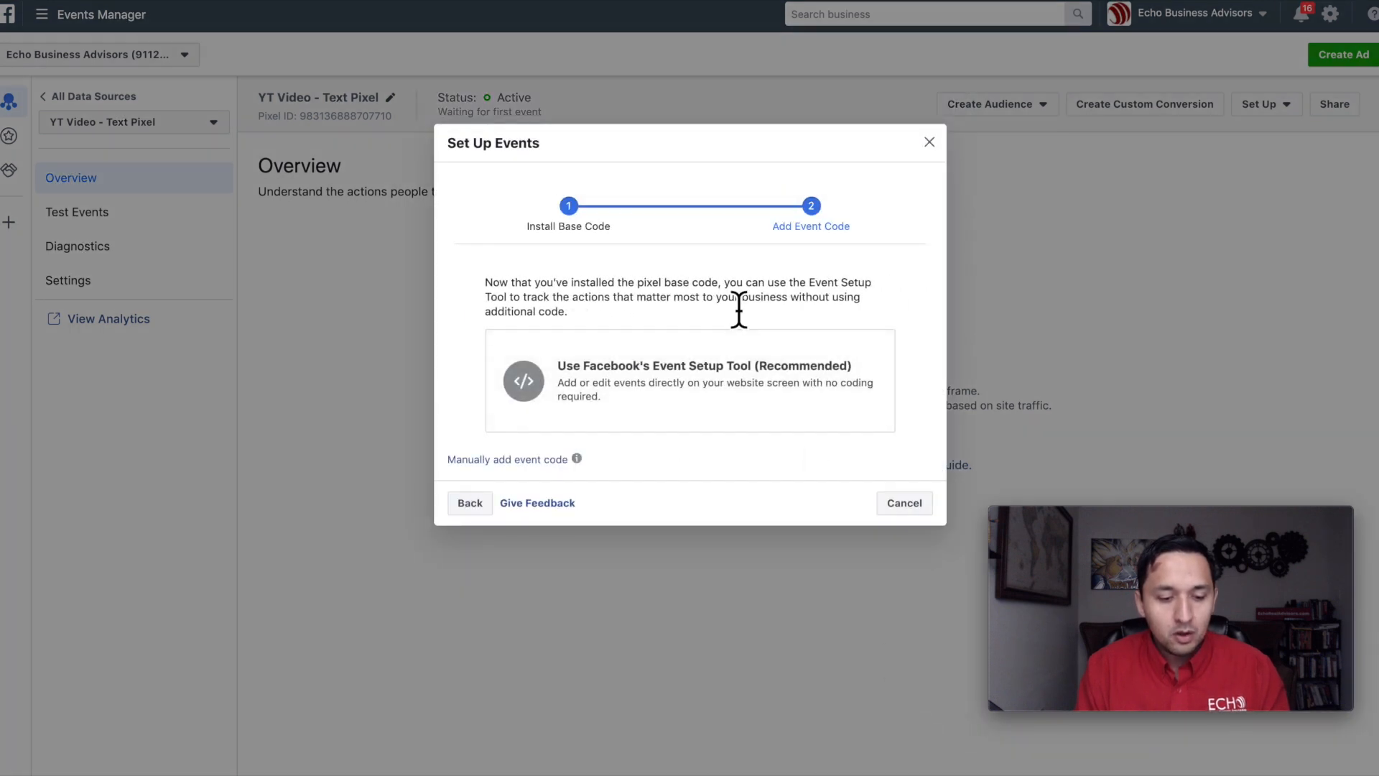
mouse_move(915, 464)
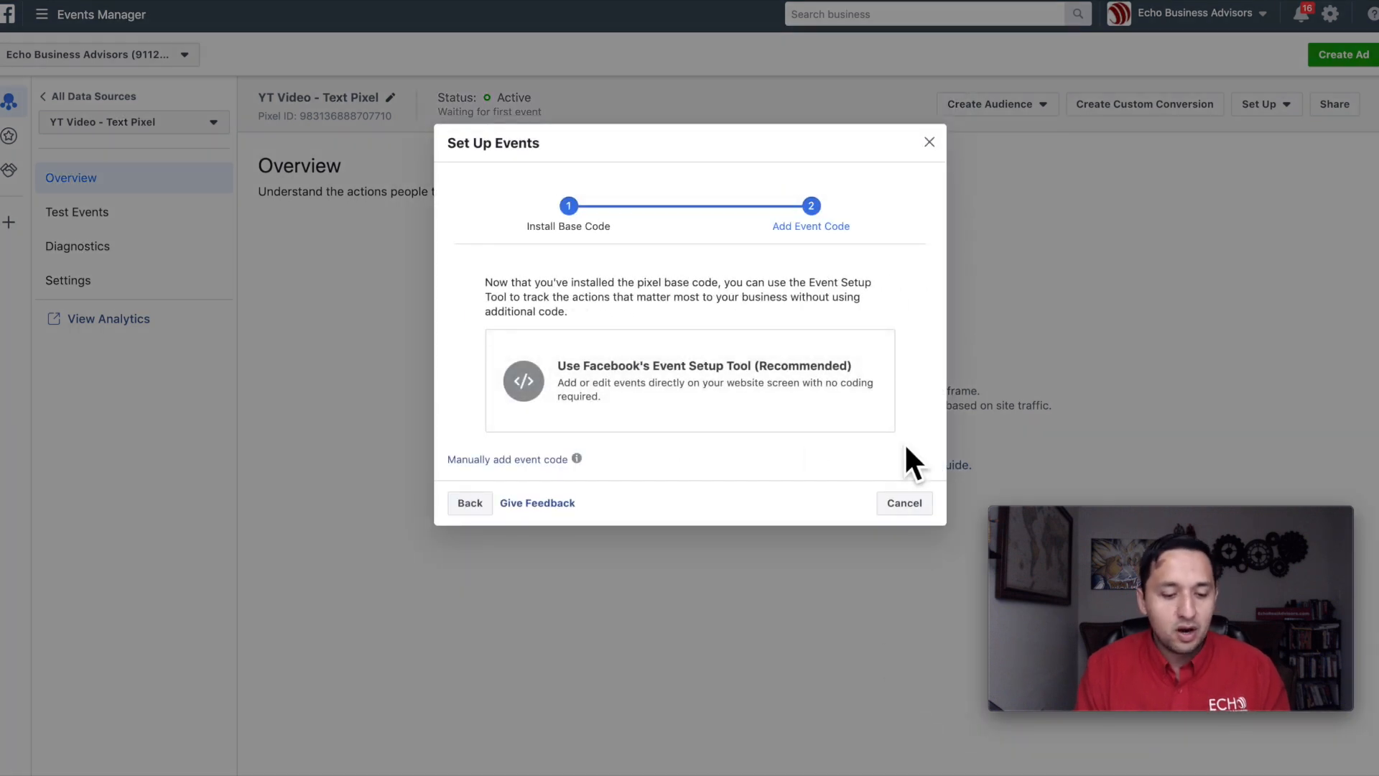
mouse_move(808, 512)
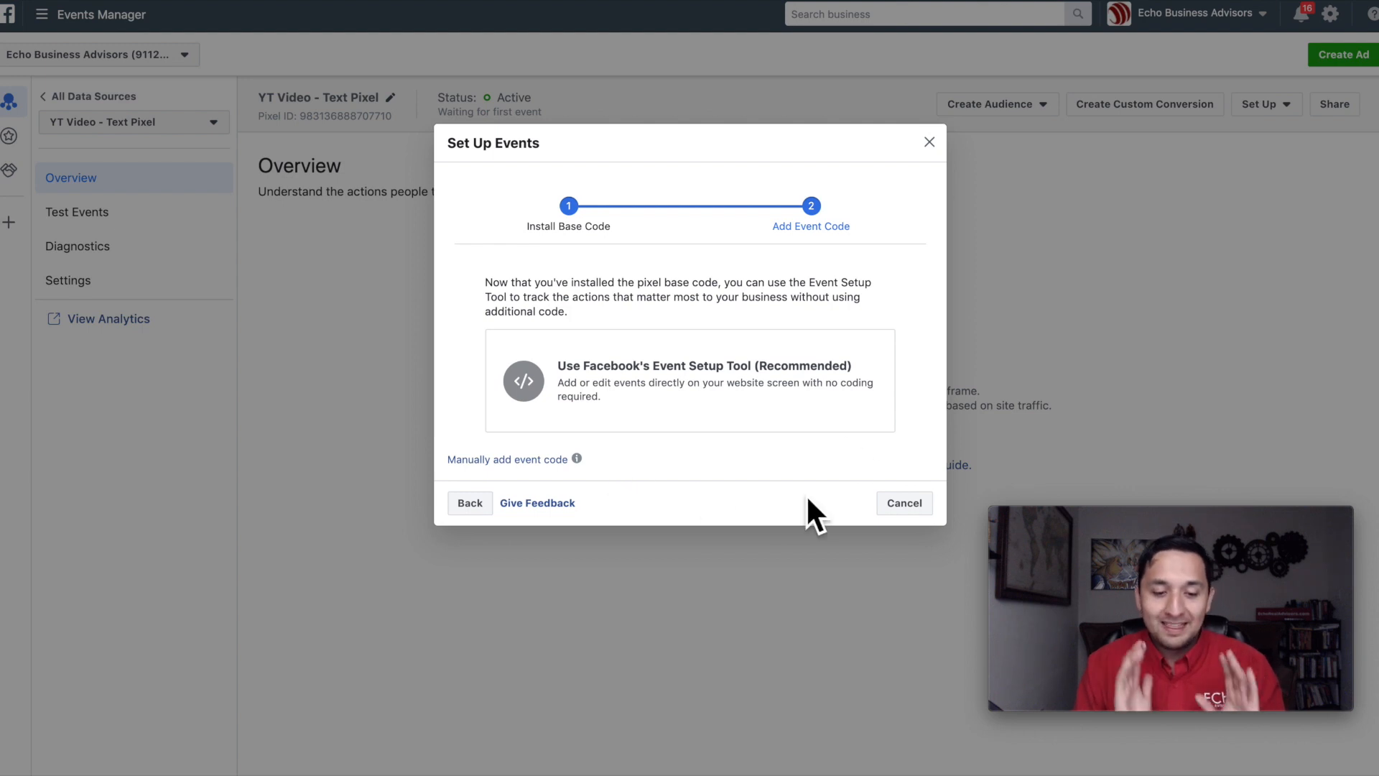